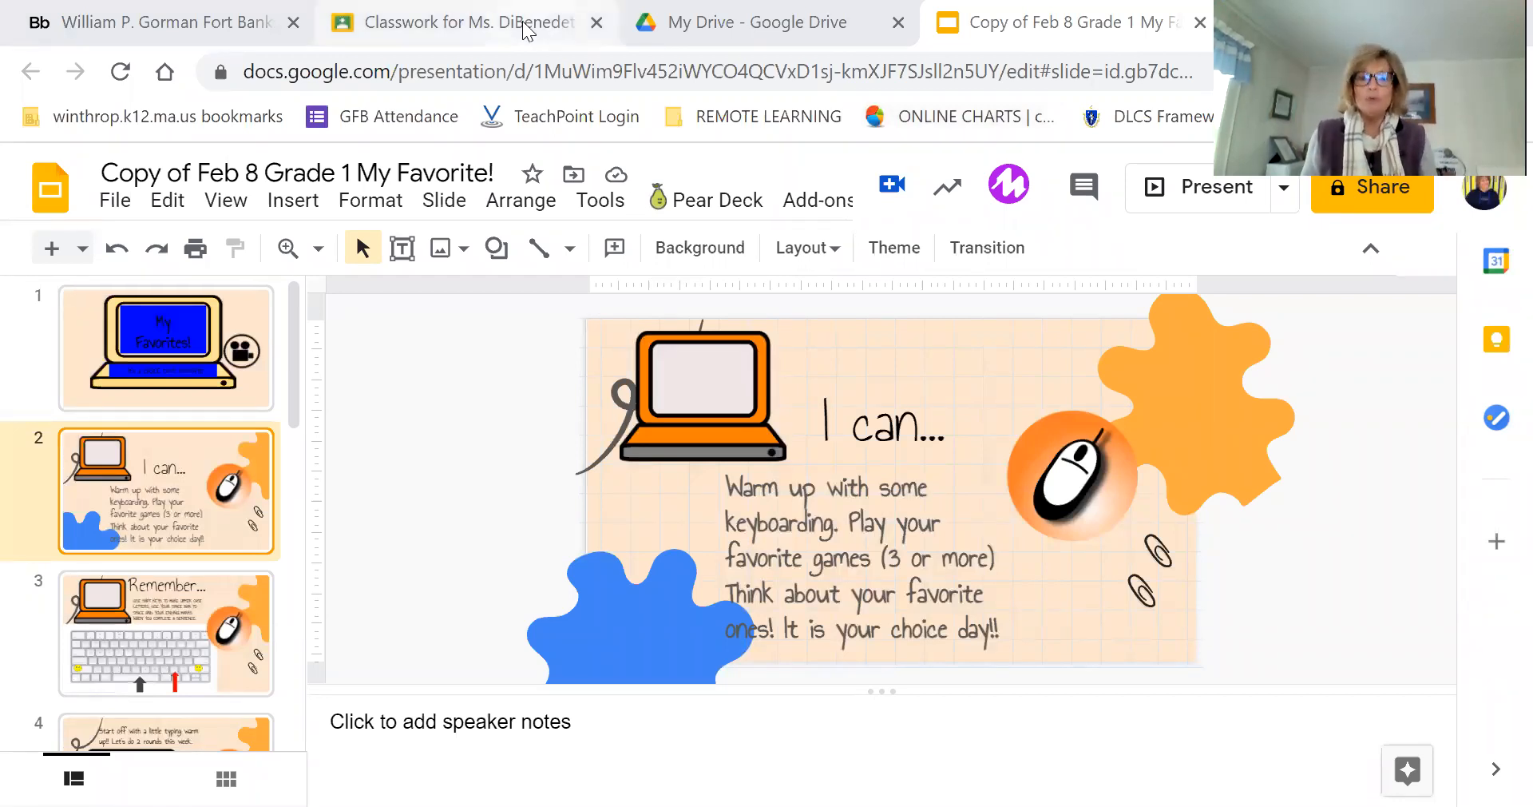
Check the Computers with Mrs. Sullivan assignments on the classwork page, then return to the deck.
{"action": "left_click", "coordinate": [455, 21]}
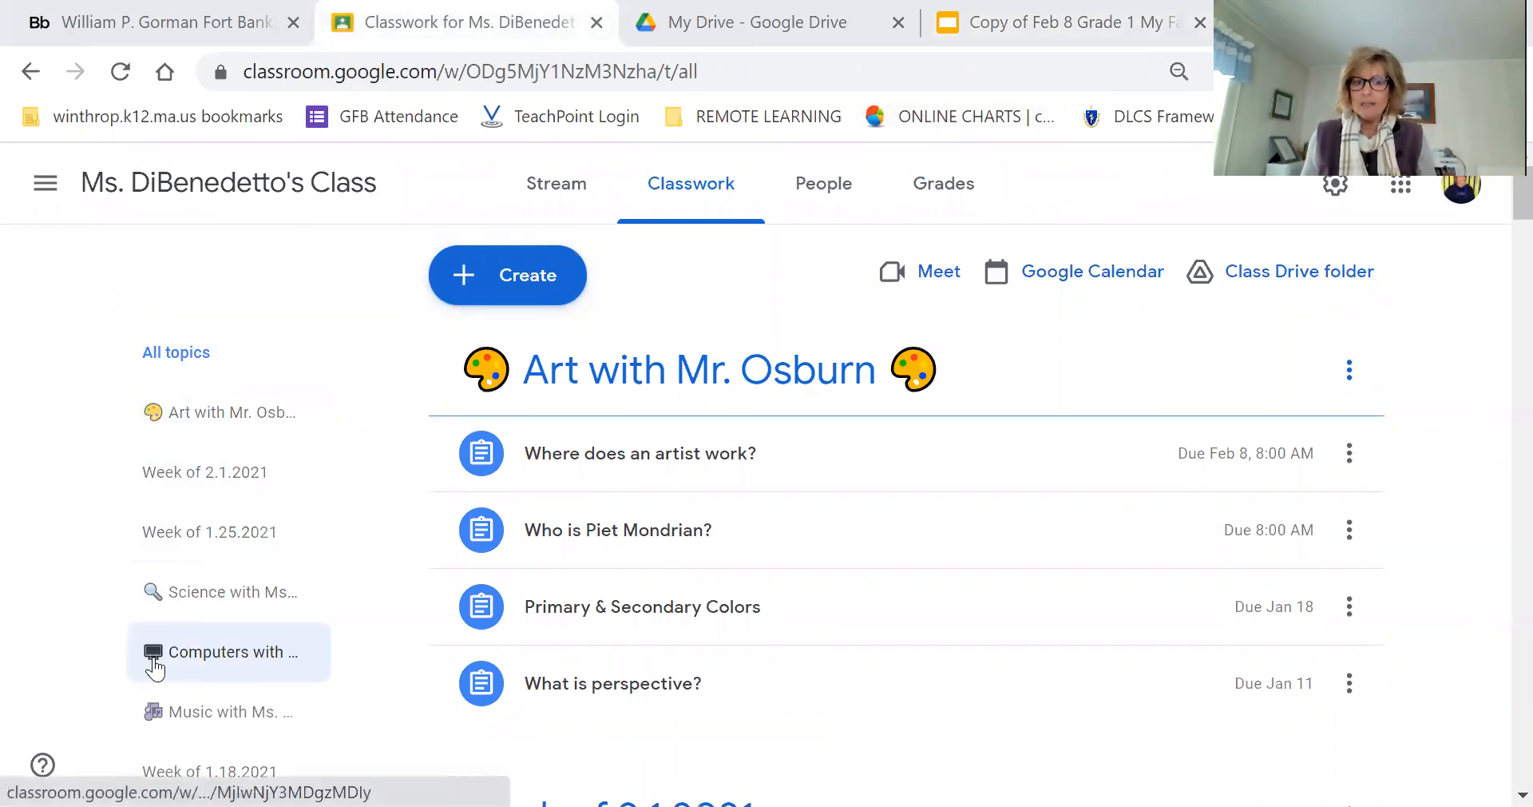
{"action": "left_click", "coordinate": [228, 651]}
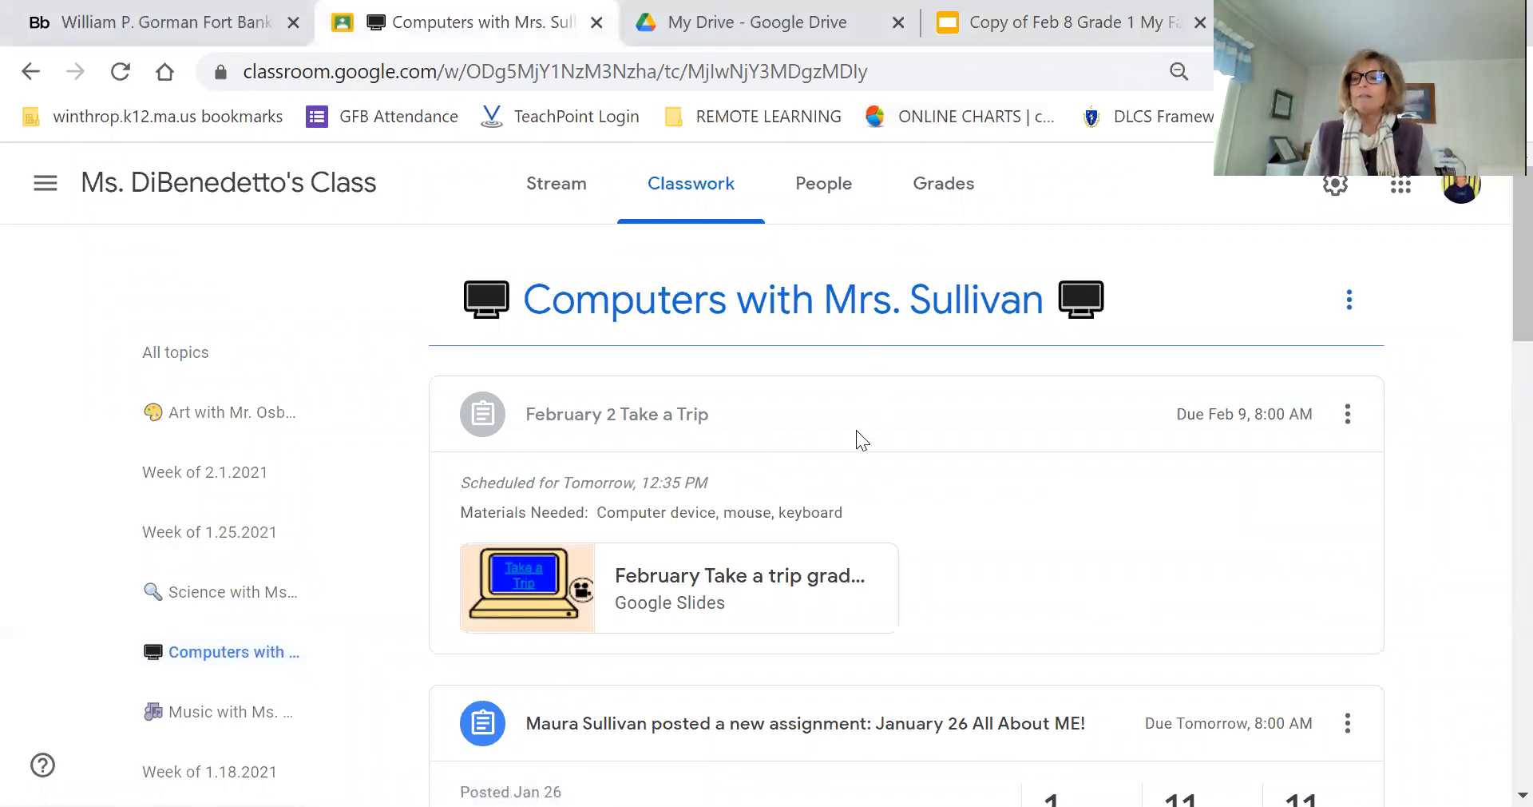
{"action": "mouse_move", "coordinate": [599, 502]}
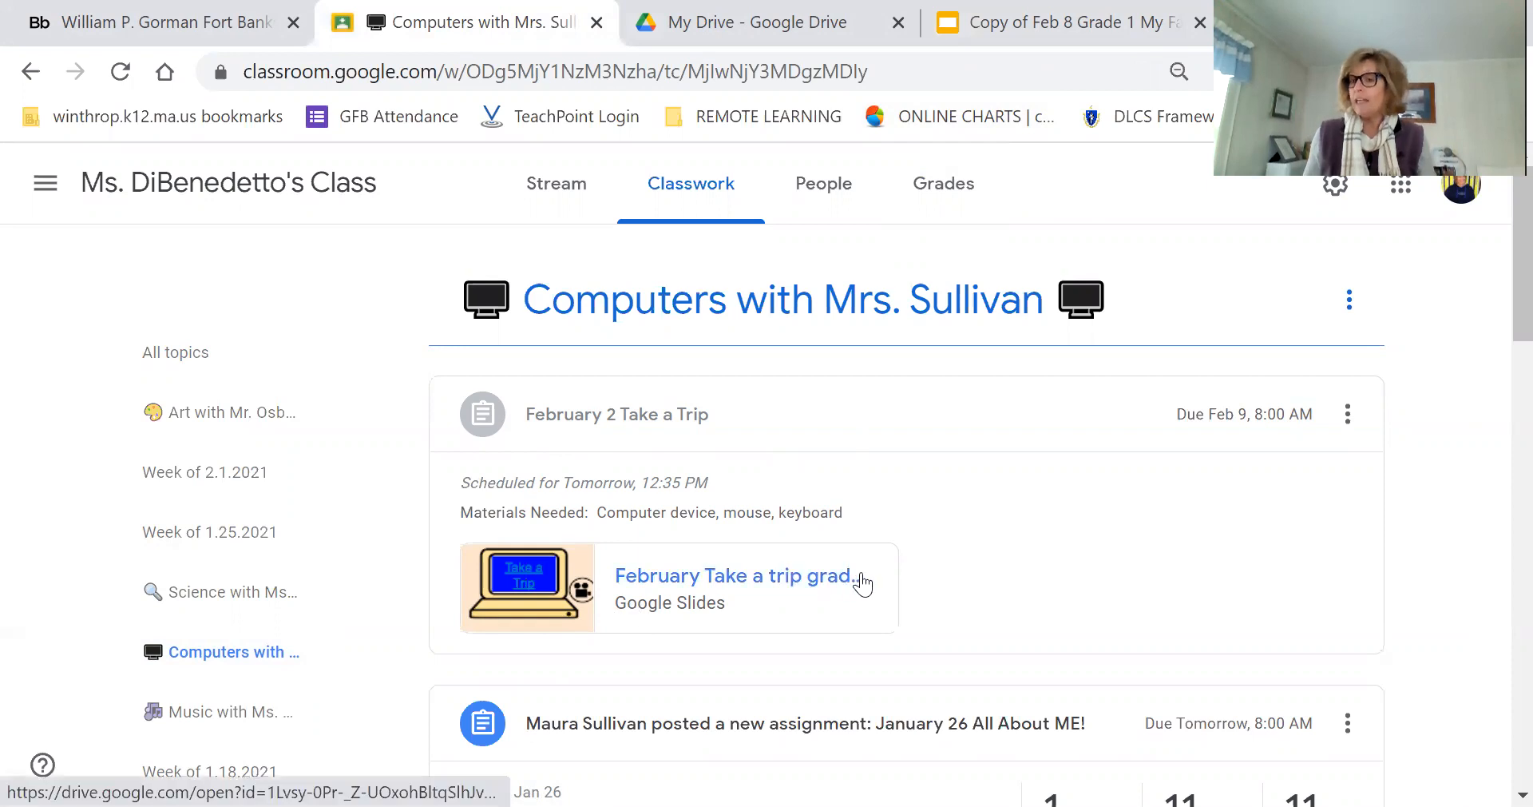
{"action": "mouse_move", "coordinate": [709, 603]}
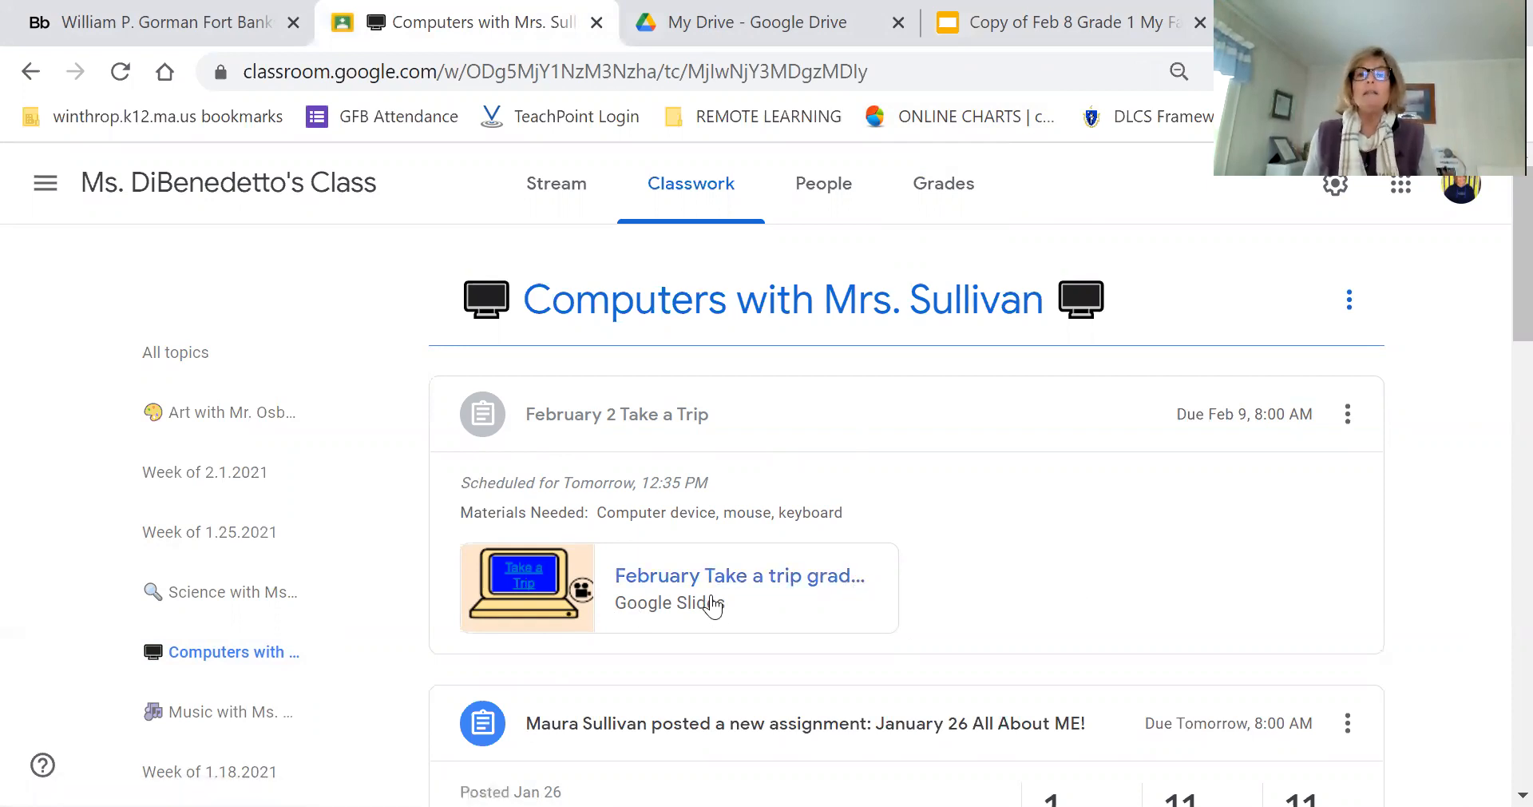
{"action": "mouse_move", "coordinate": [533, 521]}
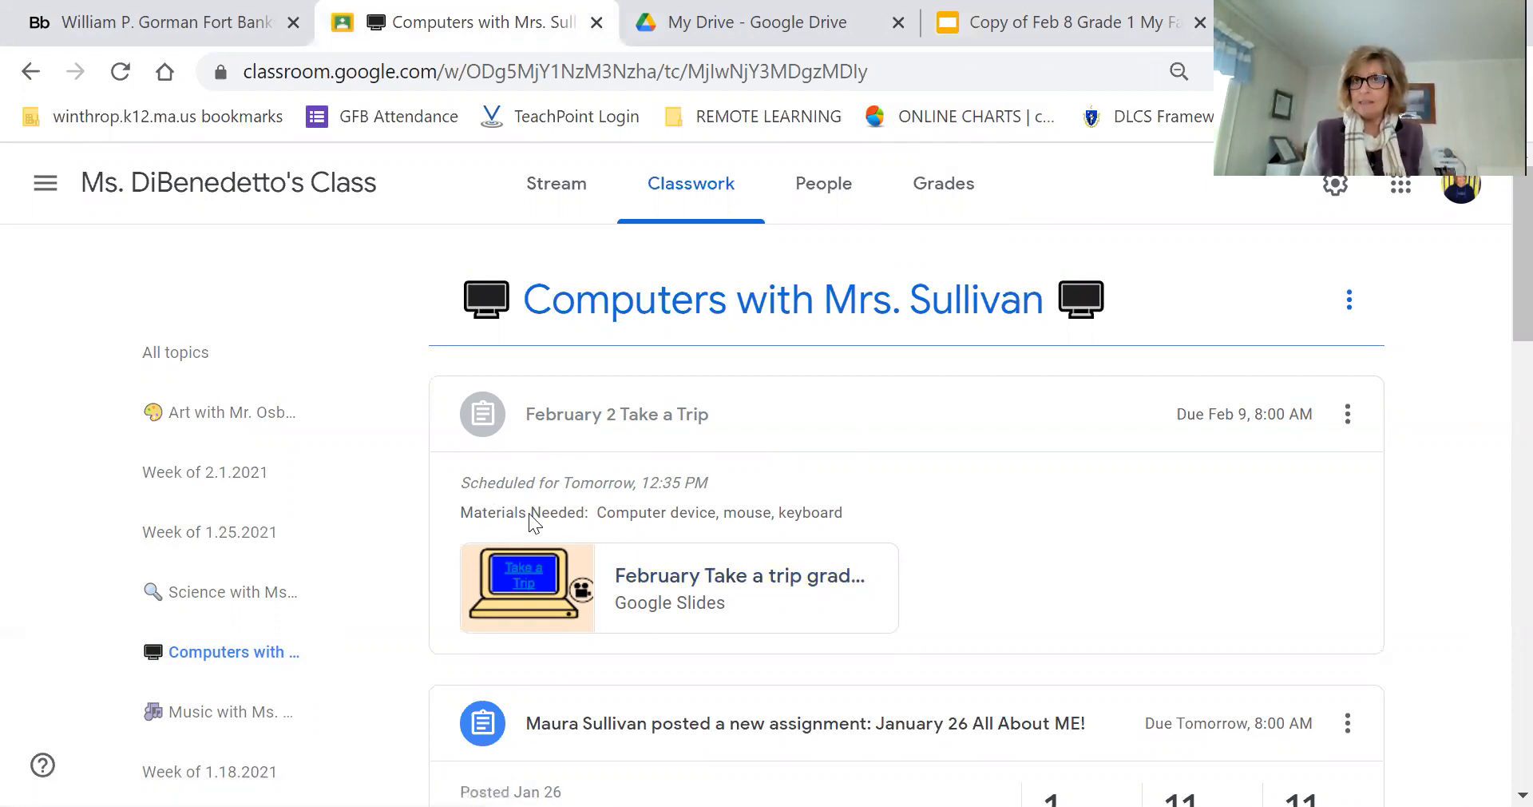
{"action": "mouse_move", "coordinate": [268, 286]}
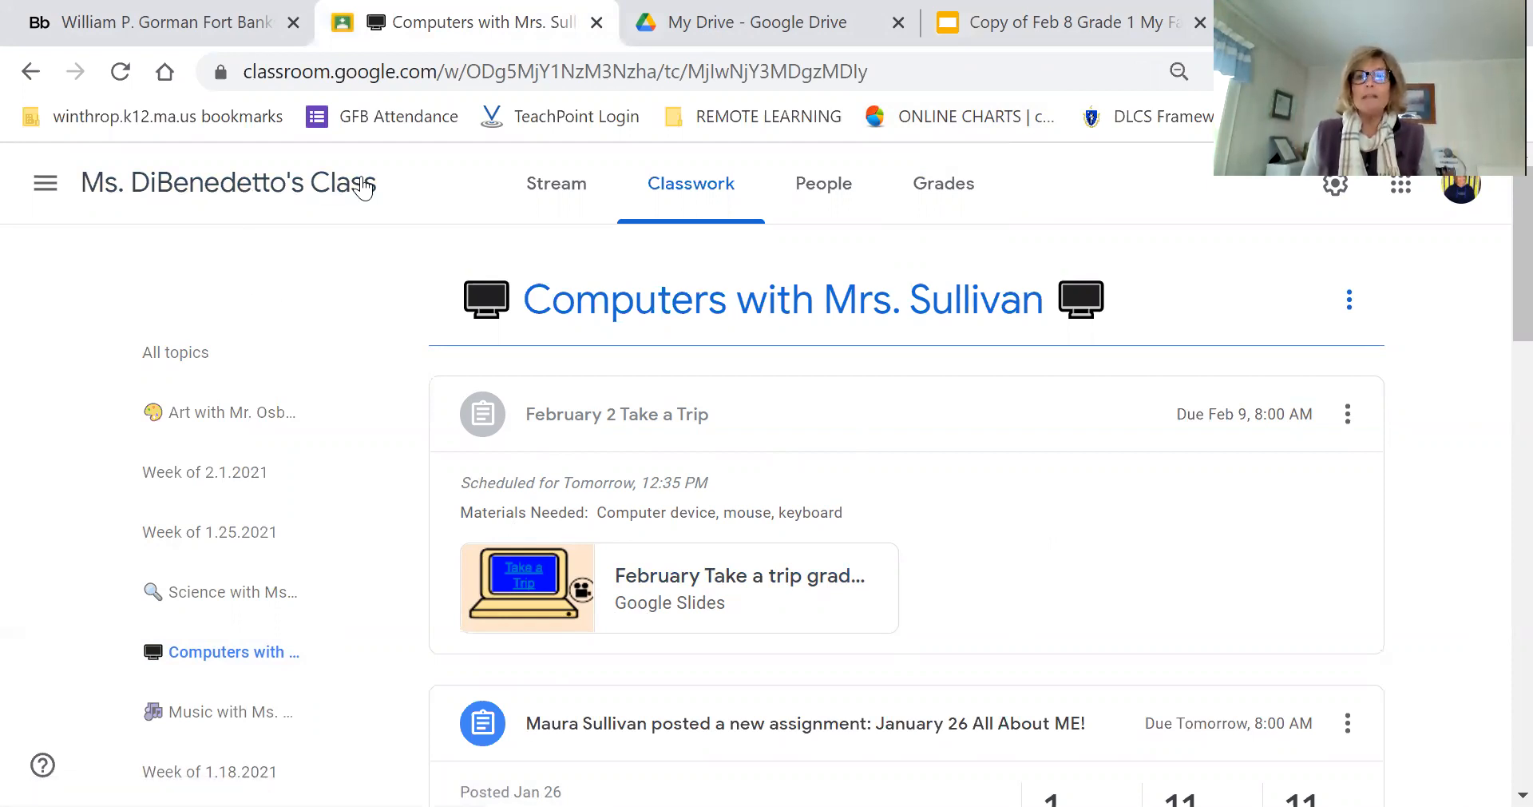
{"action": "left_click", "coordinate": [1056, 21]}
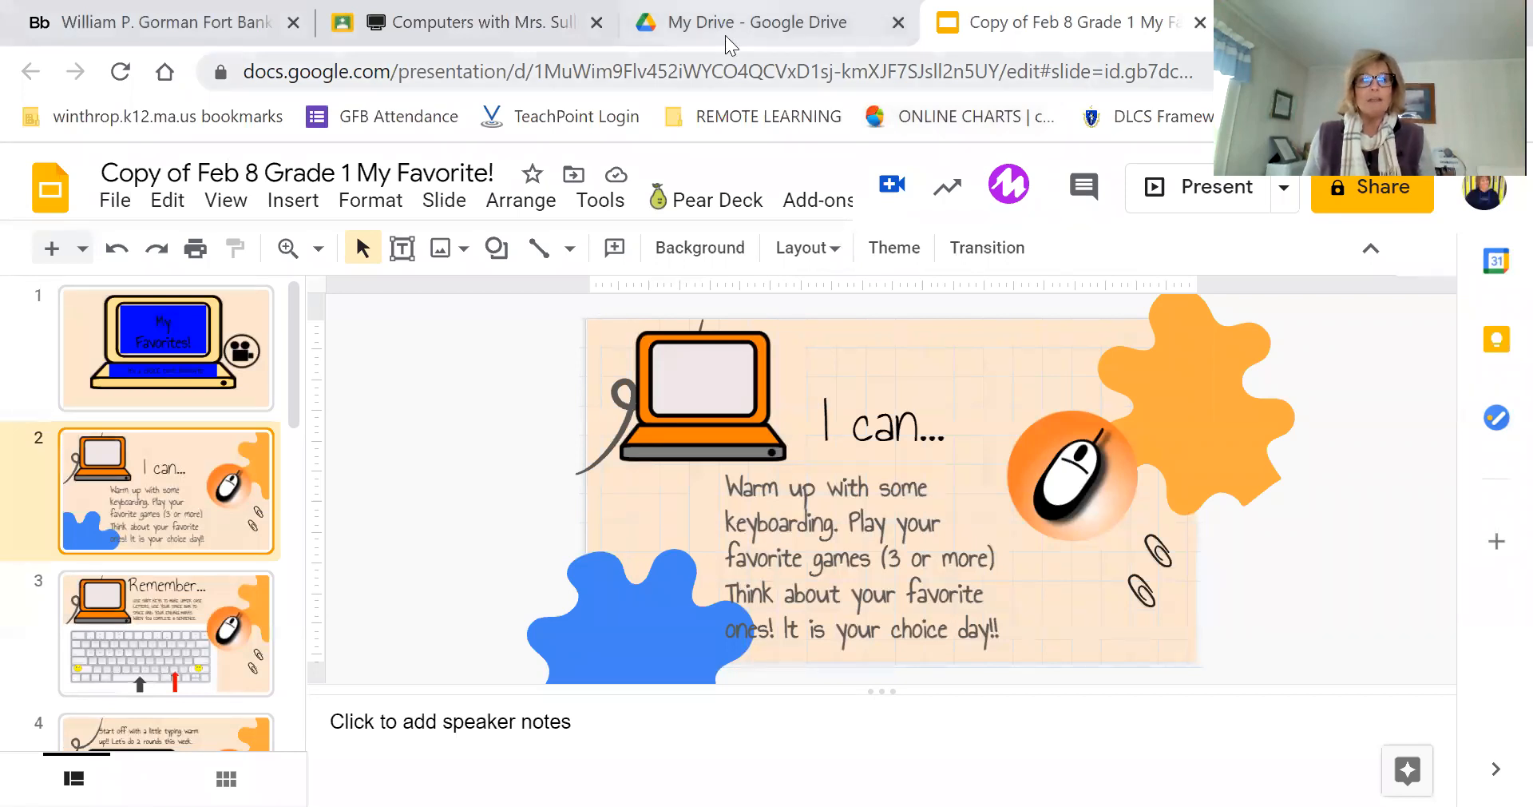
Step through the My Favorites! title and I can... slides to reach the Remember... slide.
{"action": "left_click", "coordinate": [166, 348]}
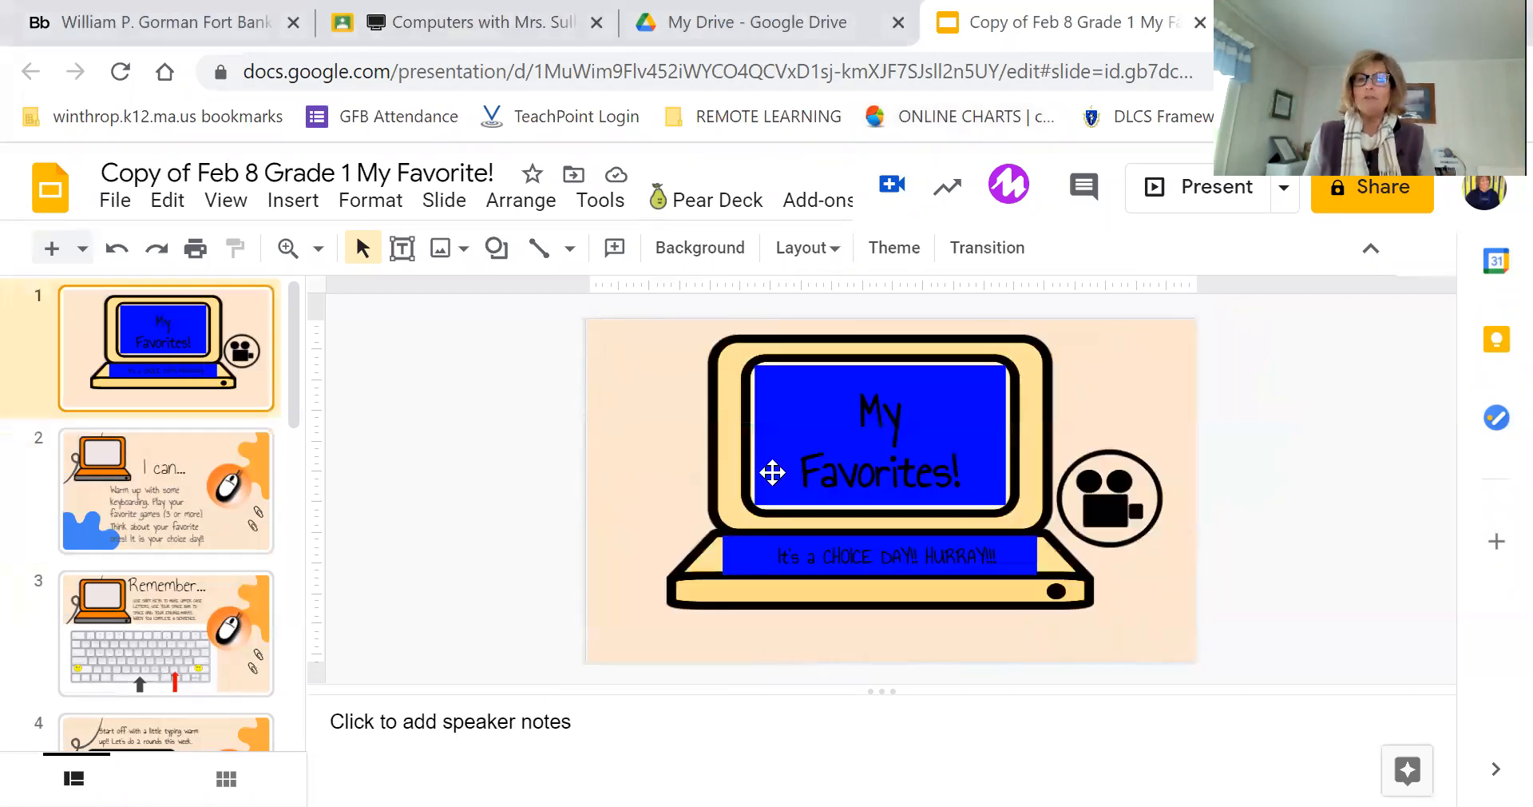
{"action": "mouse_move", "coordinate": [1139, 529]}
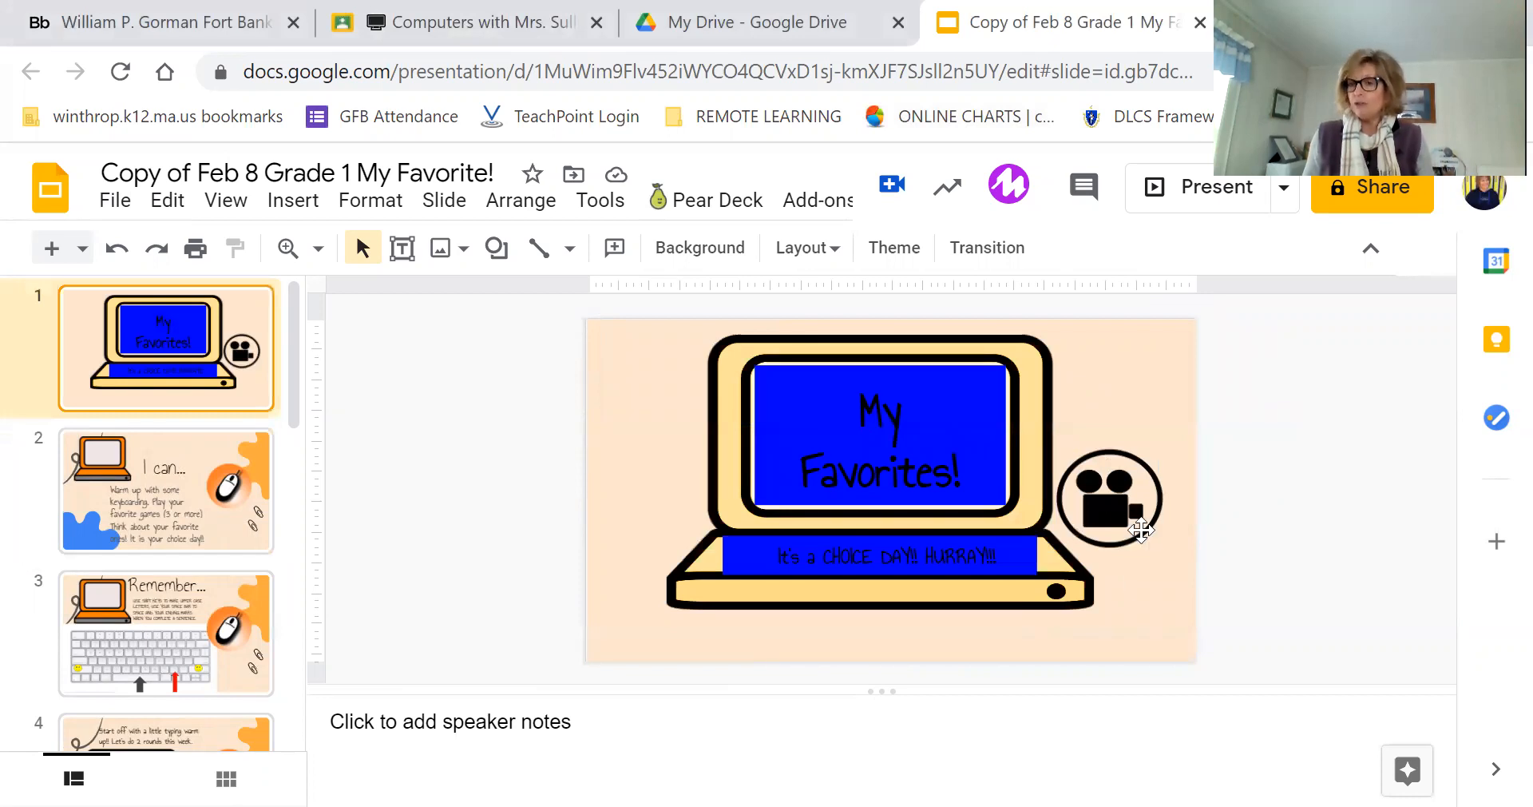
{"action": "mouse_move", "coordinate": [1060, 543]}
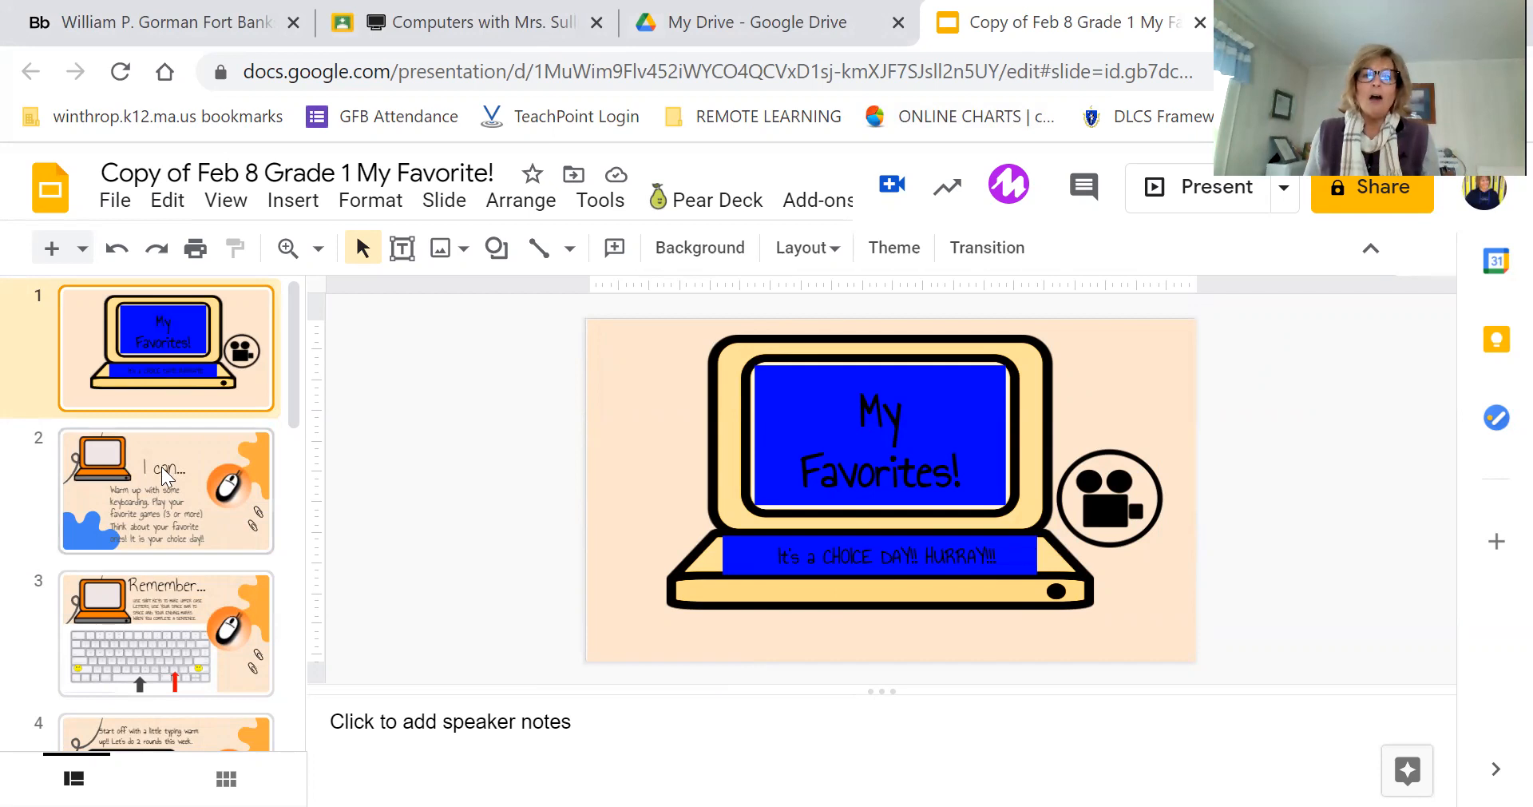
{"action": "left_click", "coordinate": [164, 490]}
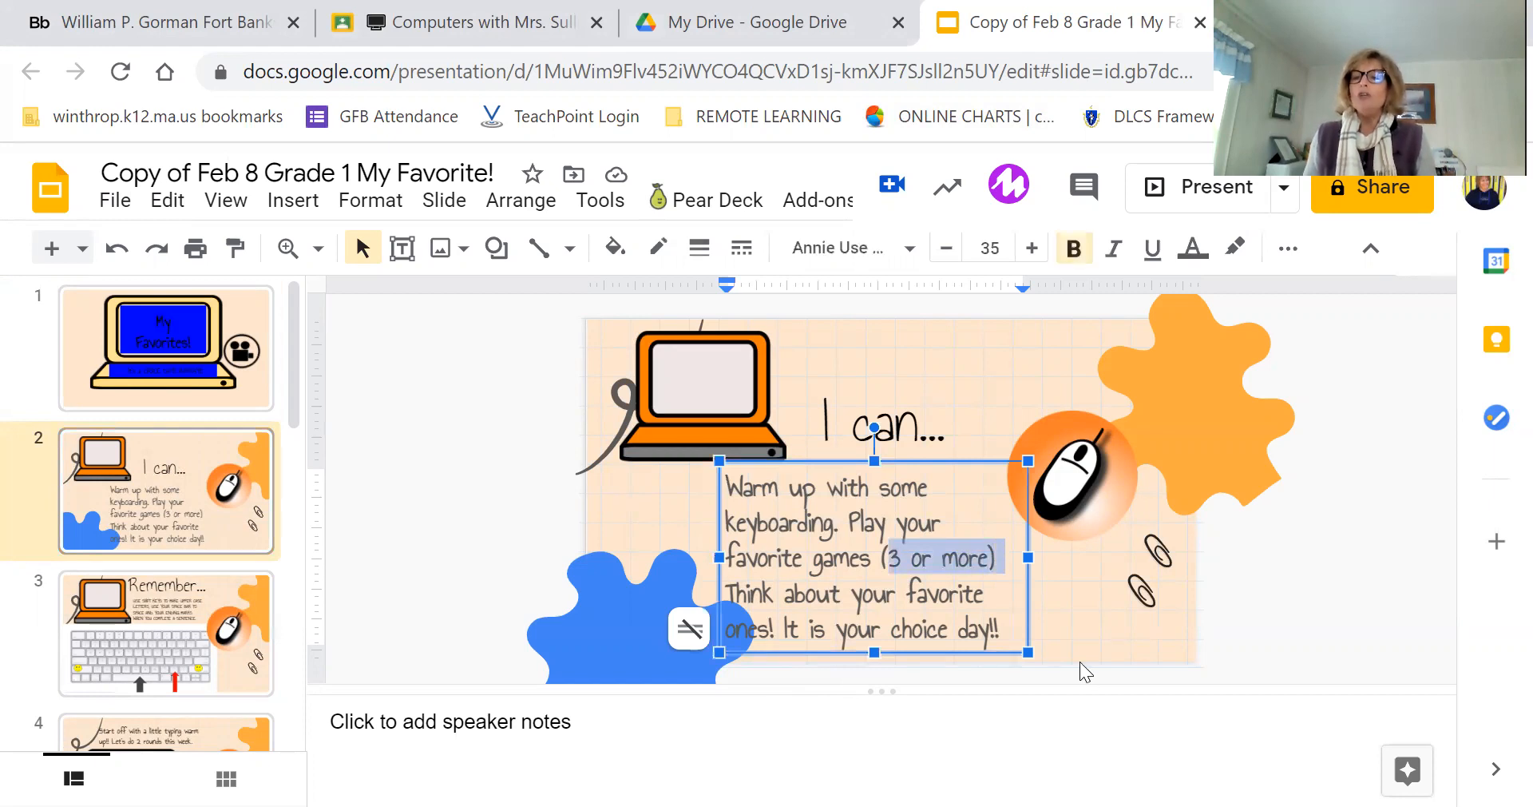
{"action": "left_click", "coordinate": [1083, 648]}
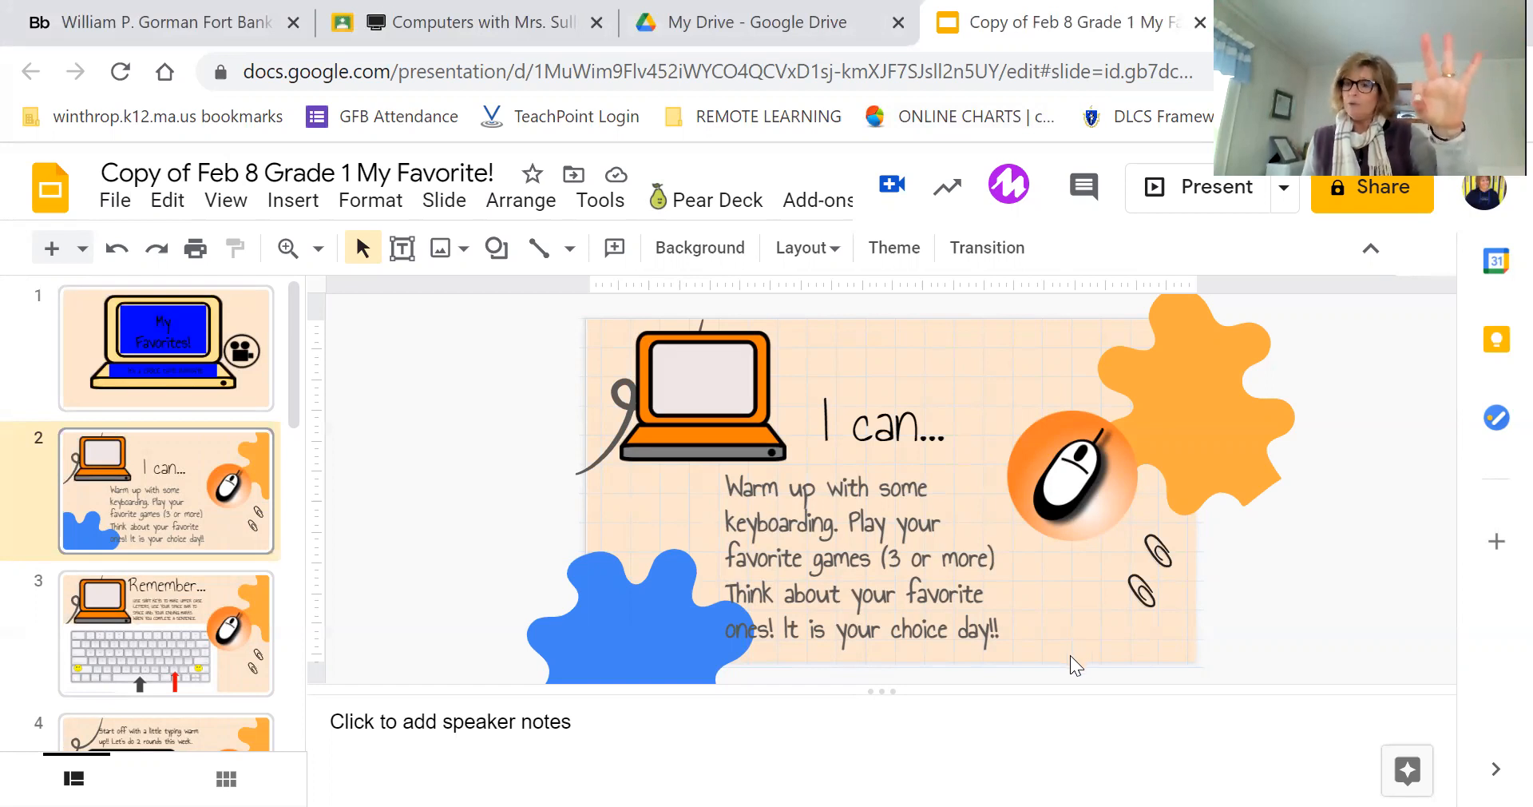
{"action": "mouse_move", "coordinate": [1081, 674]}
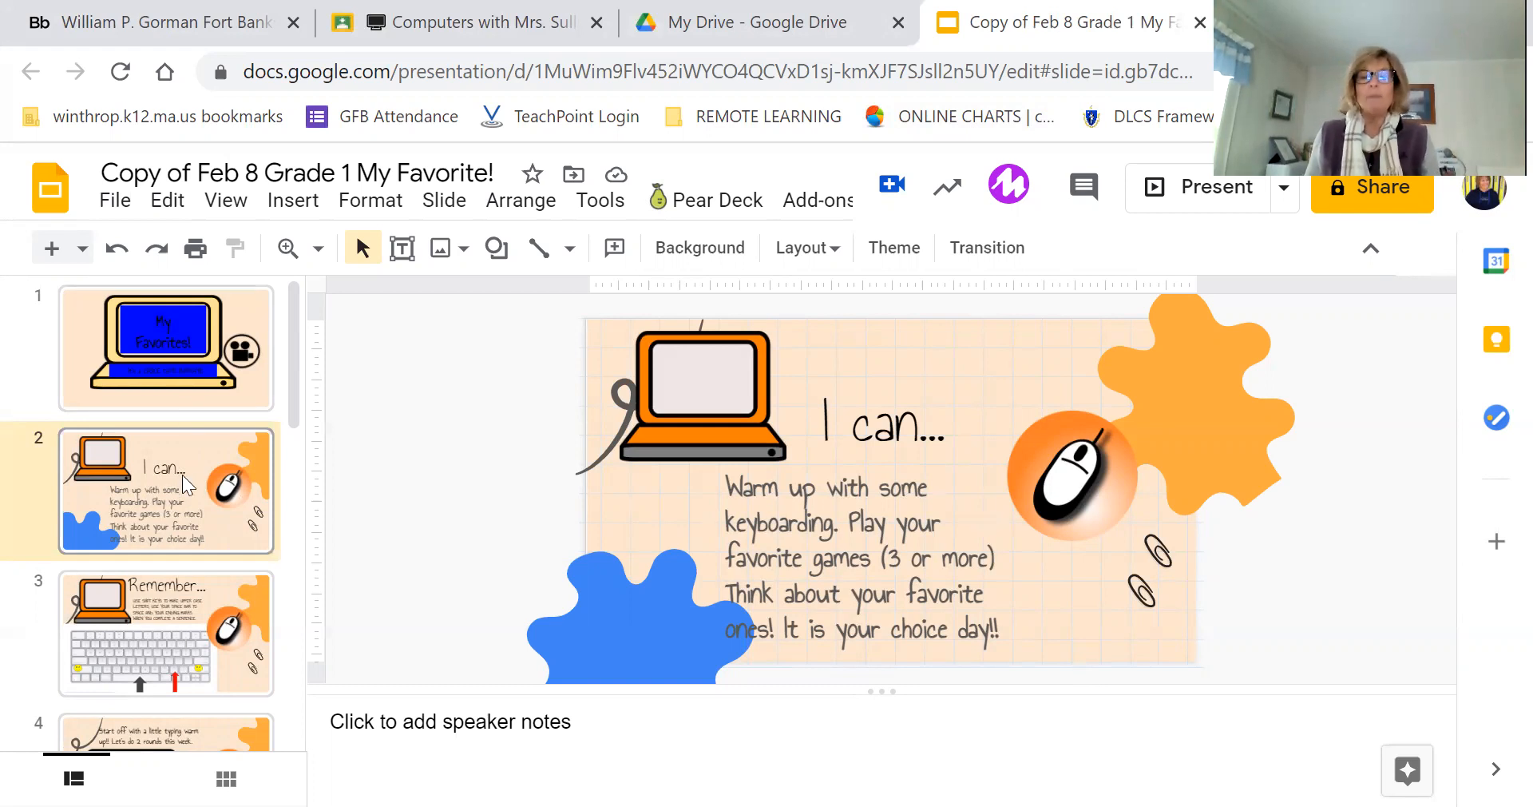
{"action": "mouse_move", "coordinate": [190, 659]}
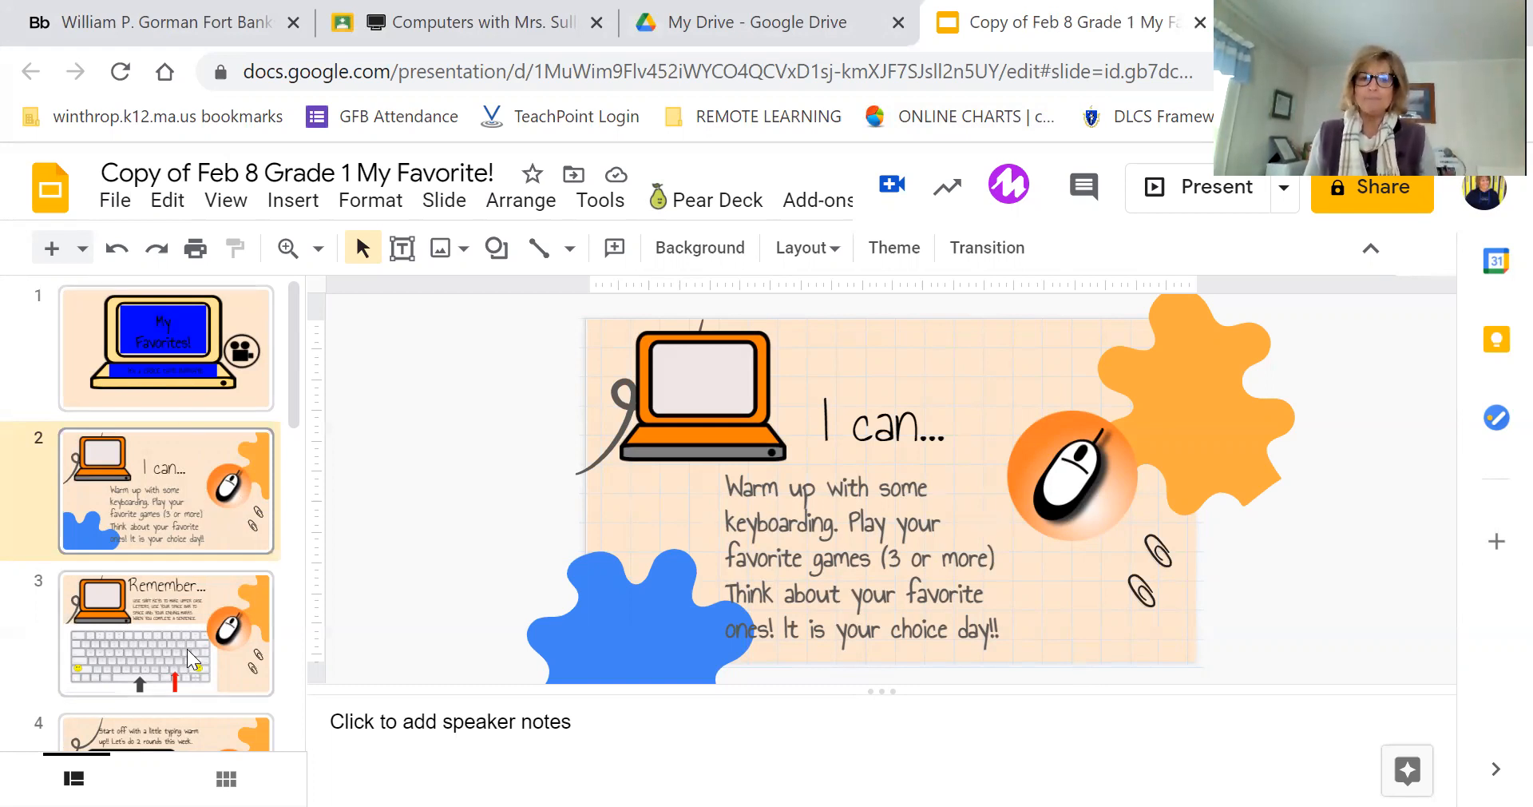
{"action": "left_click", "coordinate": [166, 631]}
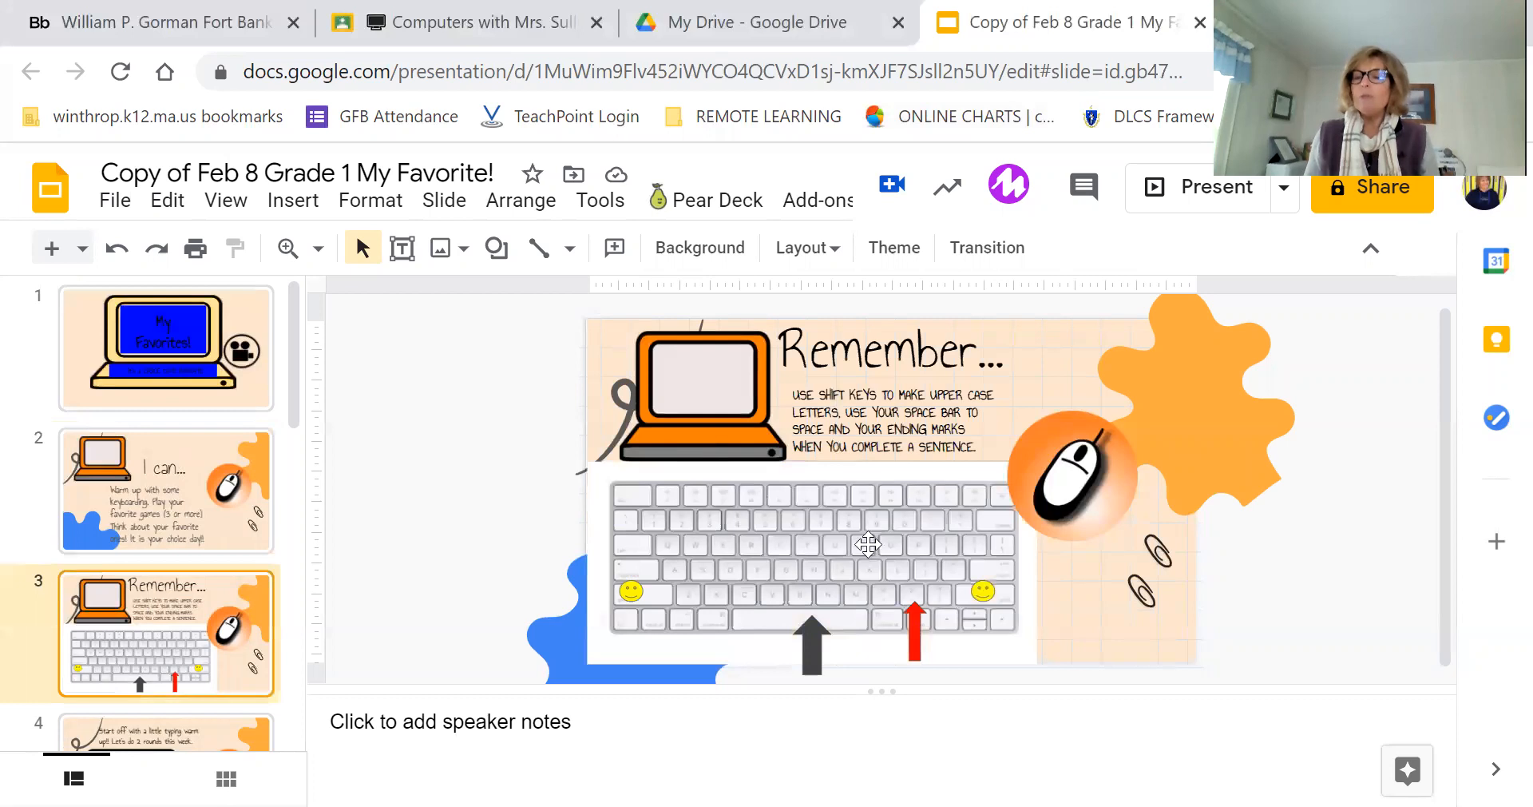
{"action": "mouse_move", "coordinate": [811, 623]}
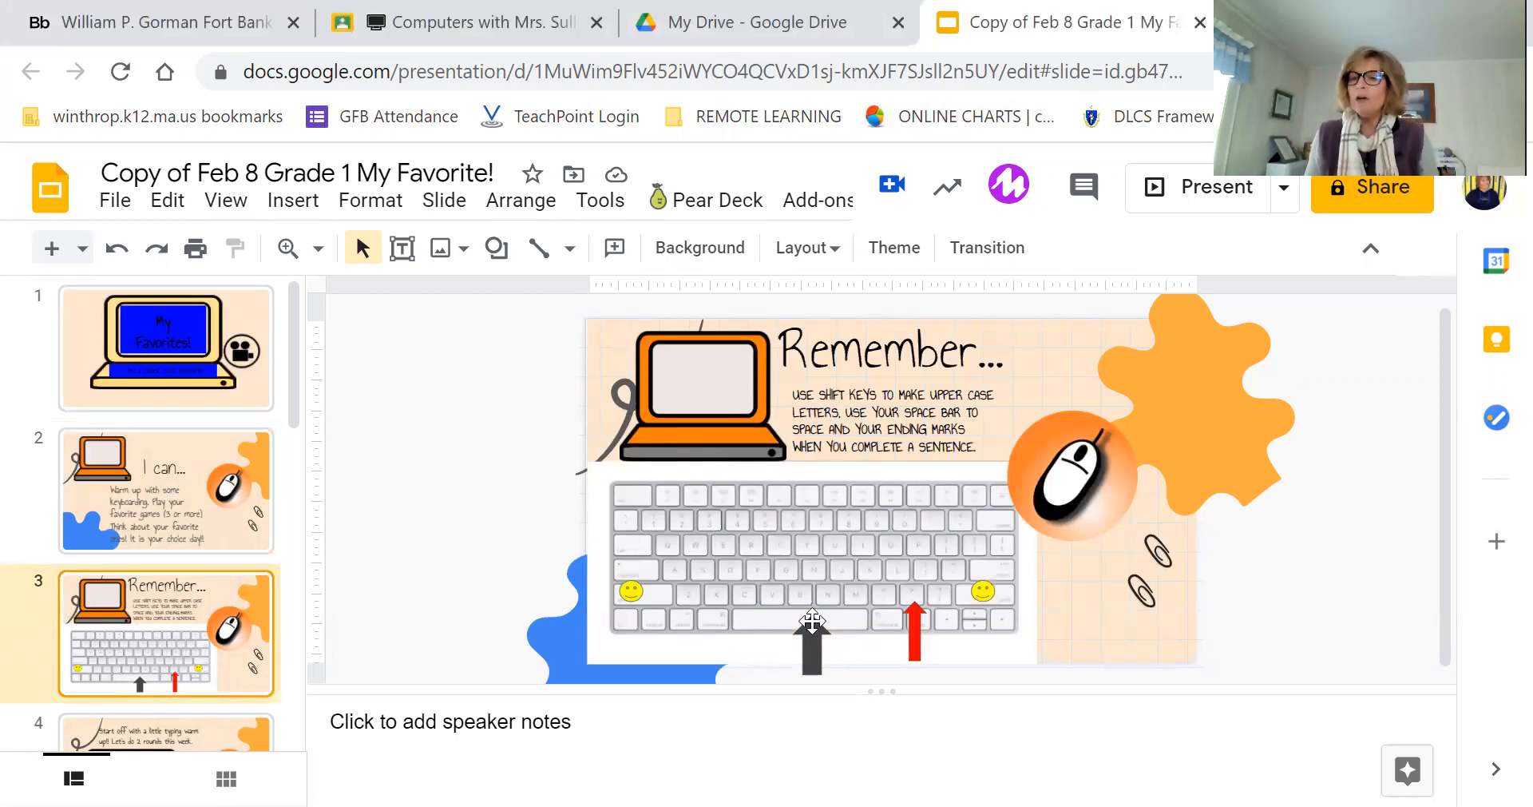
{"action": "mouse_move", "coordinate": [687, 613]}
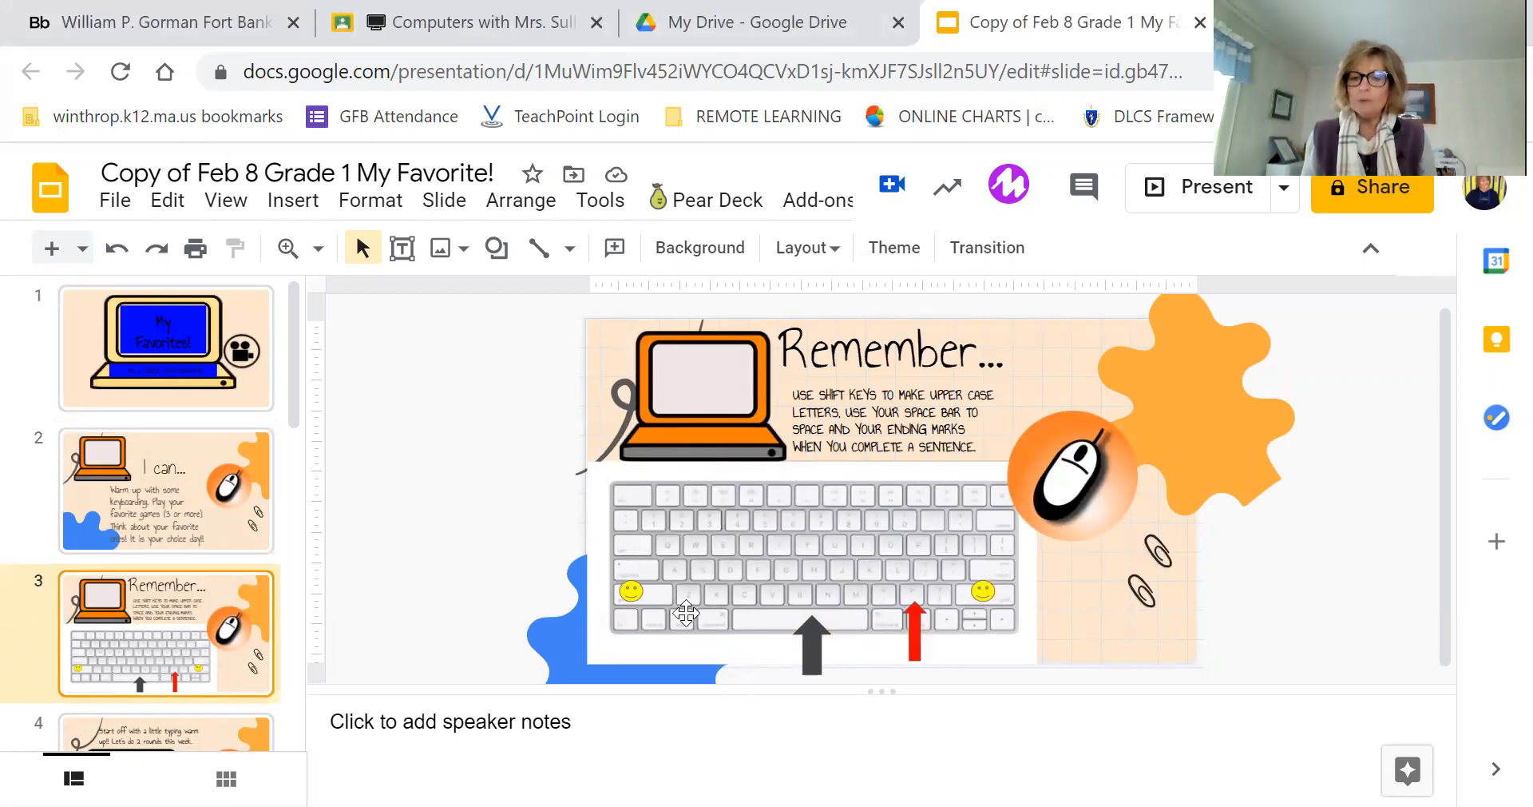
{"action": "mouse_move", "coordinate": [1169, 271]}
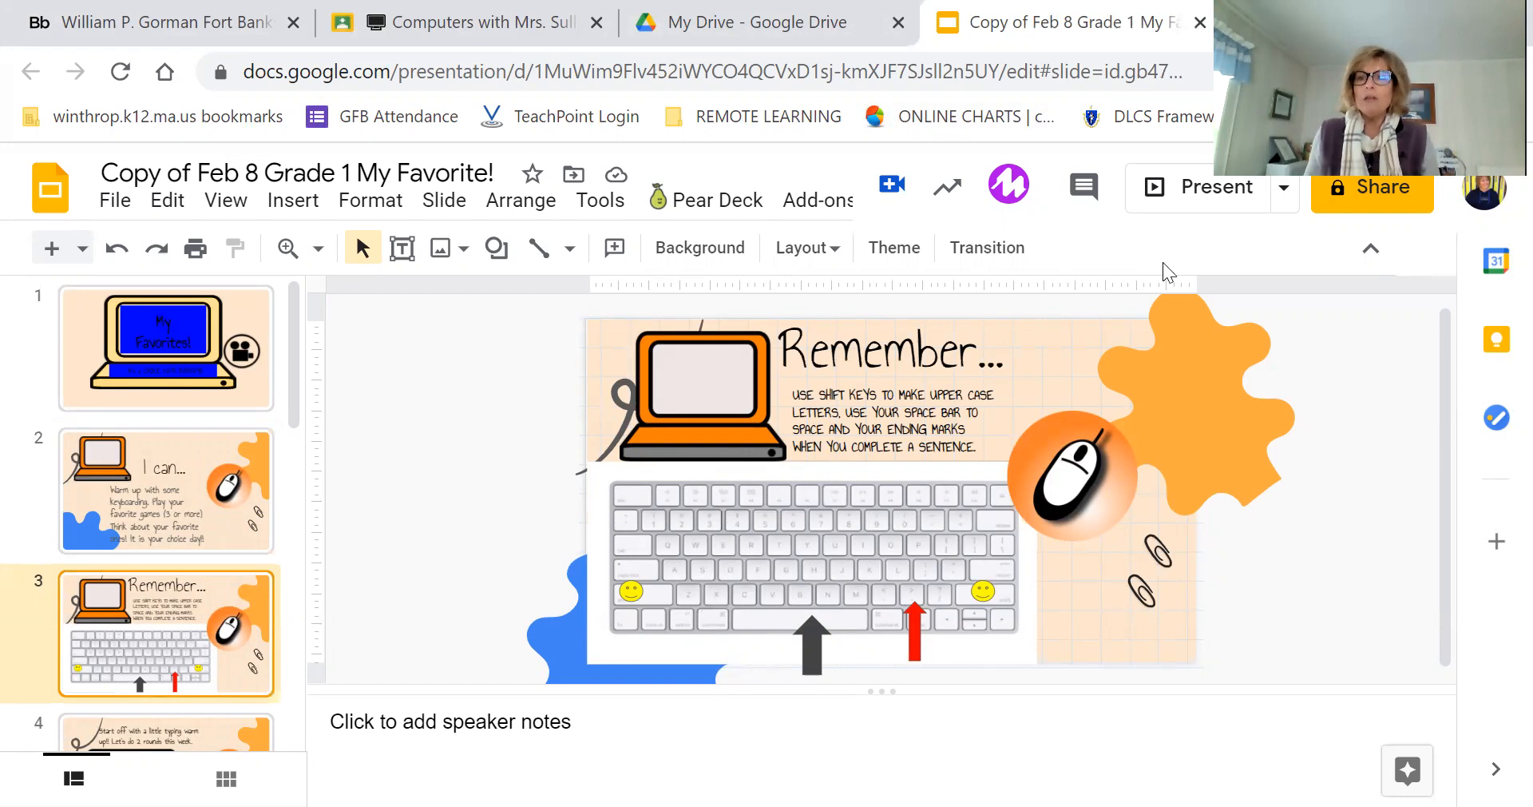
{"action": "mouse_move", "coordinate": [361, 246]}
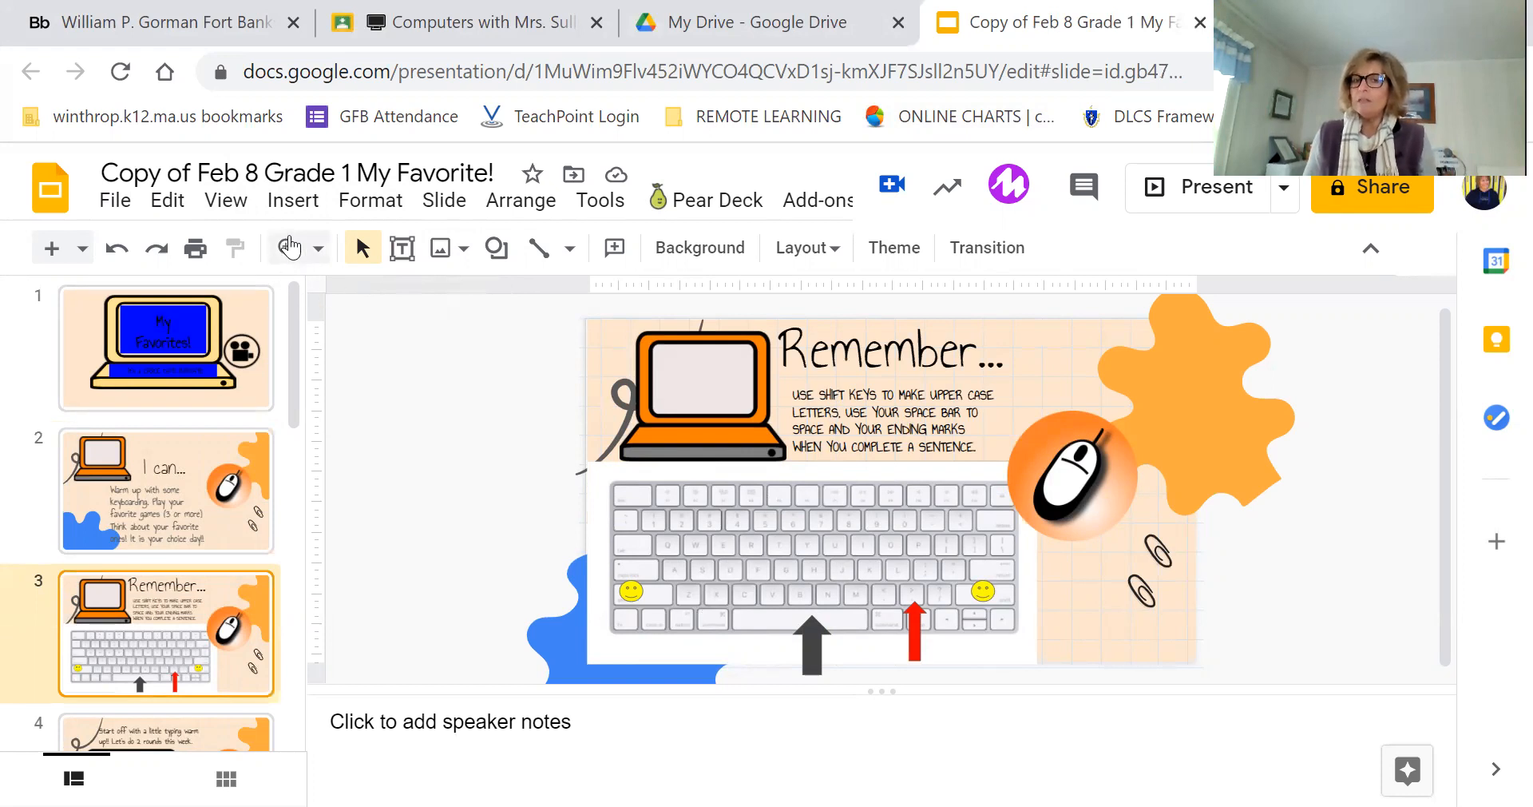
{"action": "mouse_move", "coordinate": [286, 247]}
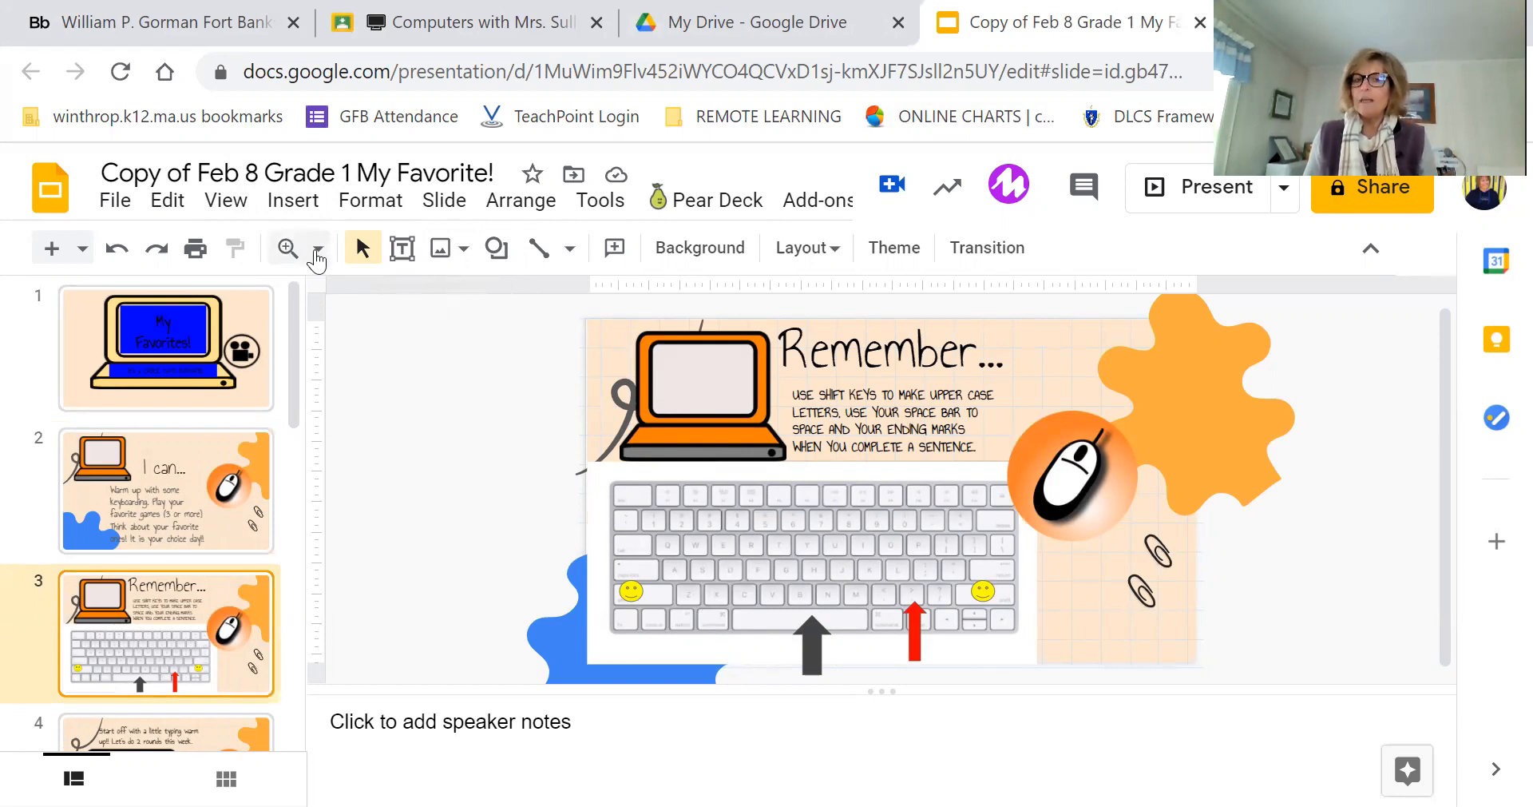
Zoom the Remember... slide to 100% so the keyboard tips are readable.
{"action": "left_click", "coordinate": [318, 247]}
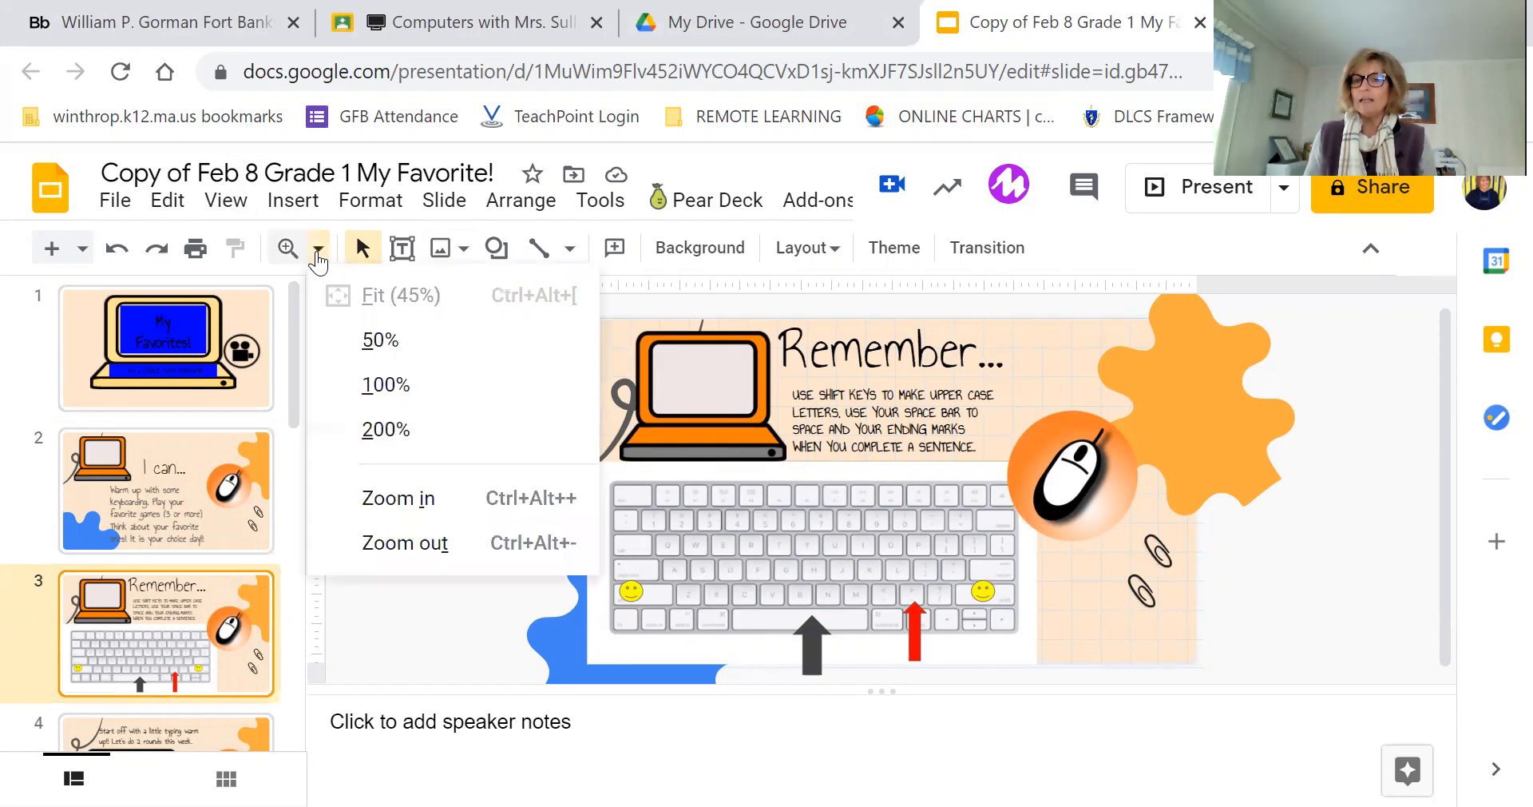
{"action": "mouse_move", "coordinate": [387, 384]}
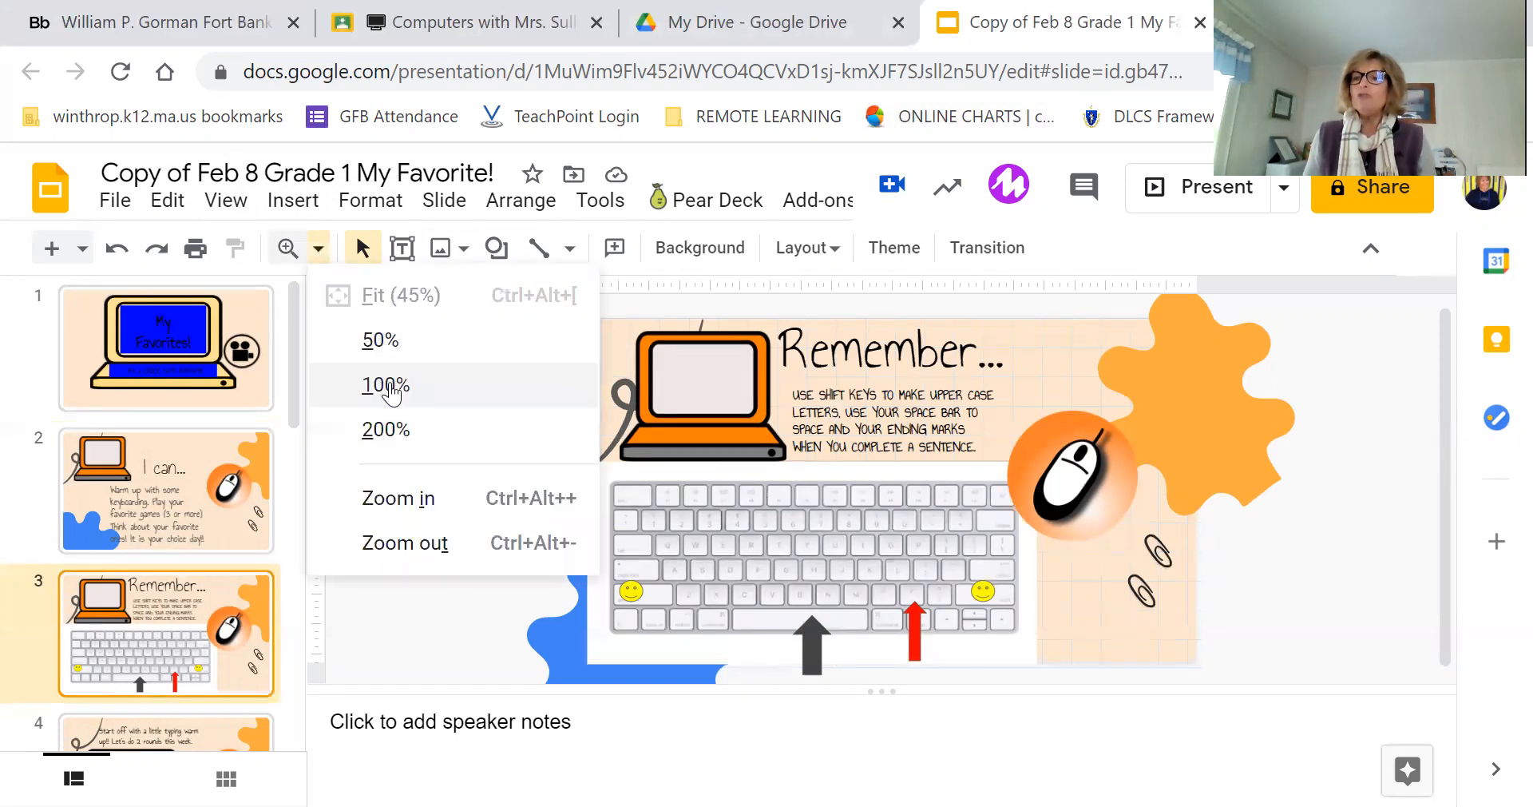
{"action": "left_click", "coordinate": [385, 385]}
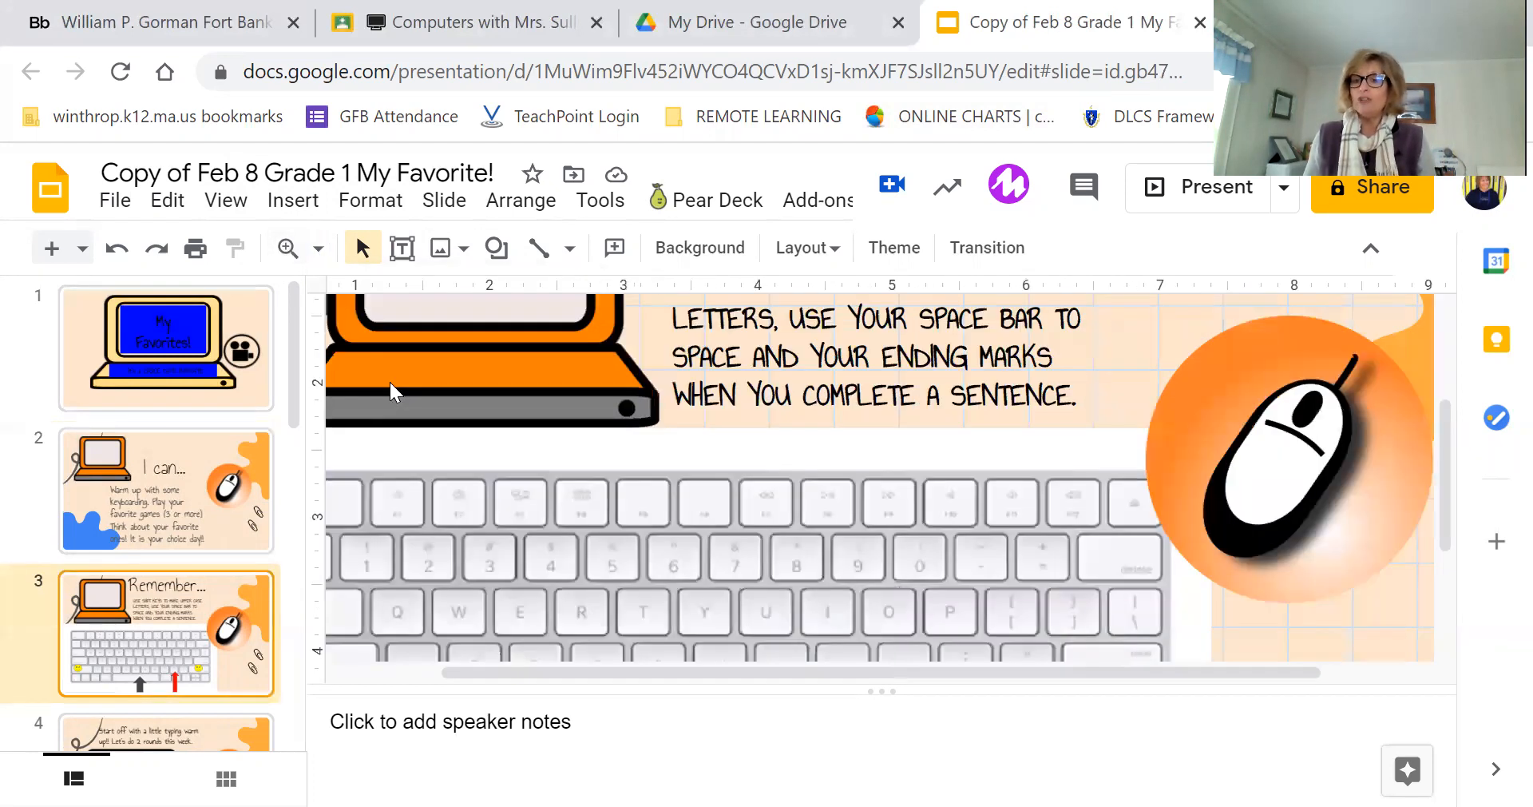
{"action": "scroll", "scroll_direction": "up", "scroll_amount": 3}
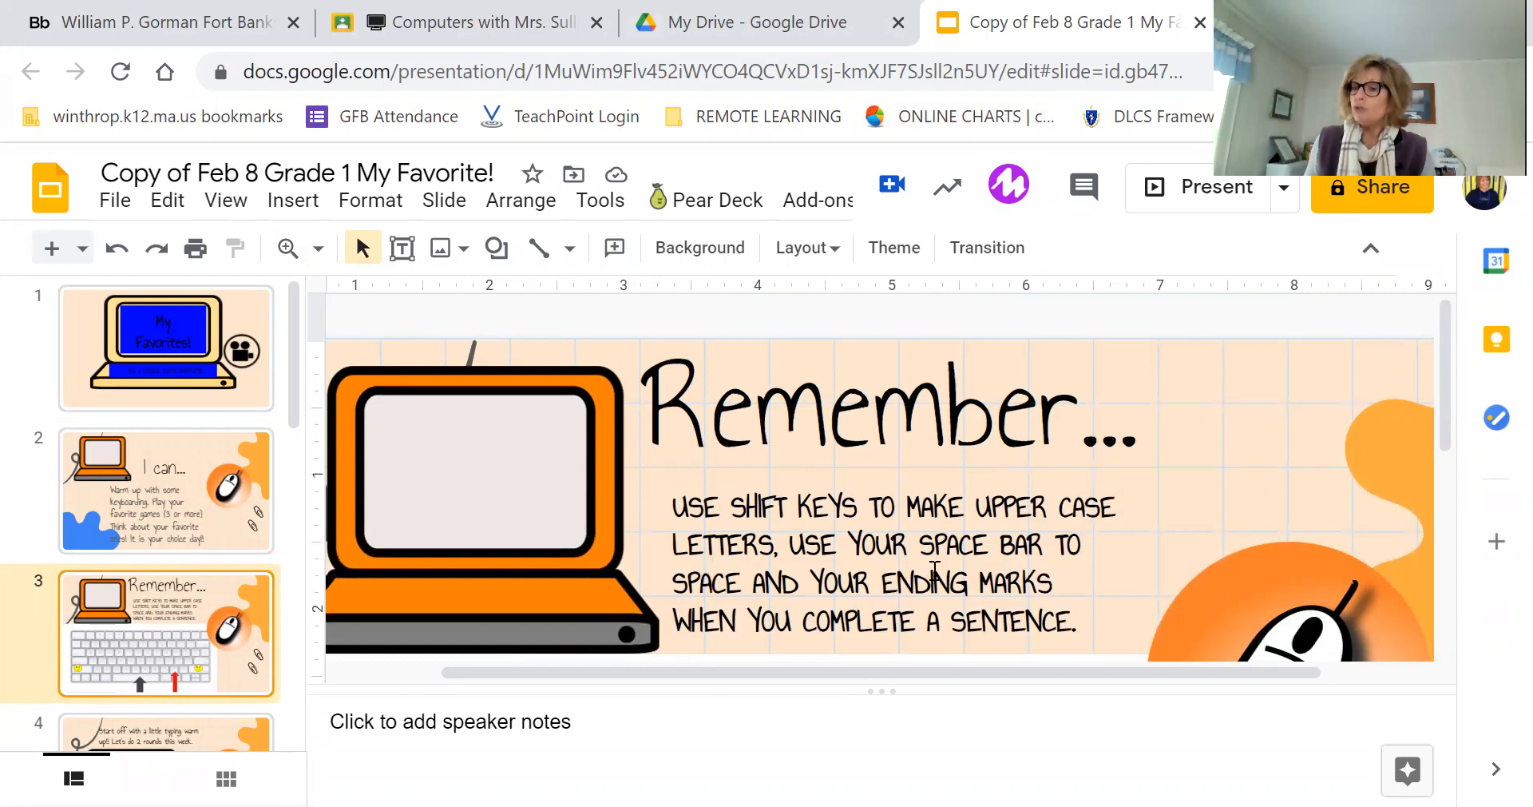
{"action": "mouse_move", "coordinate": [724, 607]}
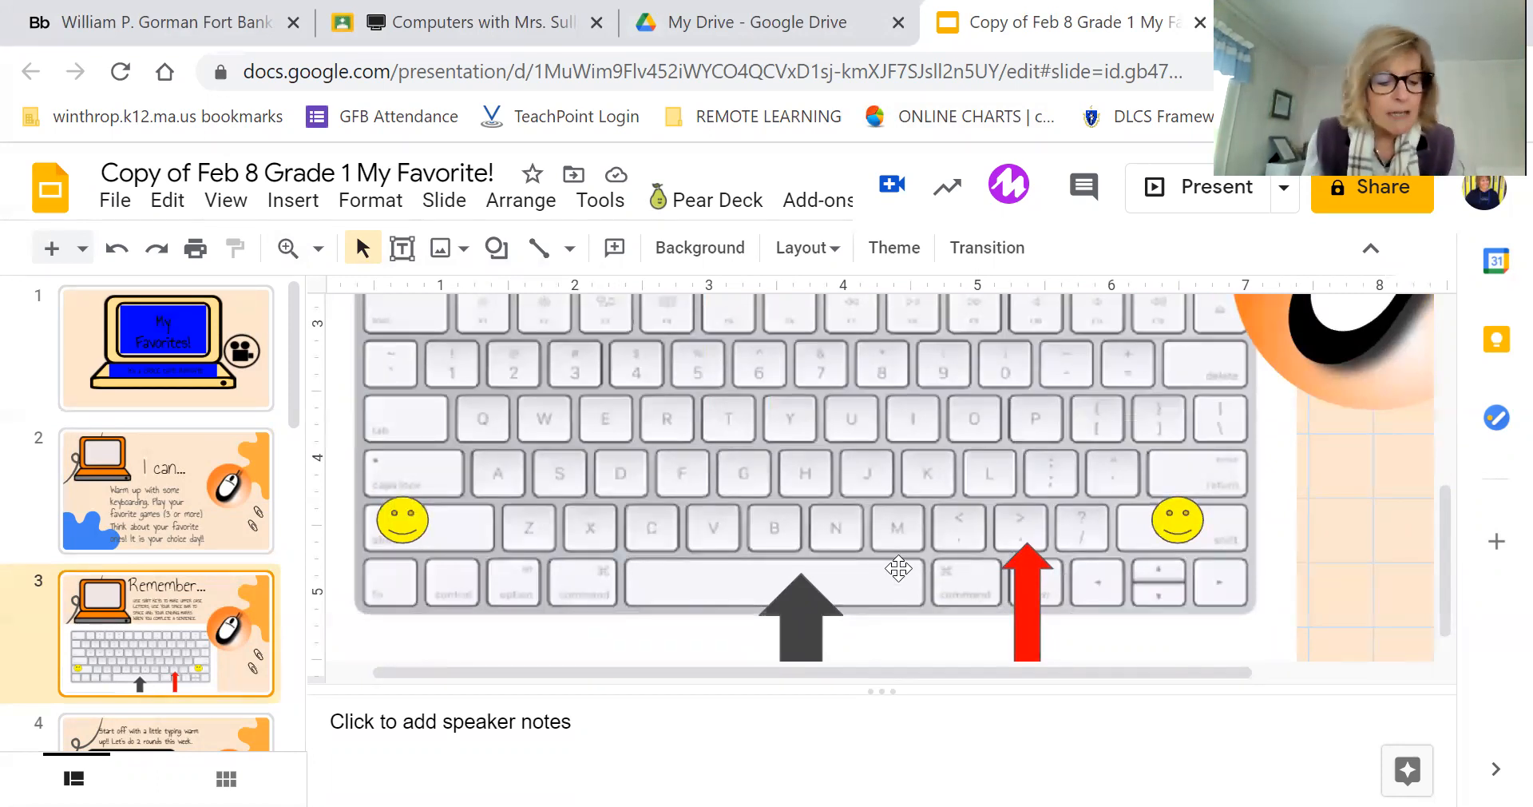
{"action": "mouse_move", "coordinate": [768, 595]}
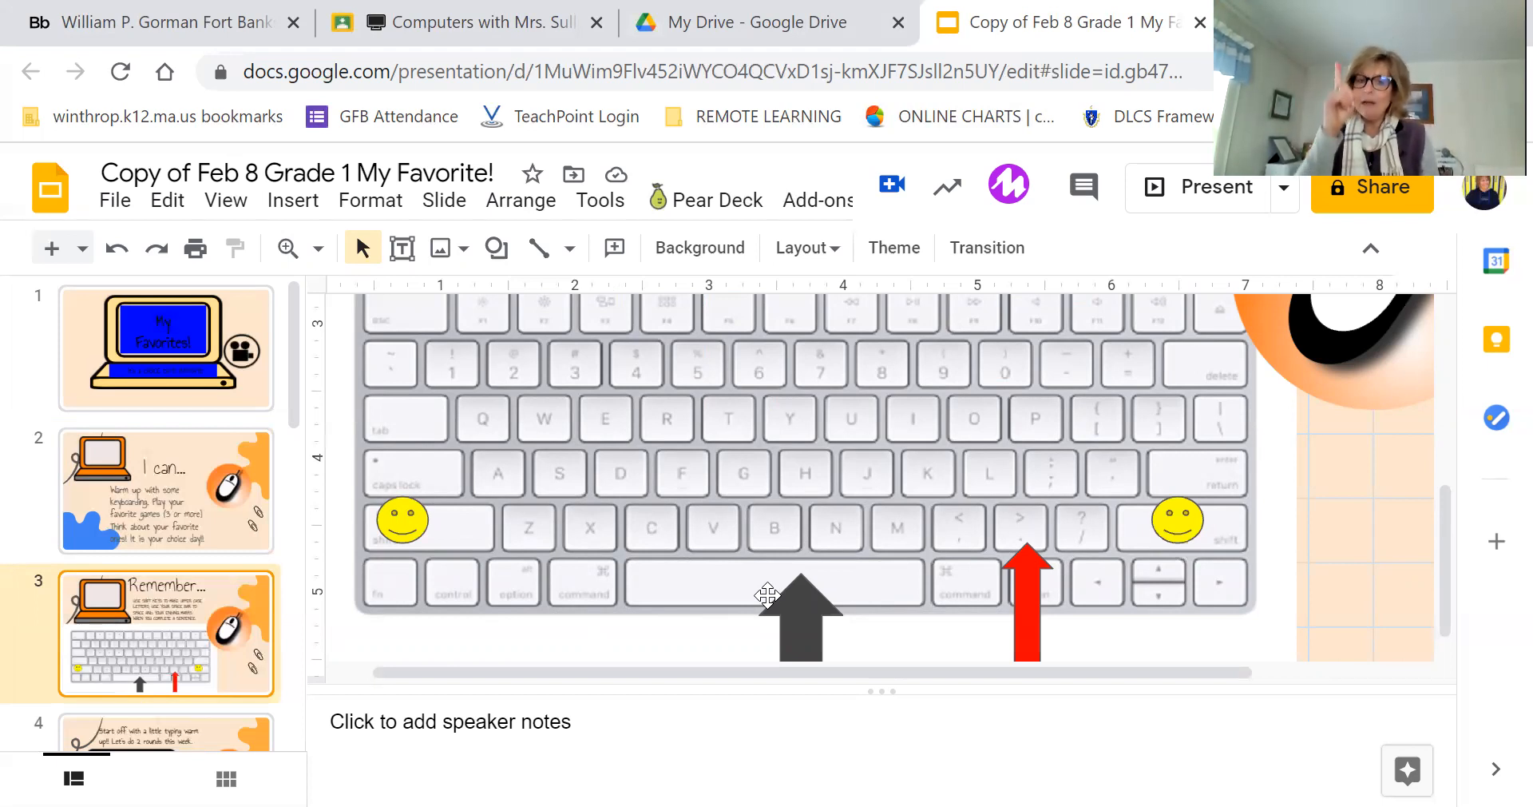
{"action": "mouse_move", "coordinate": [171, 503]}
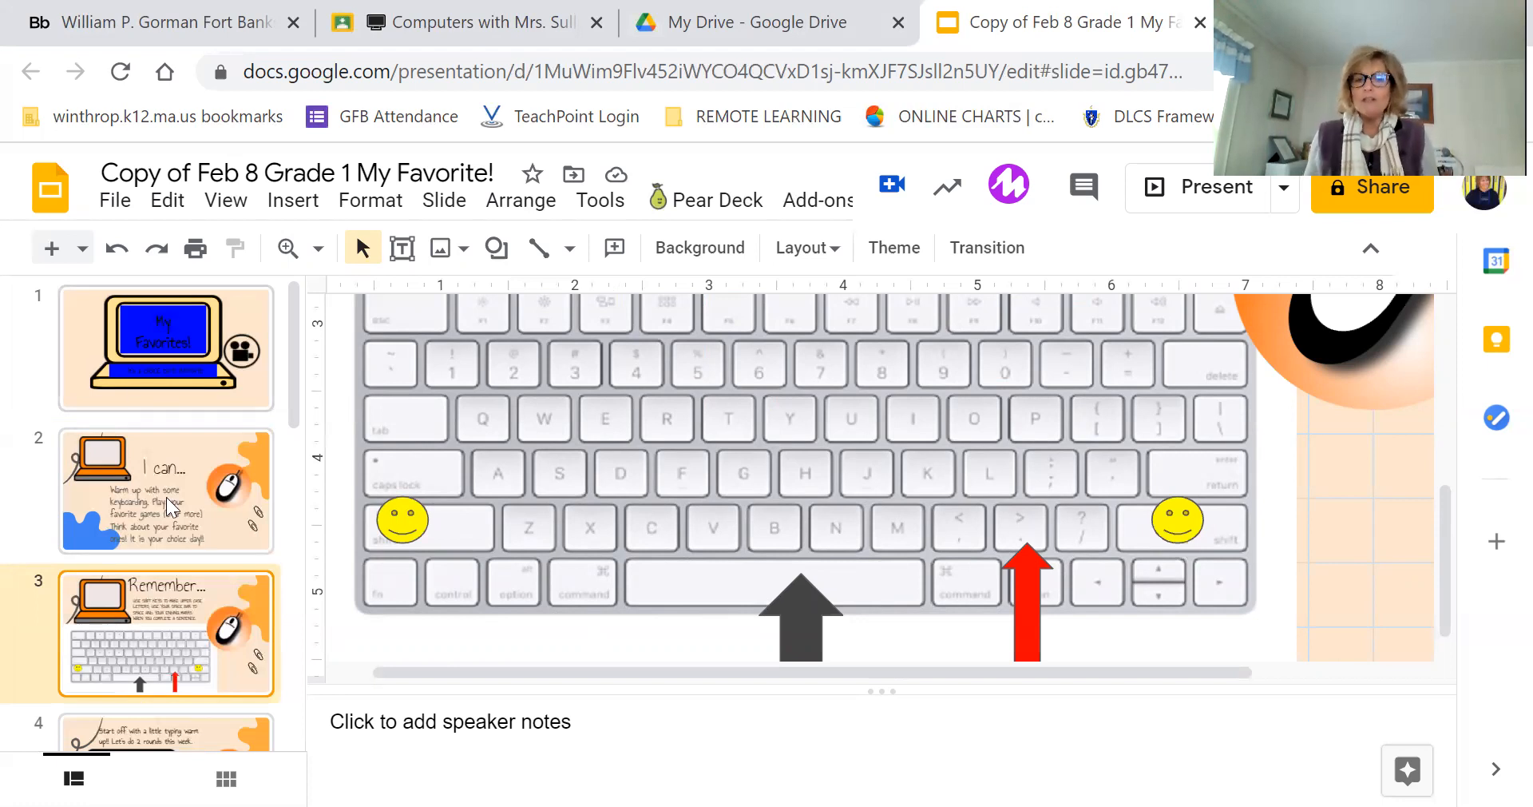
{"action": "mouse_move", "coordinate": [412, 538]}
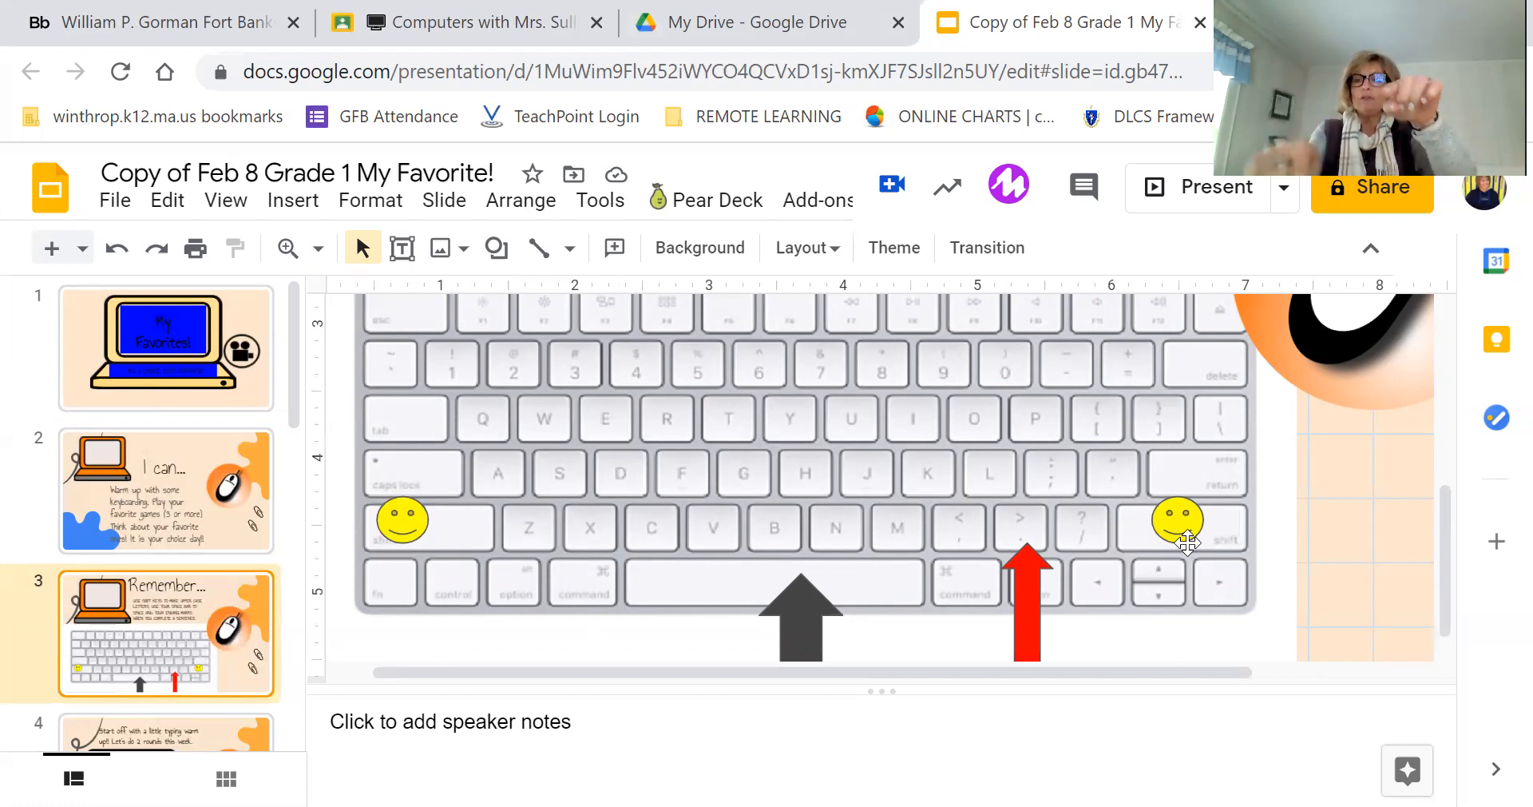
{"action": "mouse_move", "coordinate": [768, 566]}
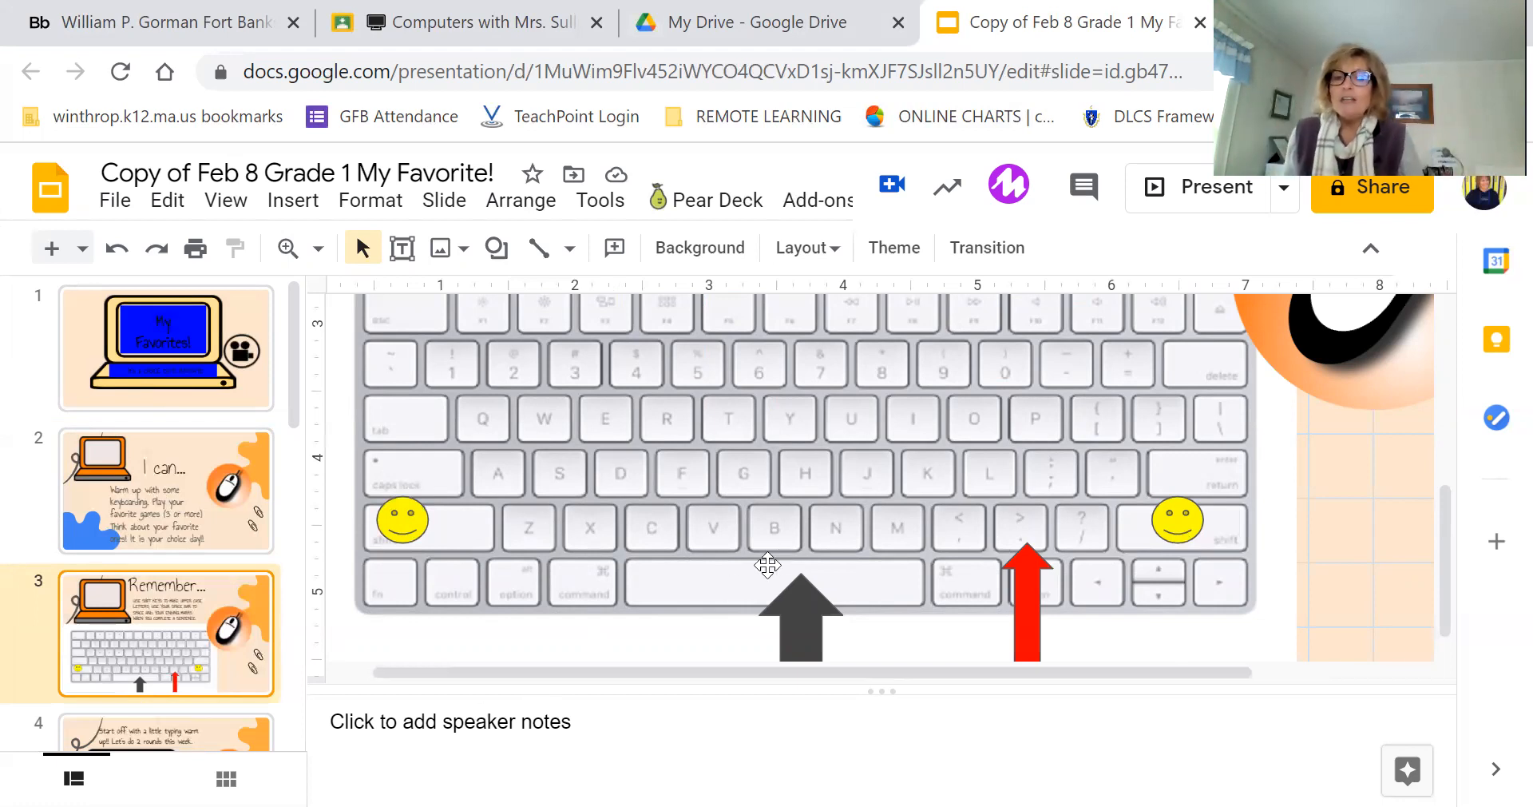
{"action": "mouse_move", "coordinate": [835, 600]}
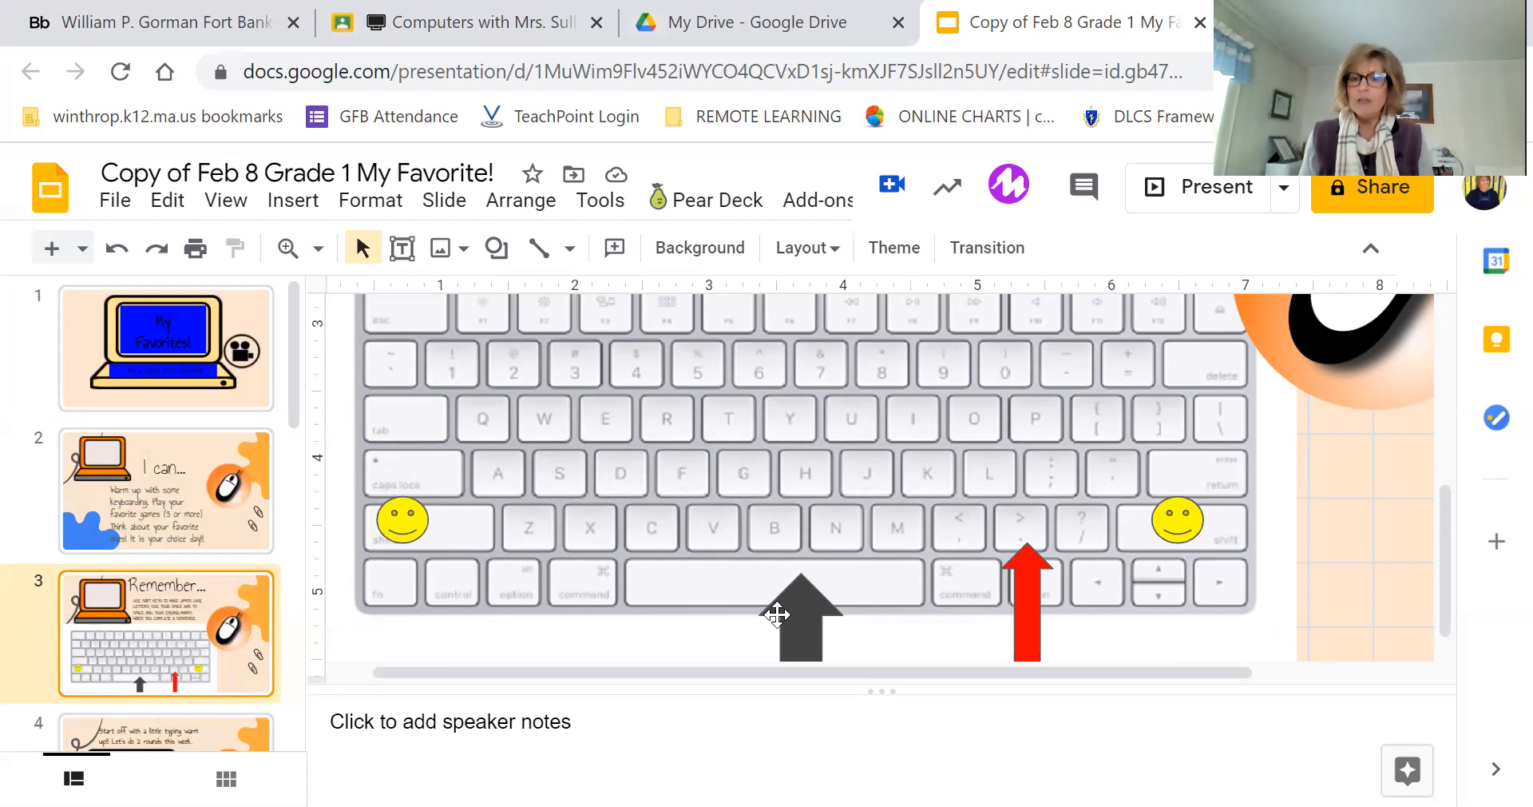
{"action": "mouse_move", "coordinate": [815, 594]}
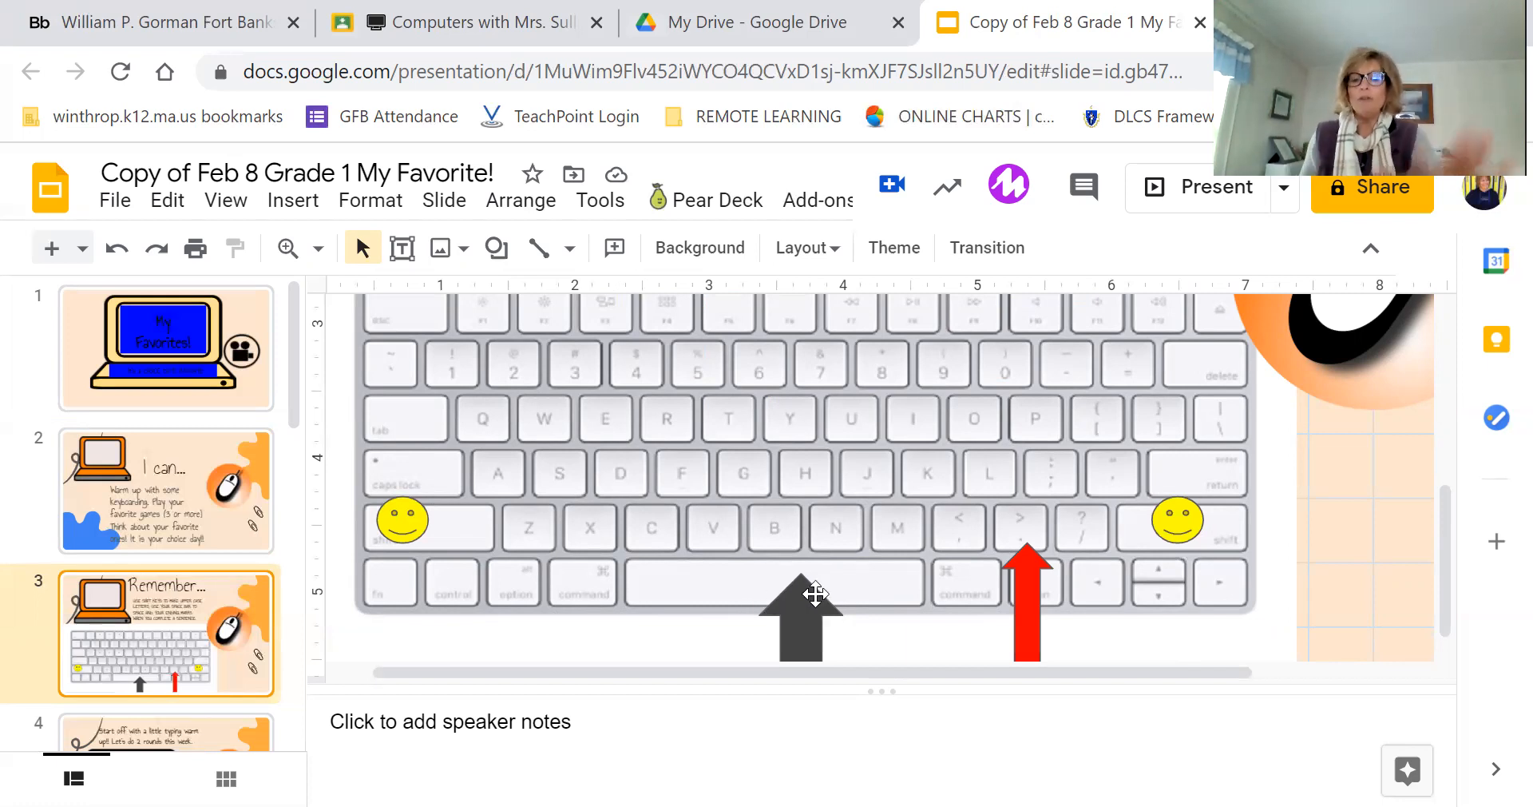
{"action": "mouse_move", "coordinate": [838, 588]}
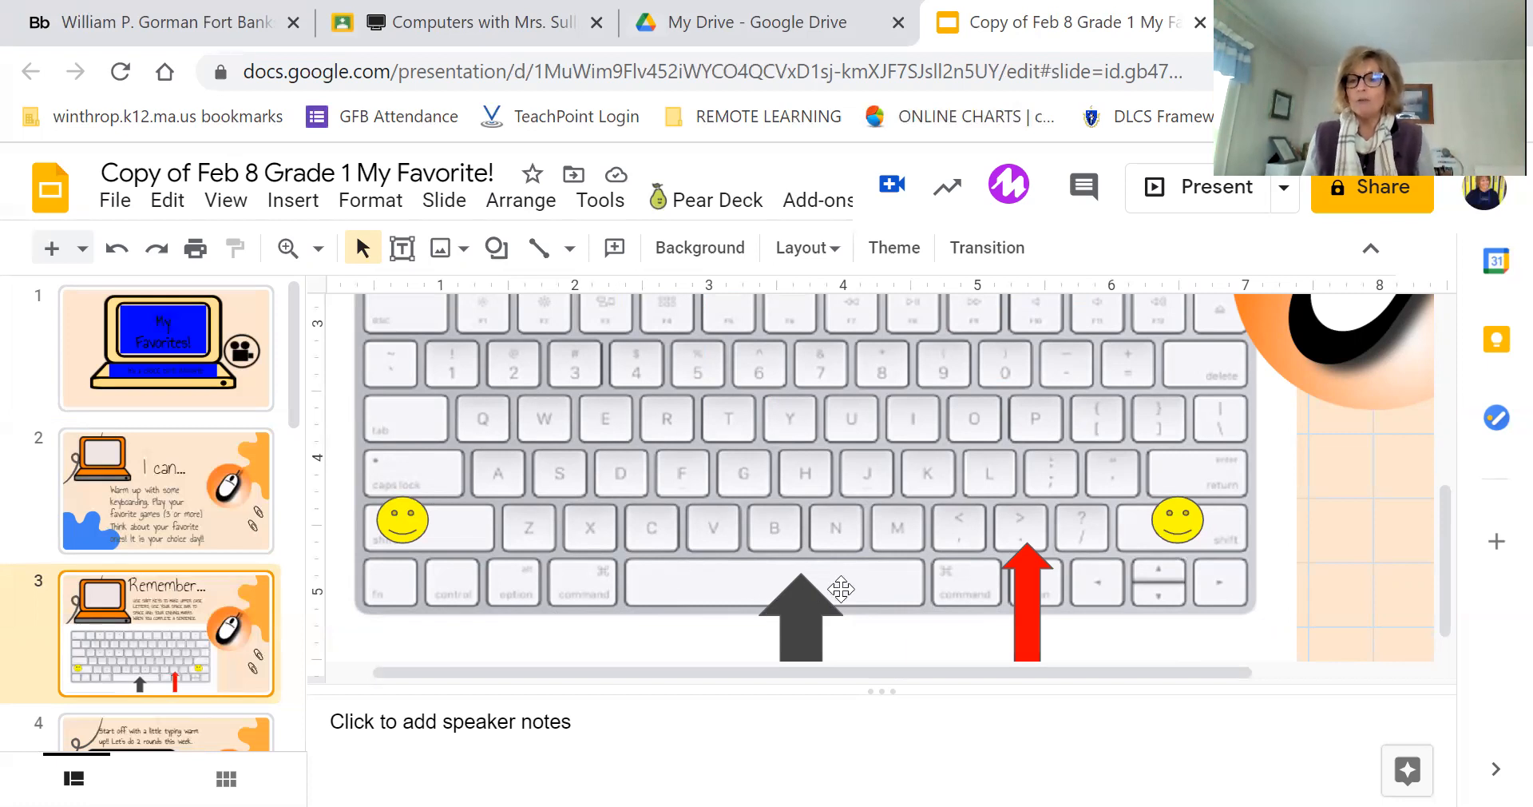
{"action": "mouse_move", "coordinate": [1032, 593]}
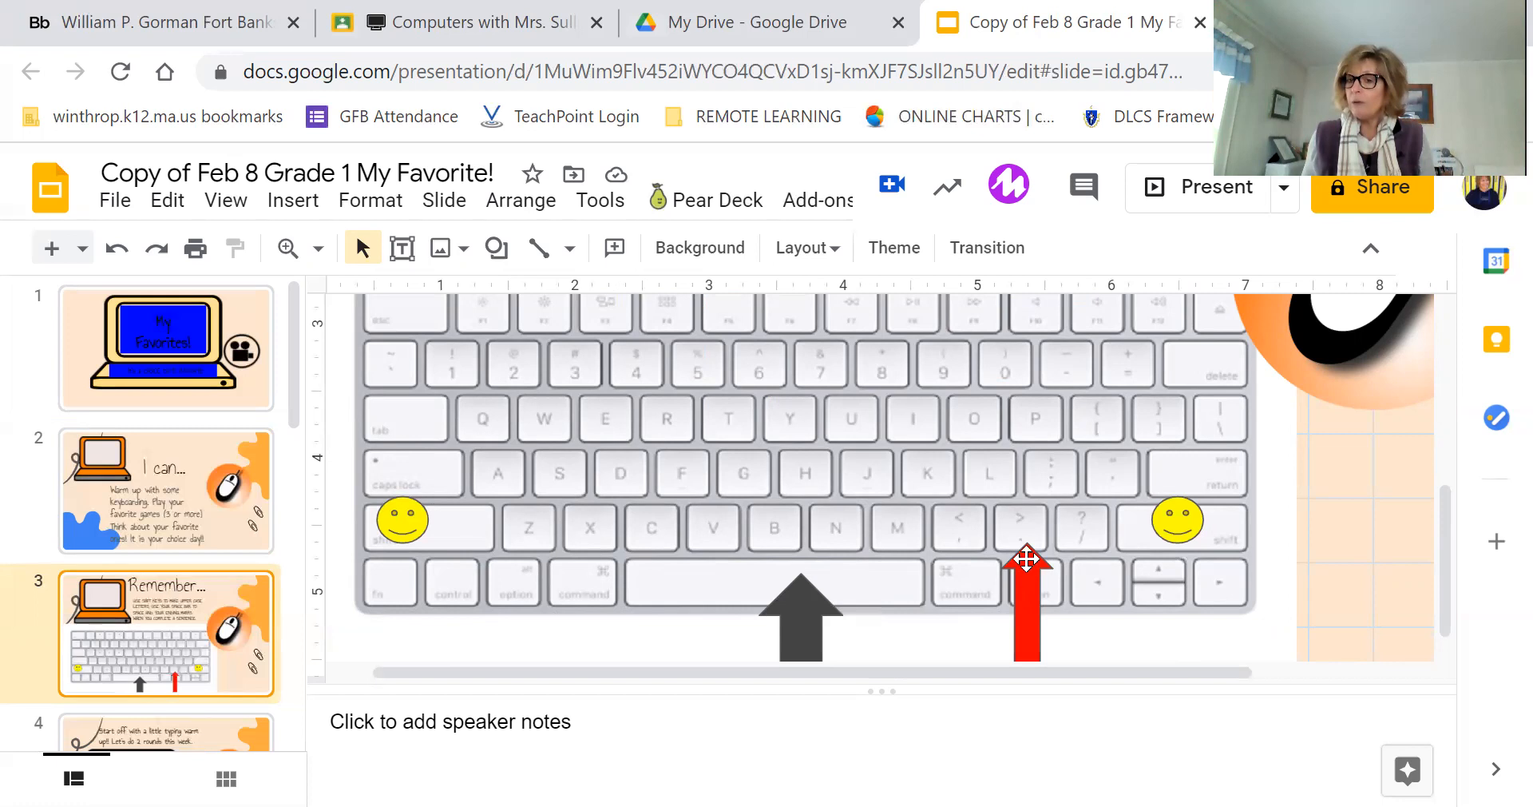
{"action": "mouse_move", "coordinate": [1025, 572]}
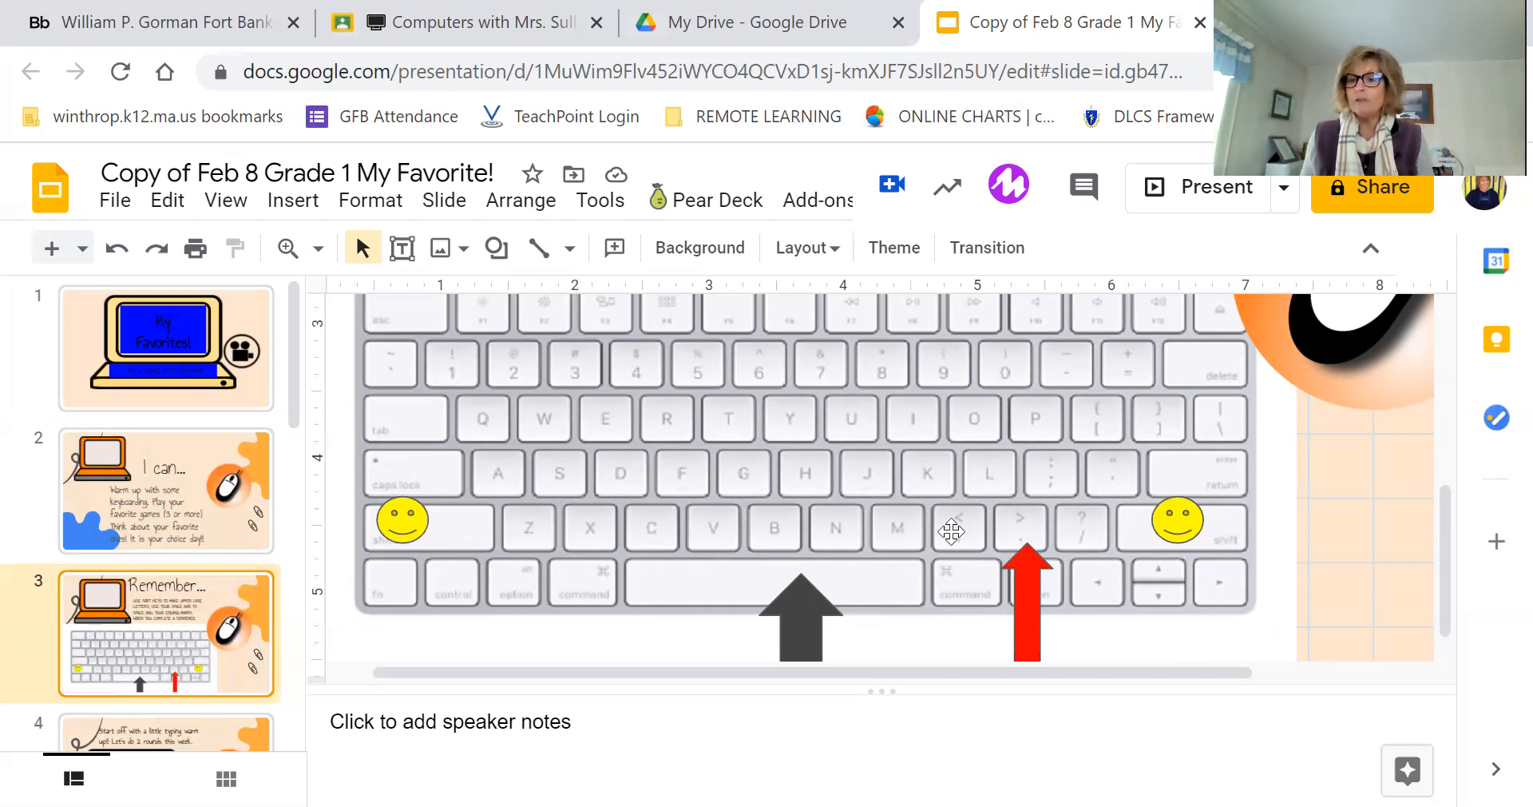
{"action": "mouse_move", "coordinate": [917, 508]}
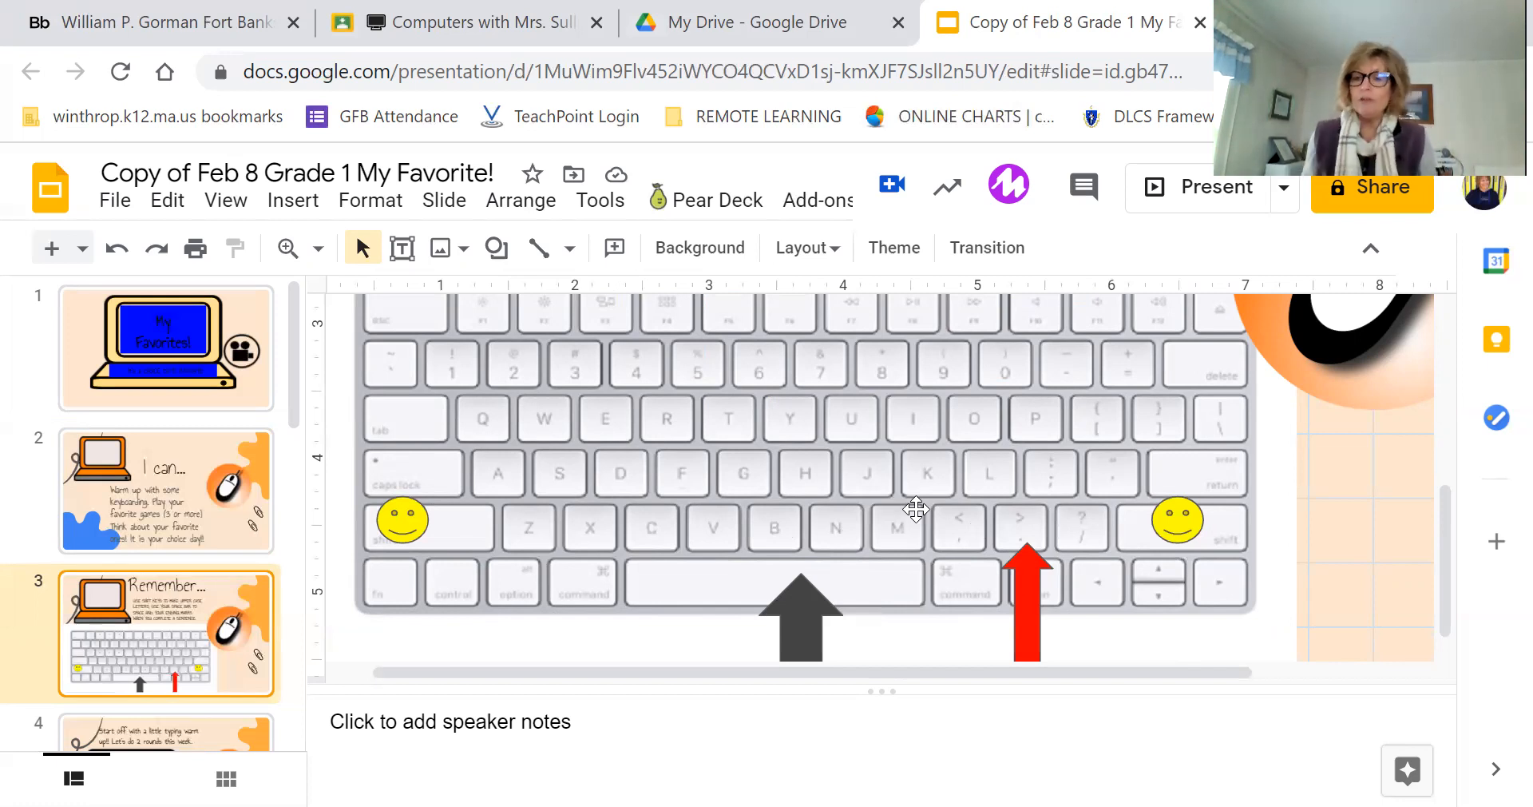
{"action": "mouse_move", "coordinate": [1032, 553]}
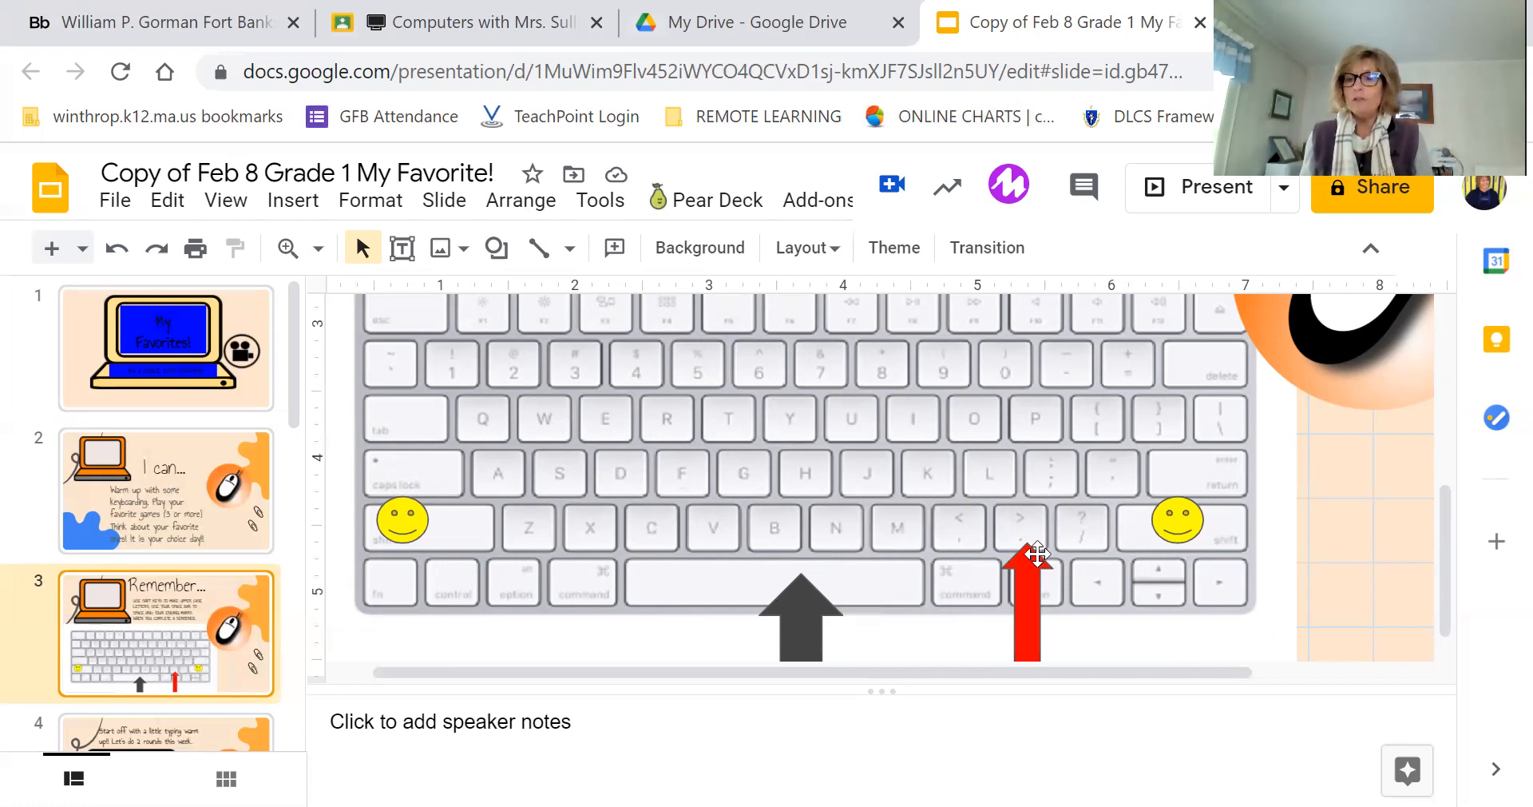
{"action": "mouse_move", "coordinate": [1032, 574]}
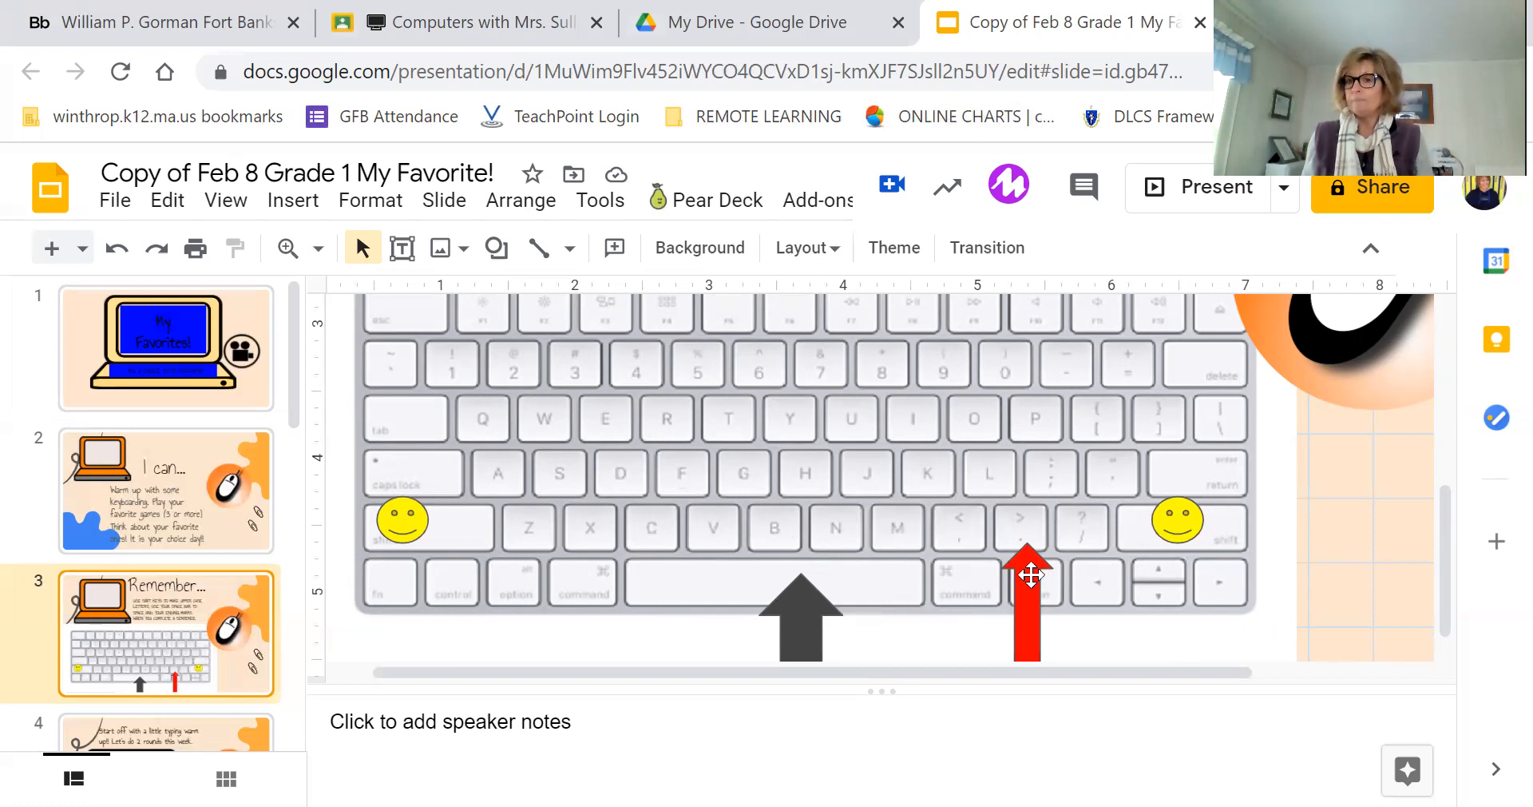
{"action": "mouse_move", "coordinate": [1201, 396]}
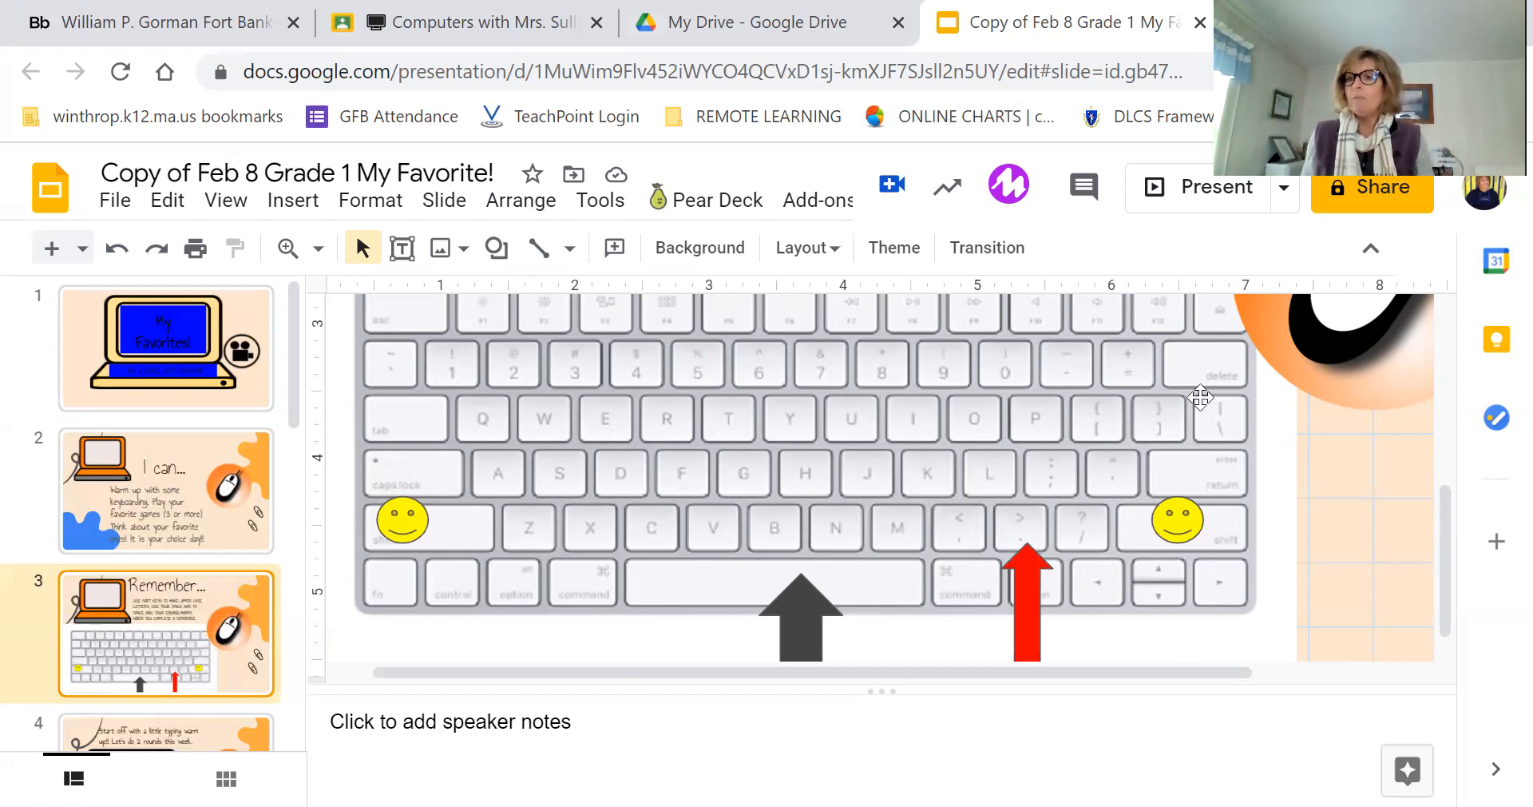
{"action": "scroll", "scroll_direction": "up", "scroll_amount": 3}
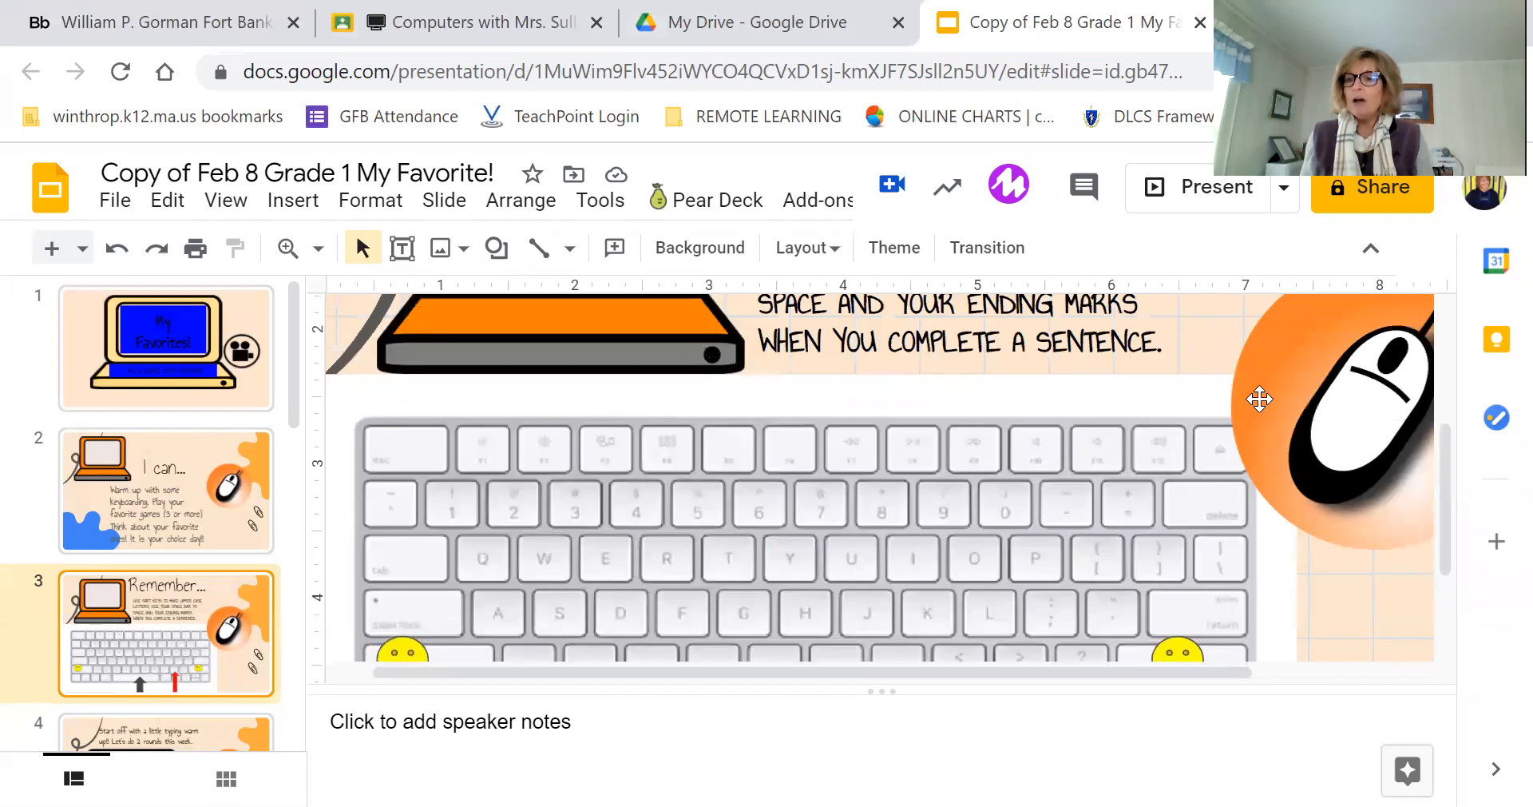
{"action": "mouse_move", "coordinate": [1280, 501]}
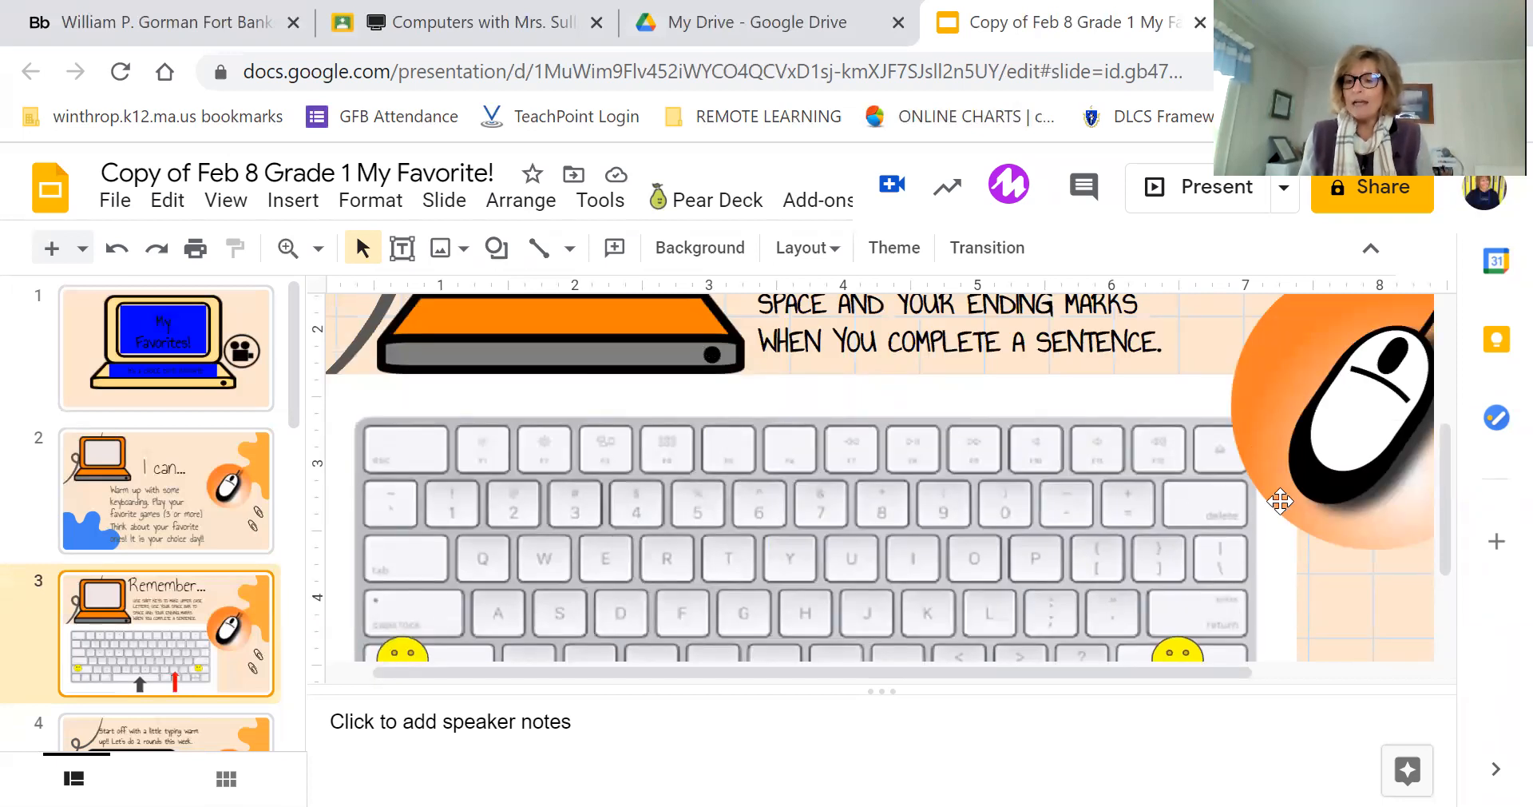
{"action": "mouse_move", "coordinate": [1201, 494]}
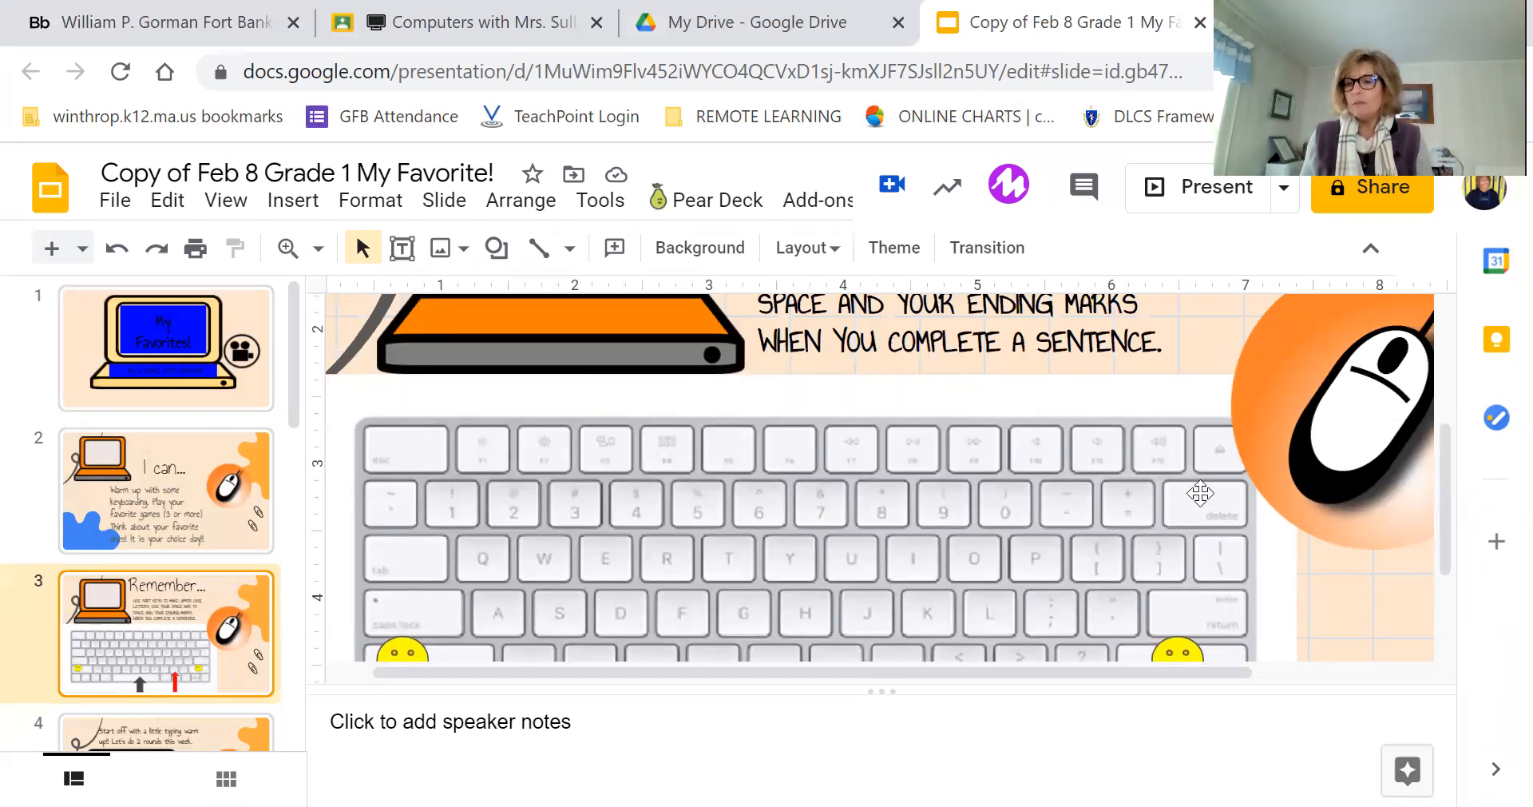
{"action": "mouse_move", "coordinate": [1198, 516]}
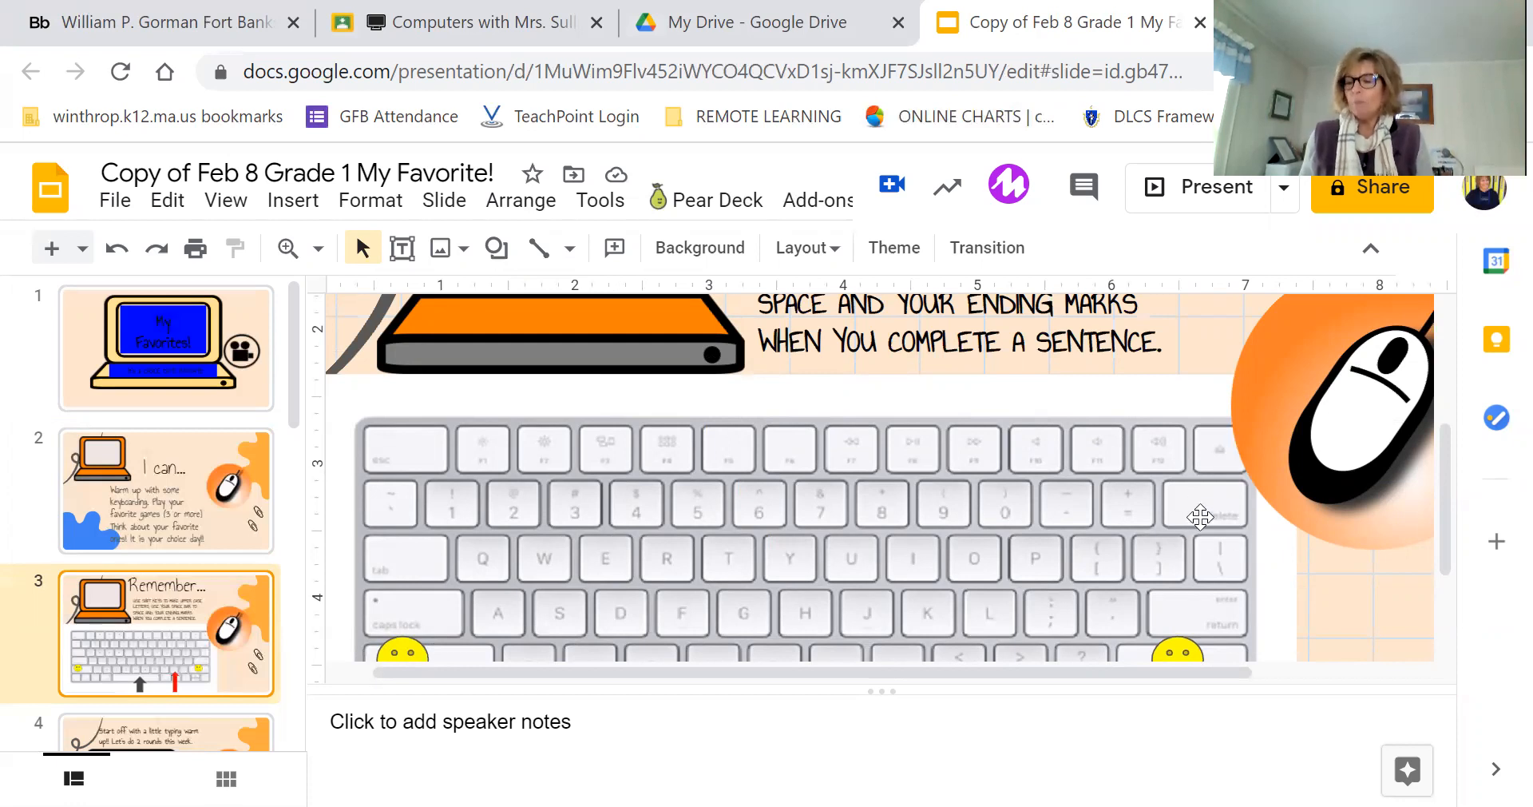
{"action": "mouse_move", "coordinate": [1200, 528]}
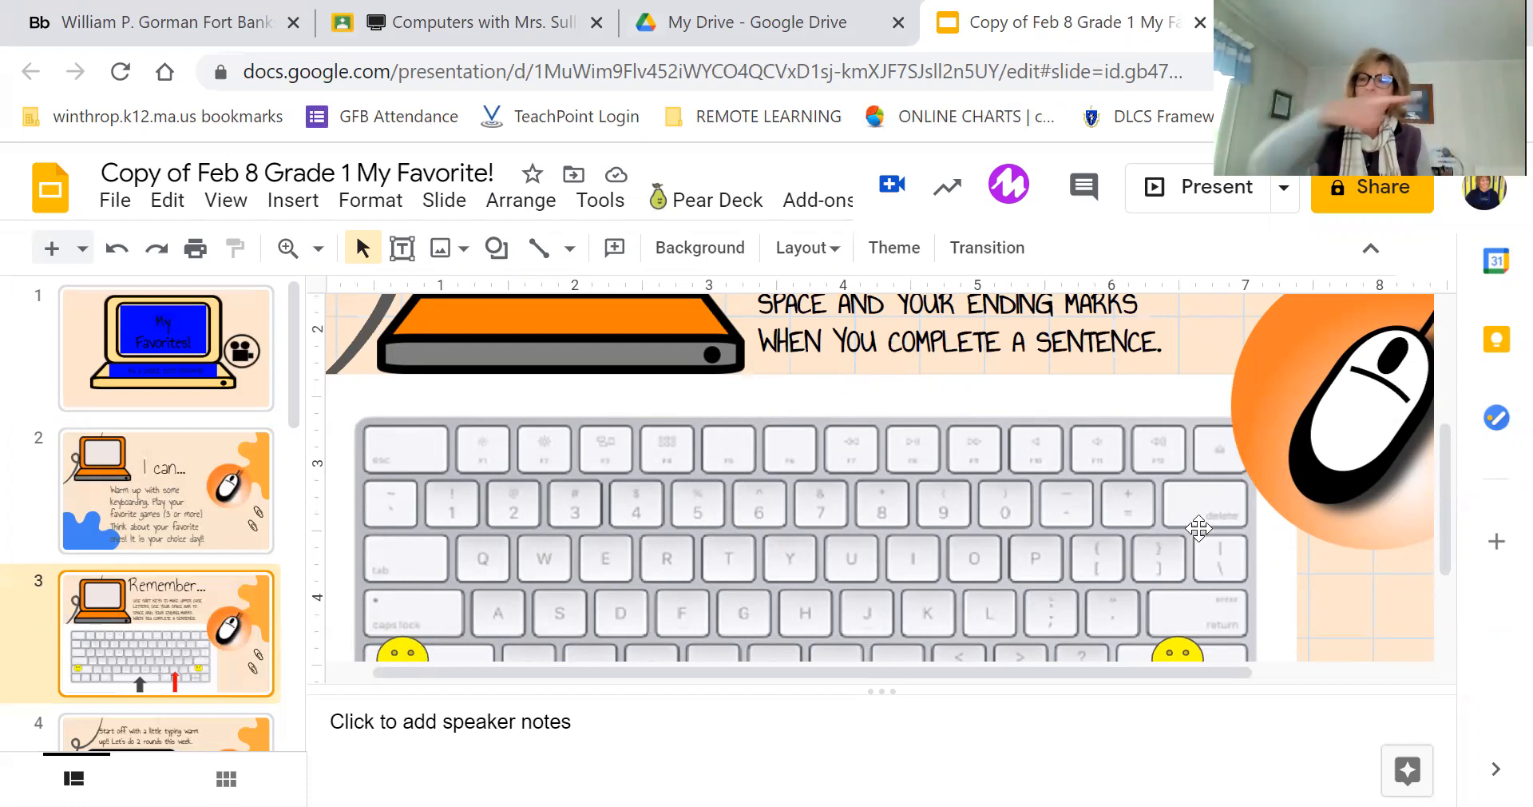
{"action": "mouse_move", "coordinate": [1027, 420]}
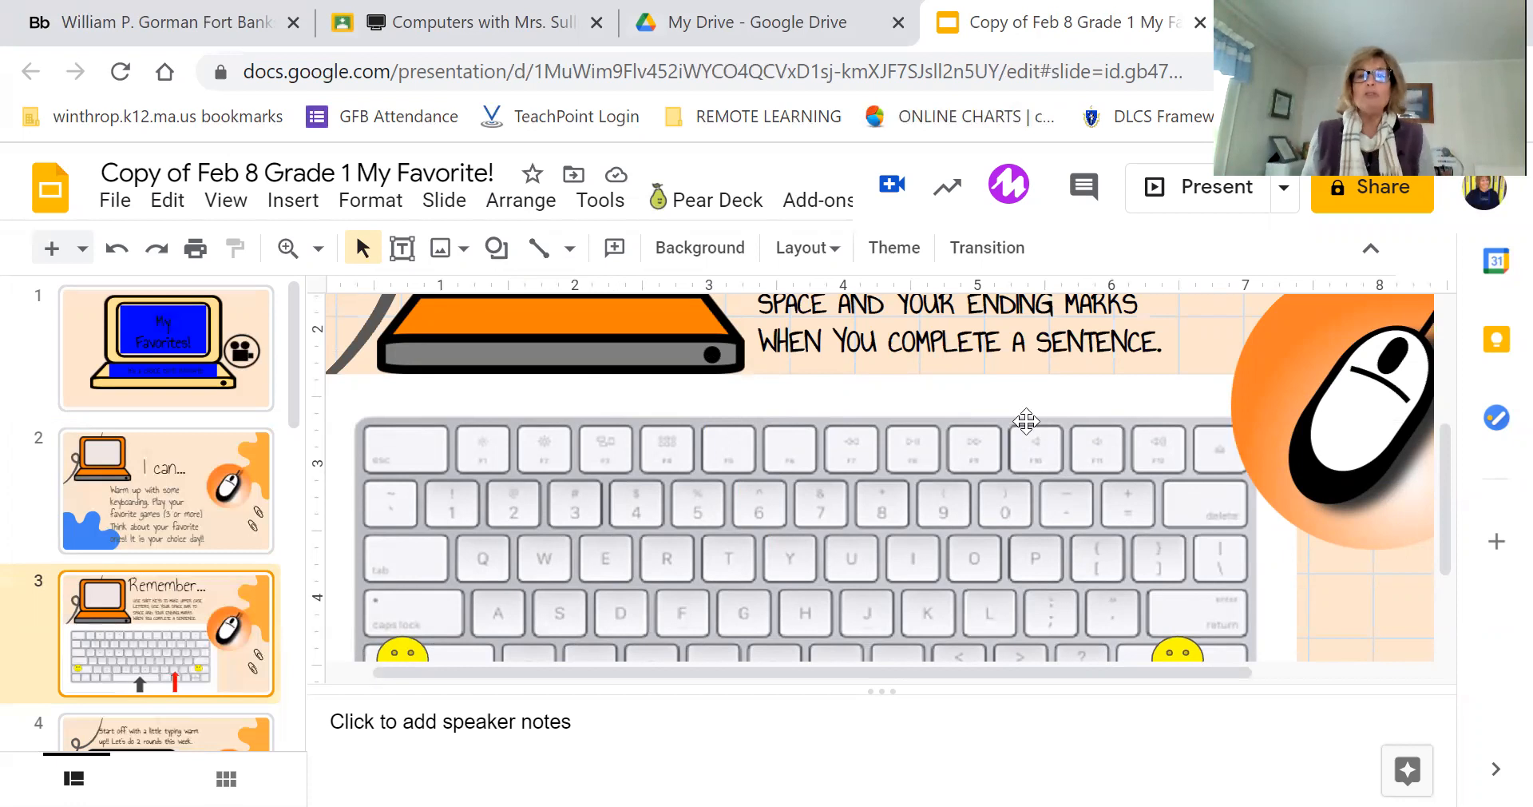
{"action": "mouse_move", "coordinate": [512, 481]}
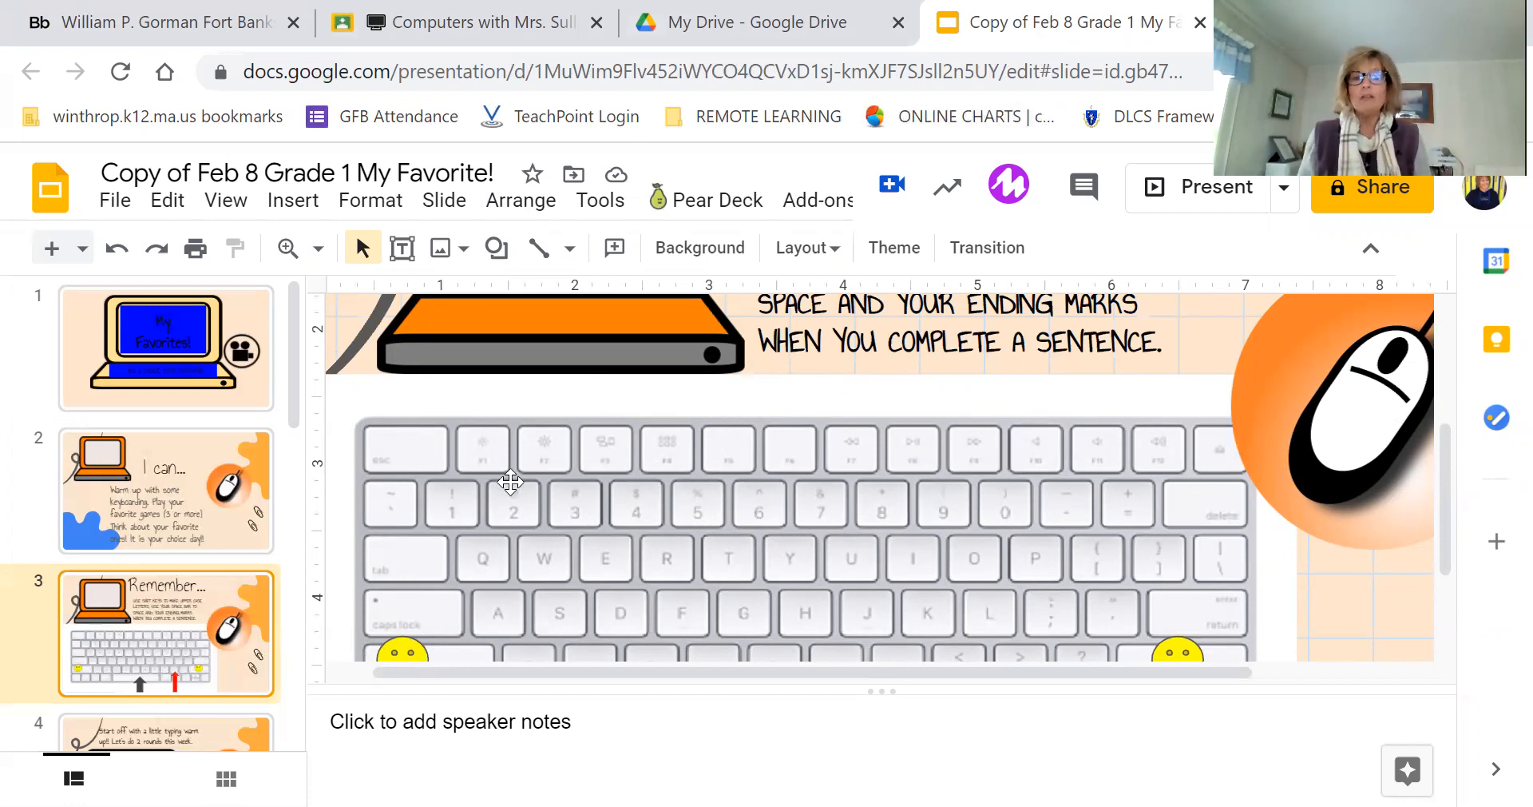
{"action": "scroll", "scroll_direction": "down", "scroll_amount": 3}
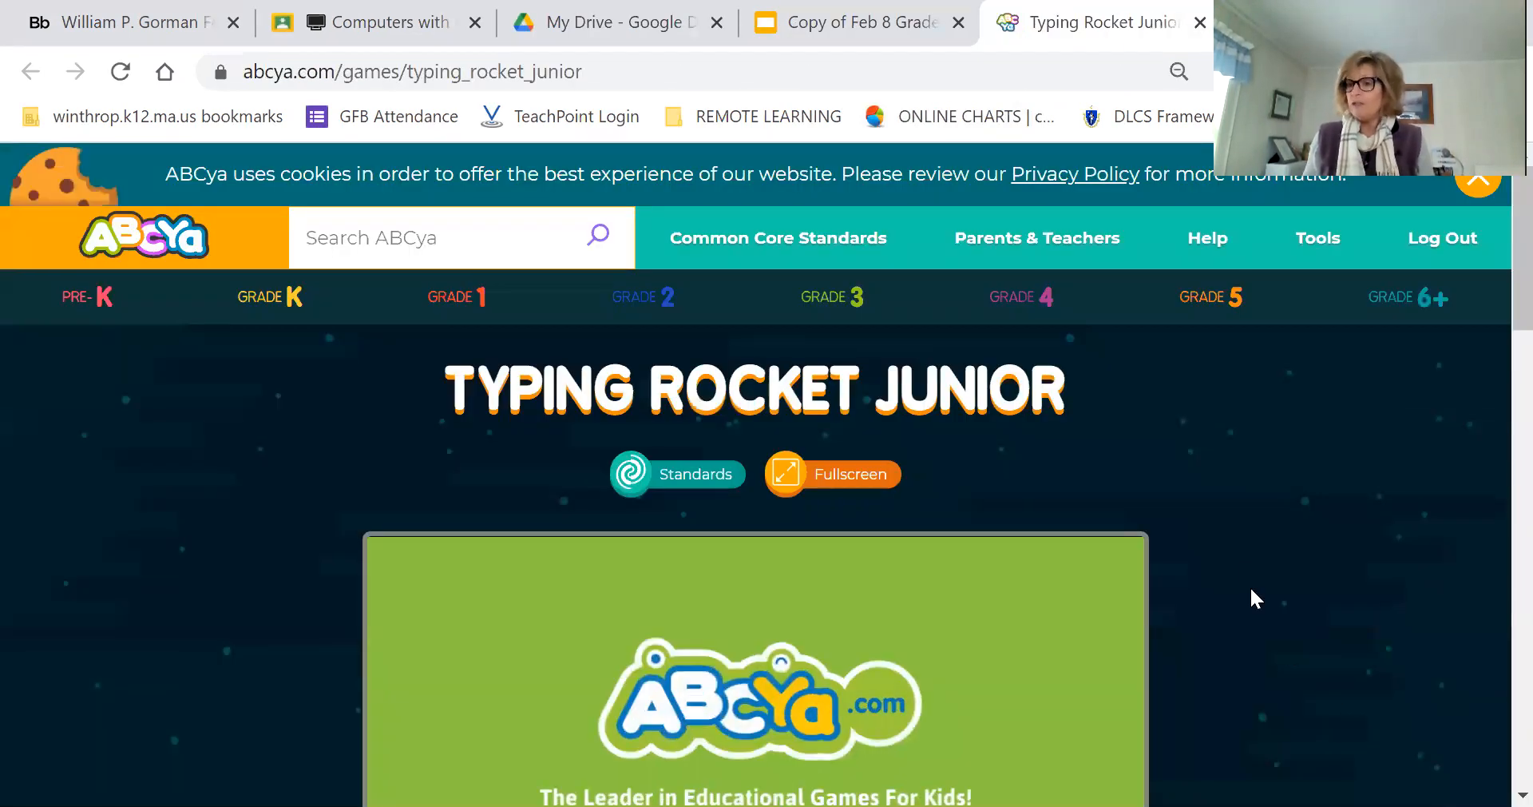
Scroll the ABCya Typing Rocket Junior page down to the game's play button.
{"action": "scroll", "scroll_direction": "down", "scroll_amount": 3}
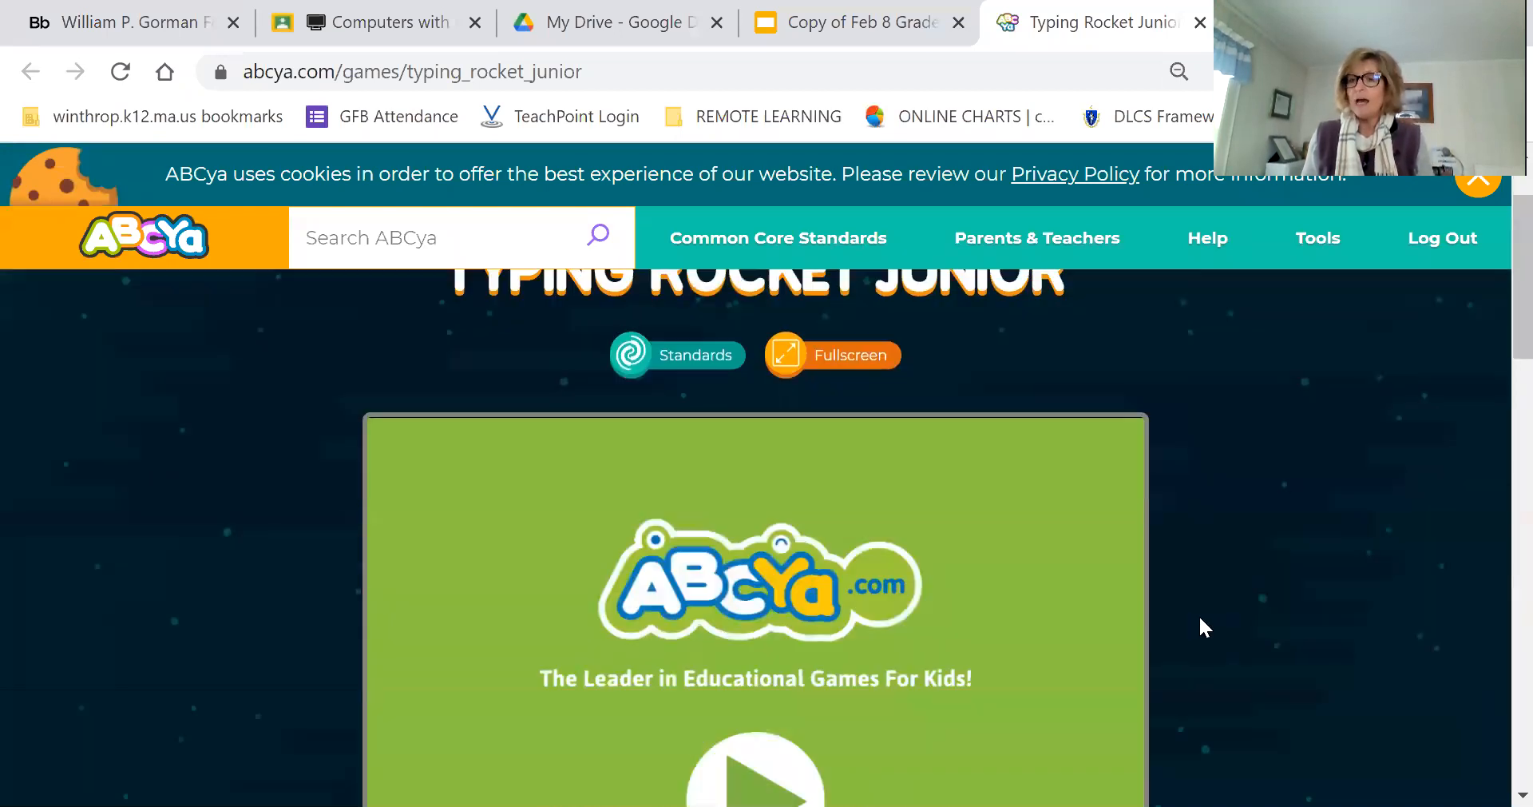
{"action": "scroll", "scroll_direction": "down", "scroll_amount": 3}
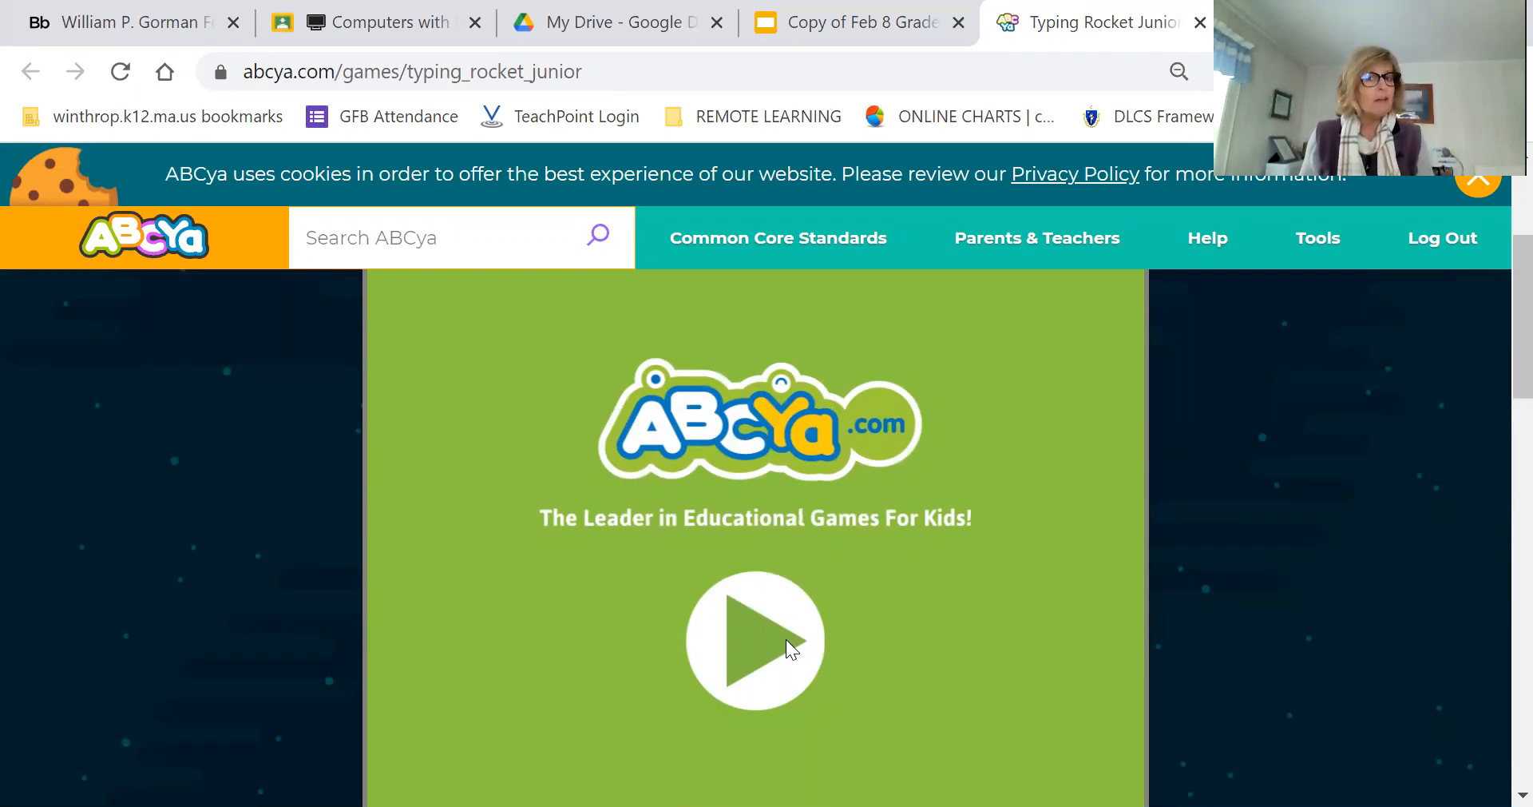
Launch Typing Rocket Junior, start the rocket letter-typing round, and pause it mid-game.
{"action": "left_click", "coordinate": [754, 640]}
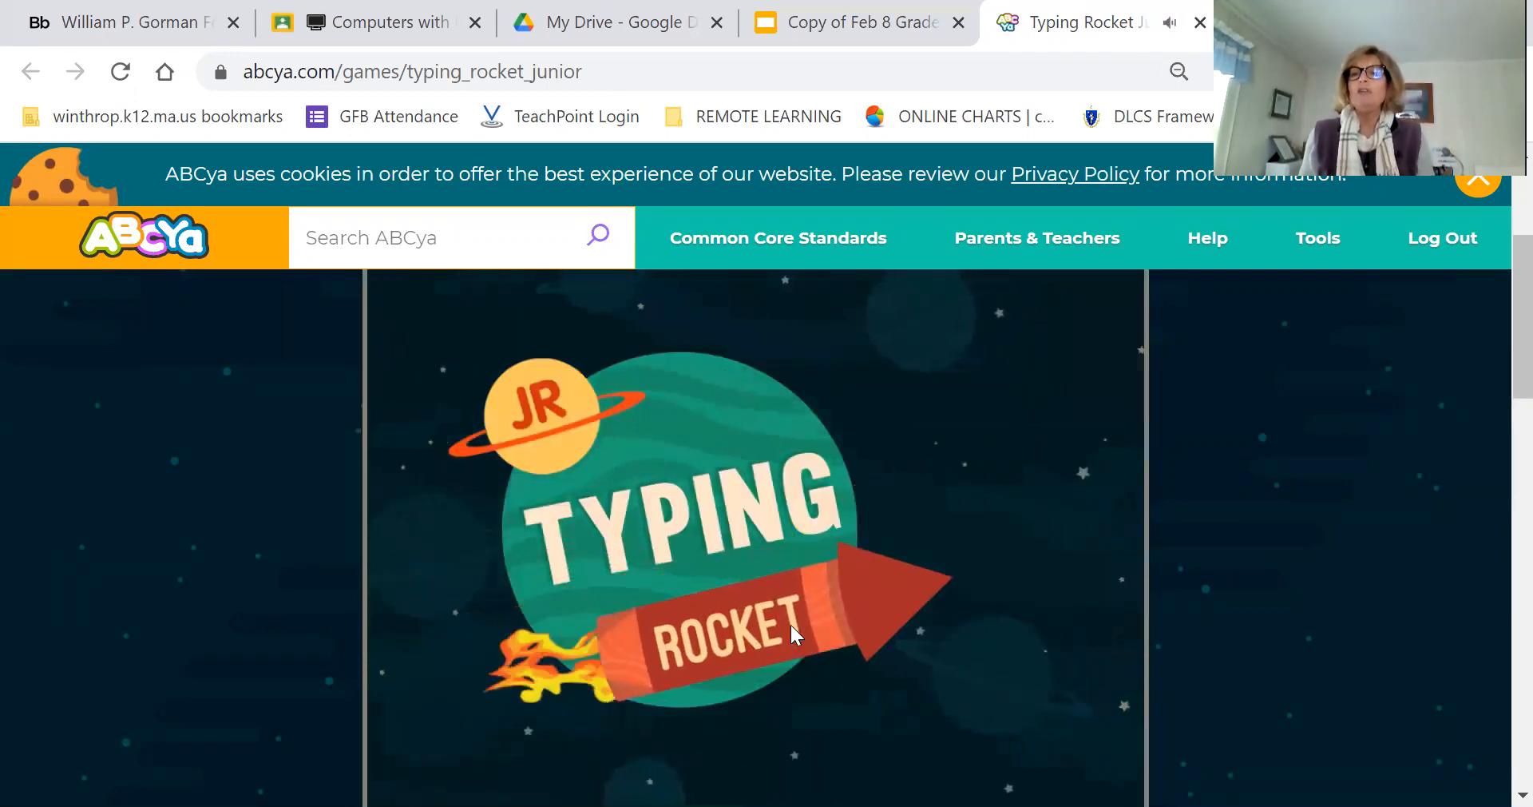
{"action": "scroll", "scroll_direction": "down", "scroll_amount": 3}
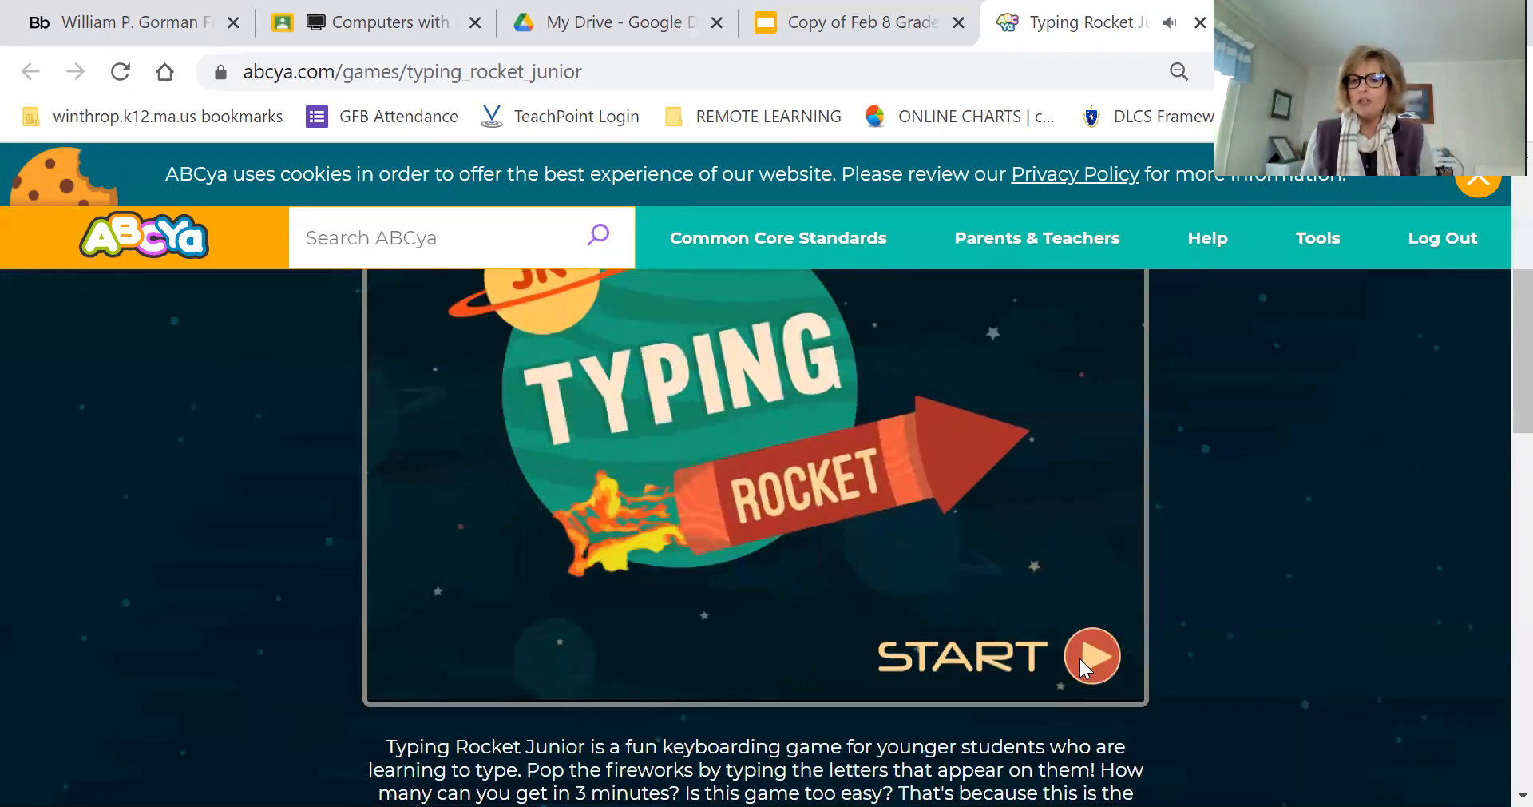
{"action": "left_click", "coordinate": [1090, 656]}
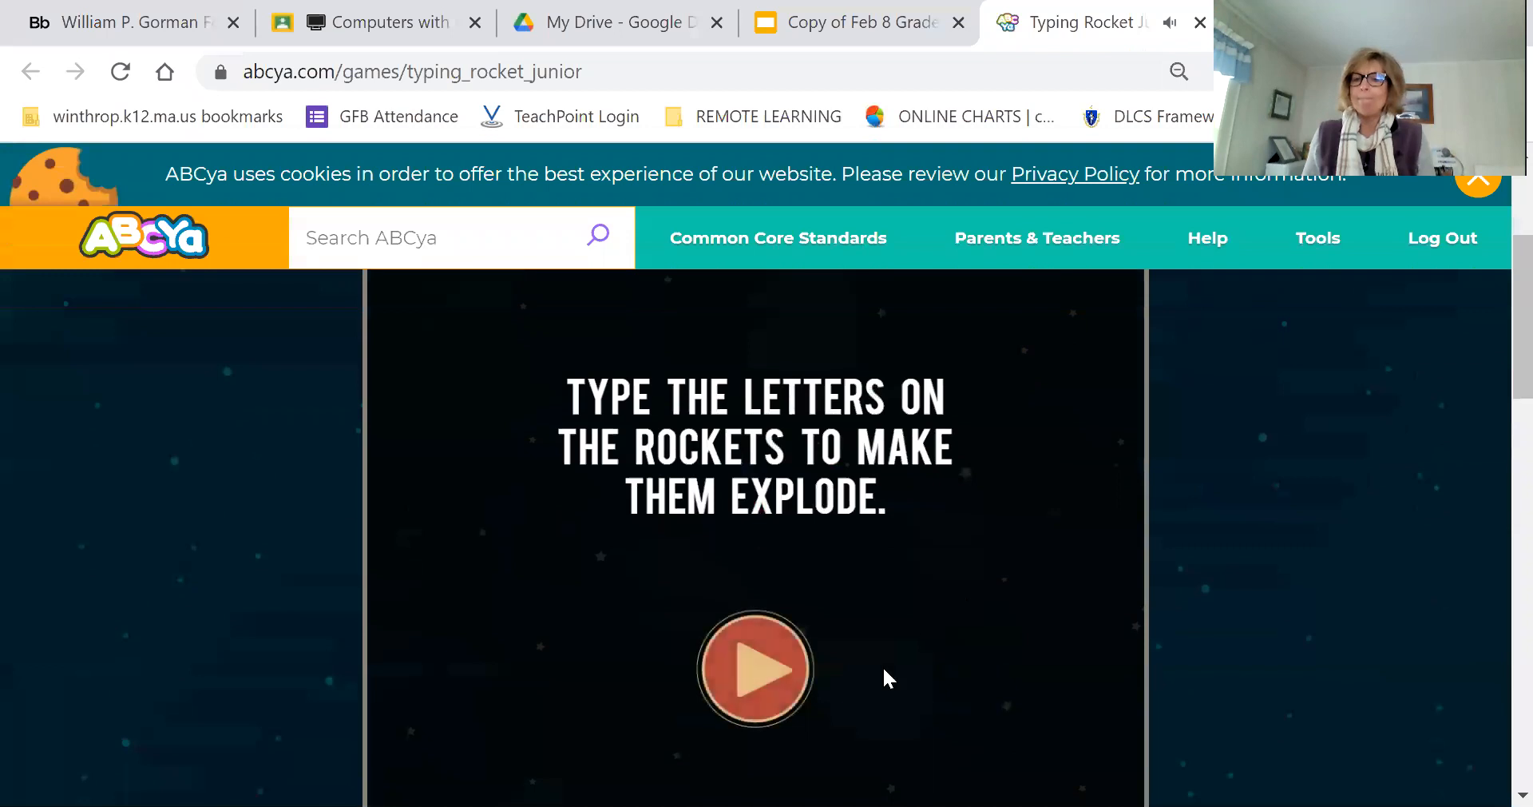
{"action": "mouse_move", "coordinate": [829, 708]}
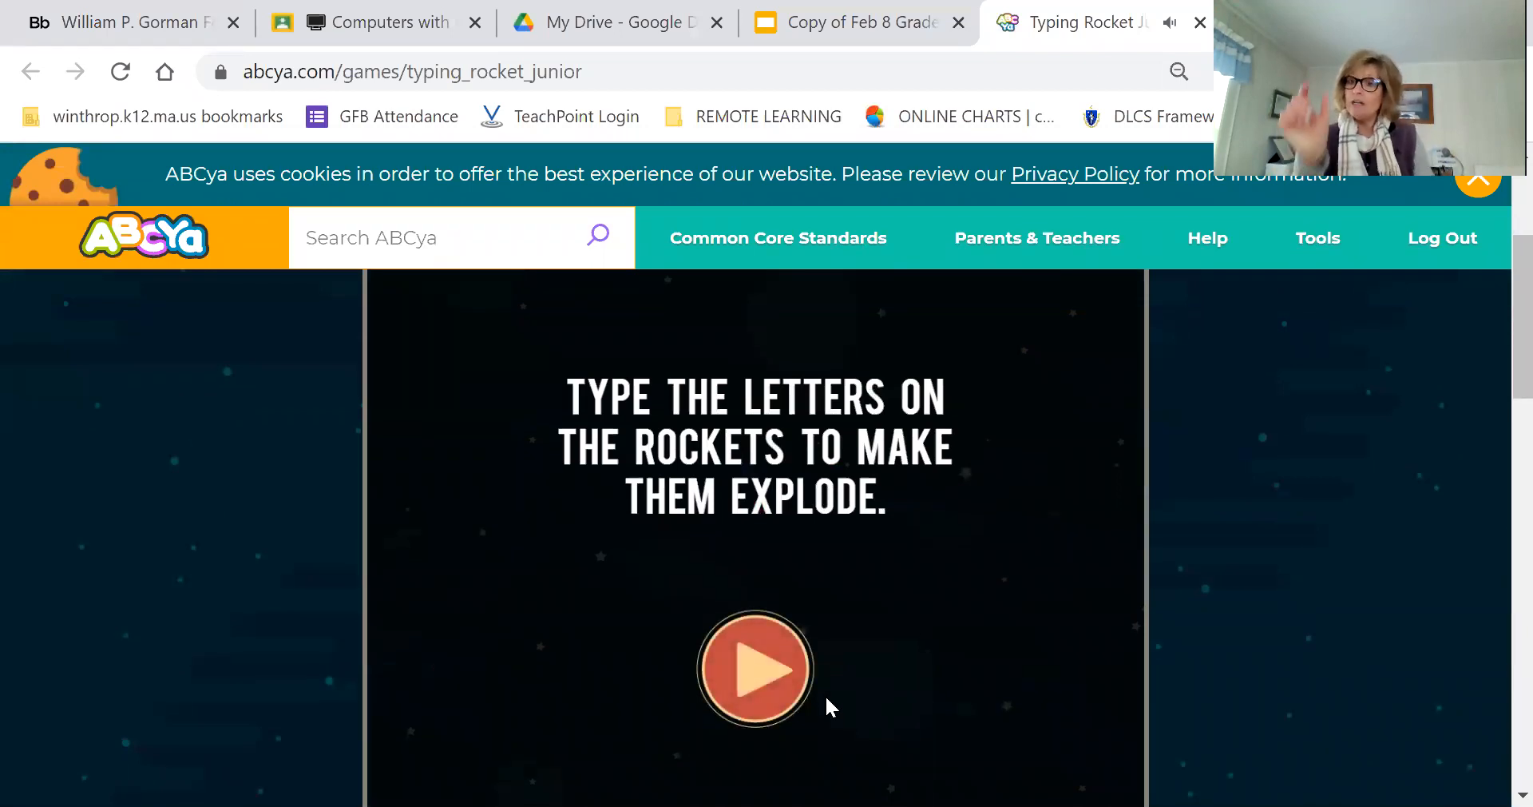
{"action": "mouse_move", "coordinate": [752, 669]}
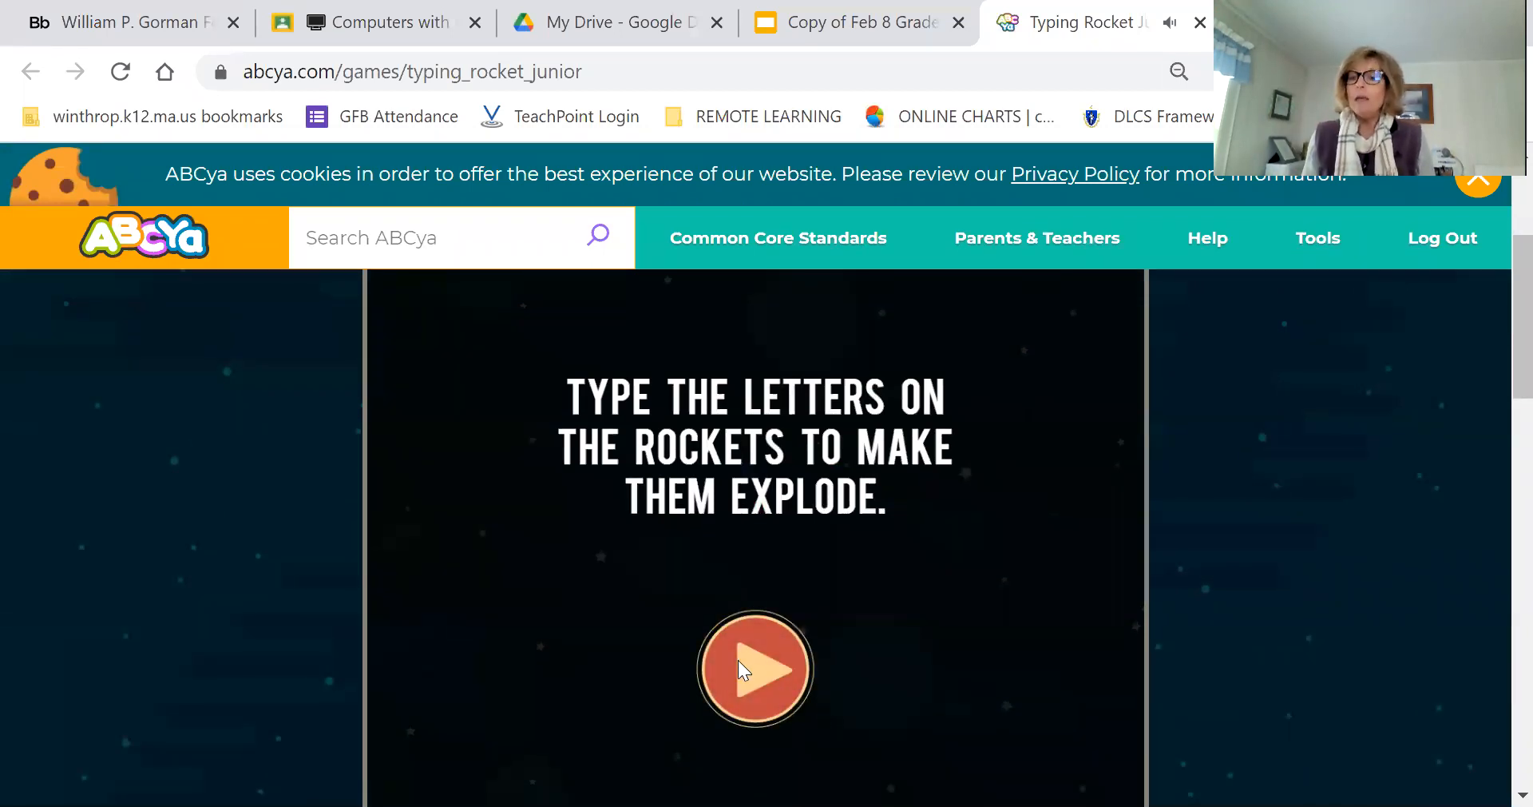
{"action": "left_click", "coordinate": [755, 670]}
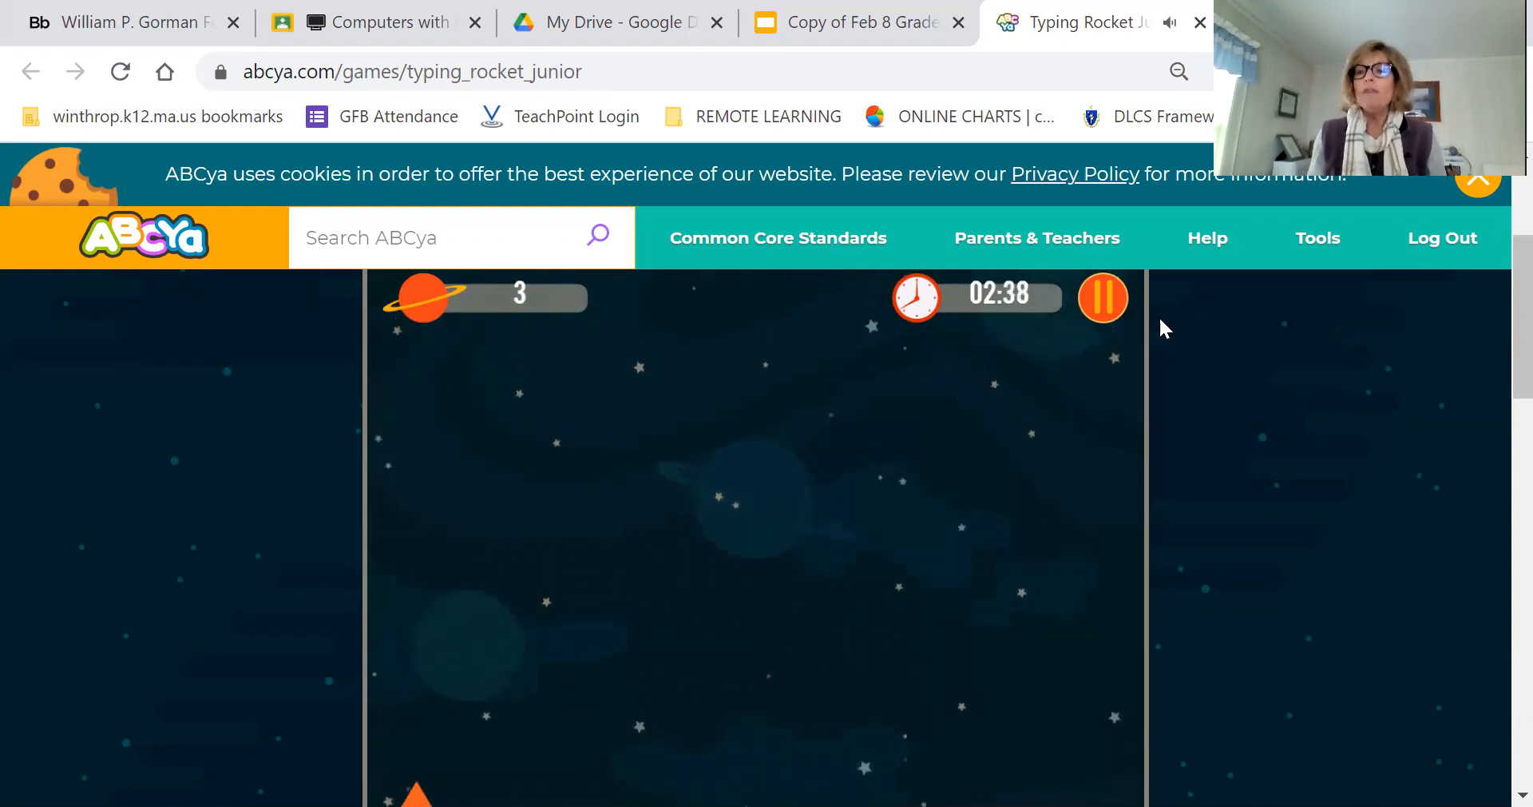
{"action": "left_click", "coordinate": [1104, 298]}
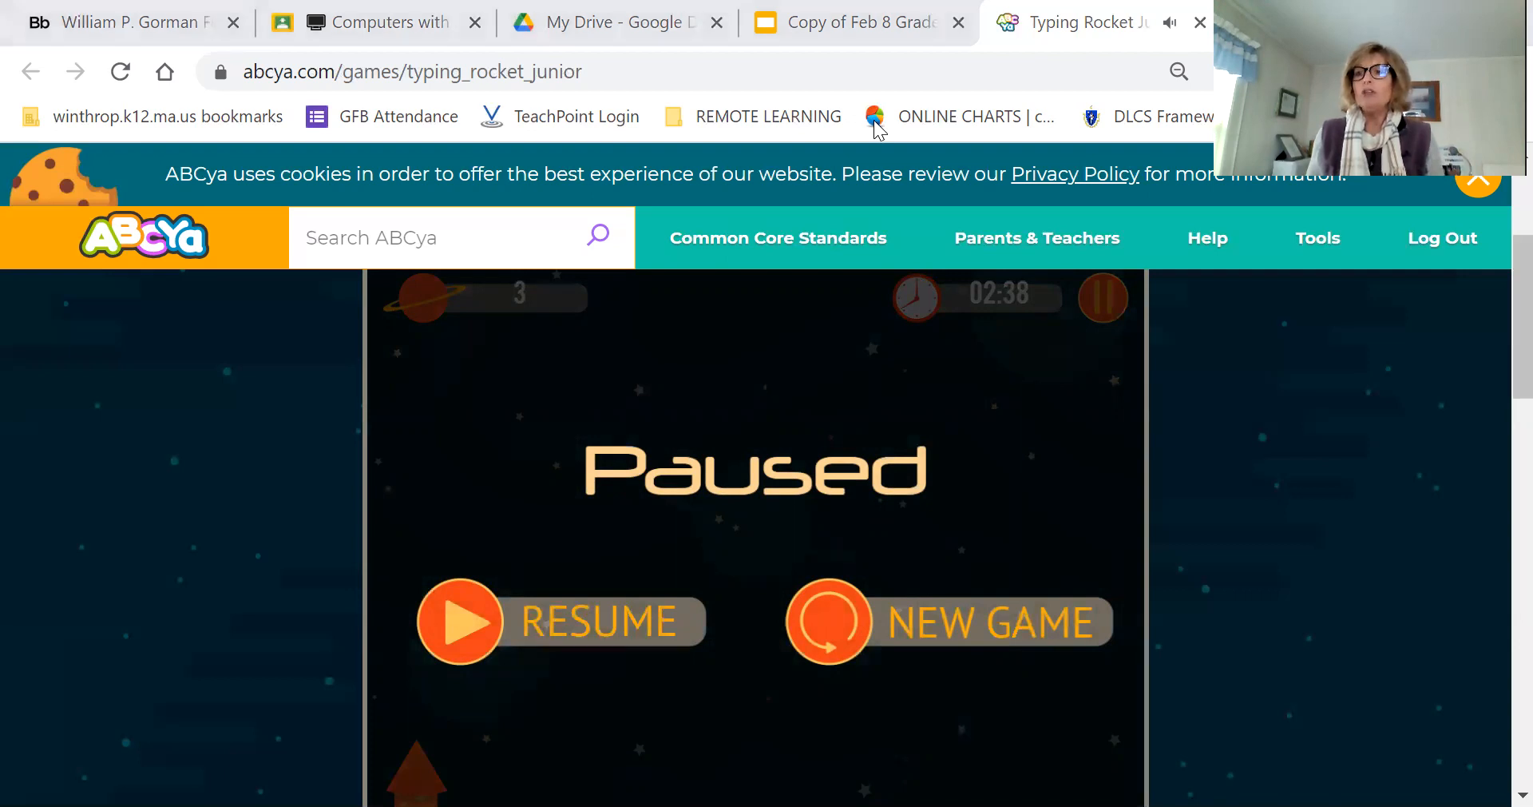
{"action": "mouse_move", "coordinate": [1201, 28]}
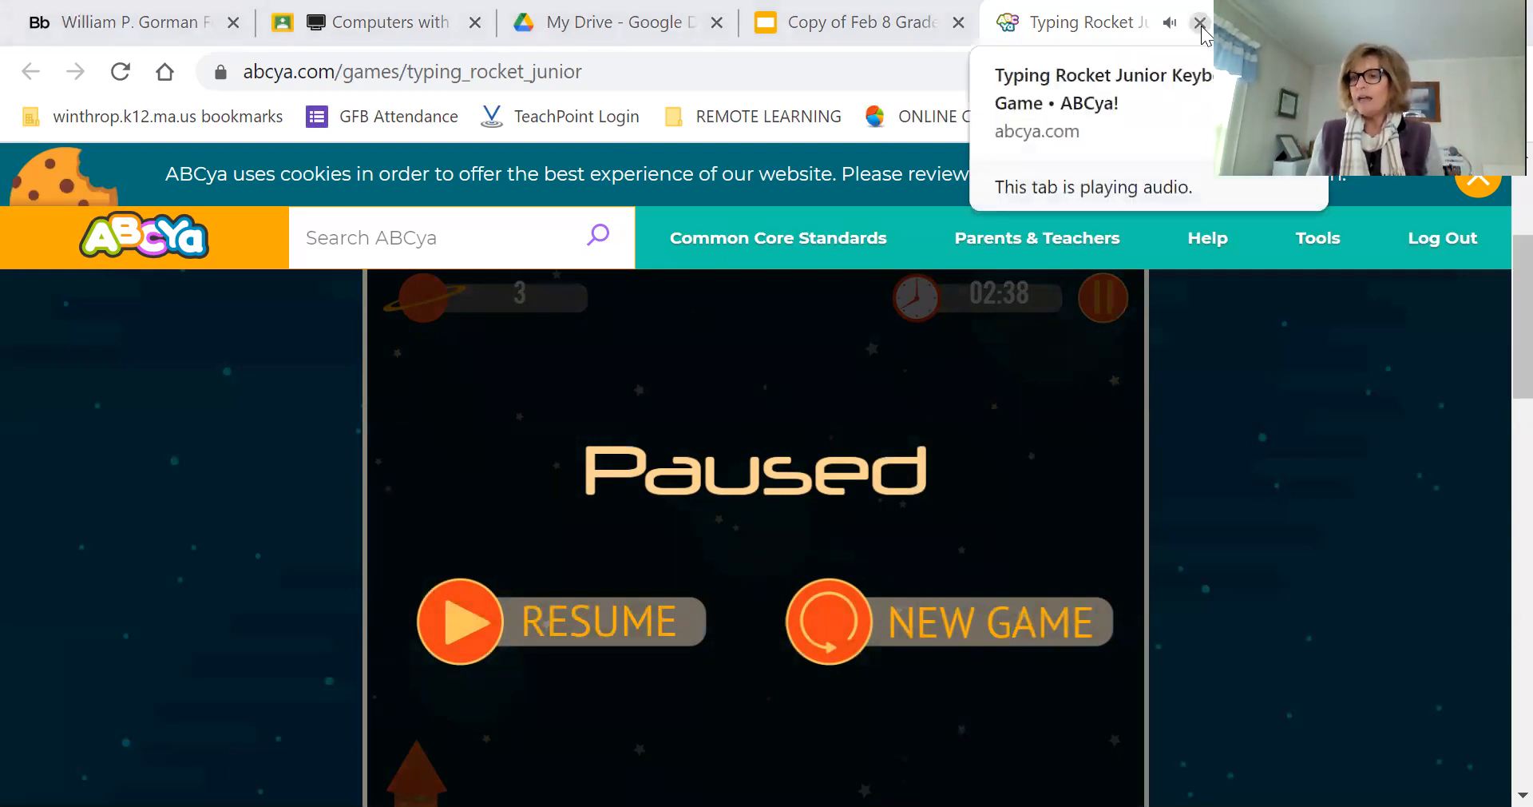
Close the typing game tab and bring up the Treehouse Designer! slide.
{"action": "left_click", "coordinate": [1201, 20]}
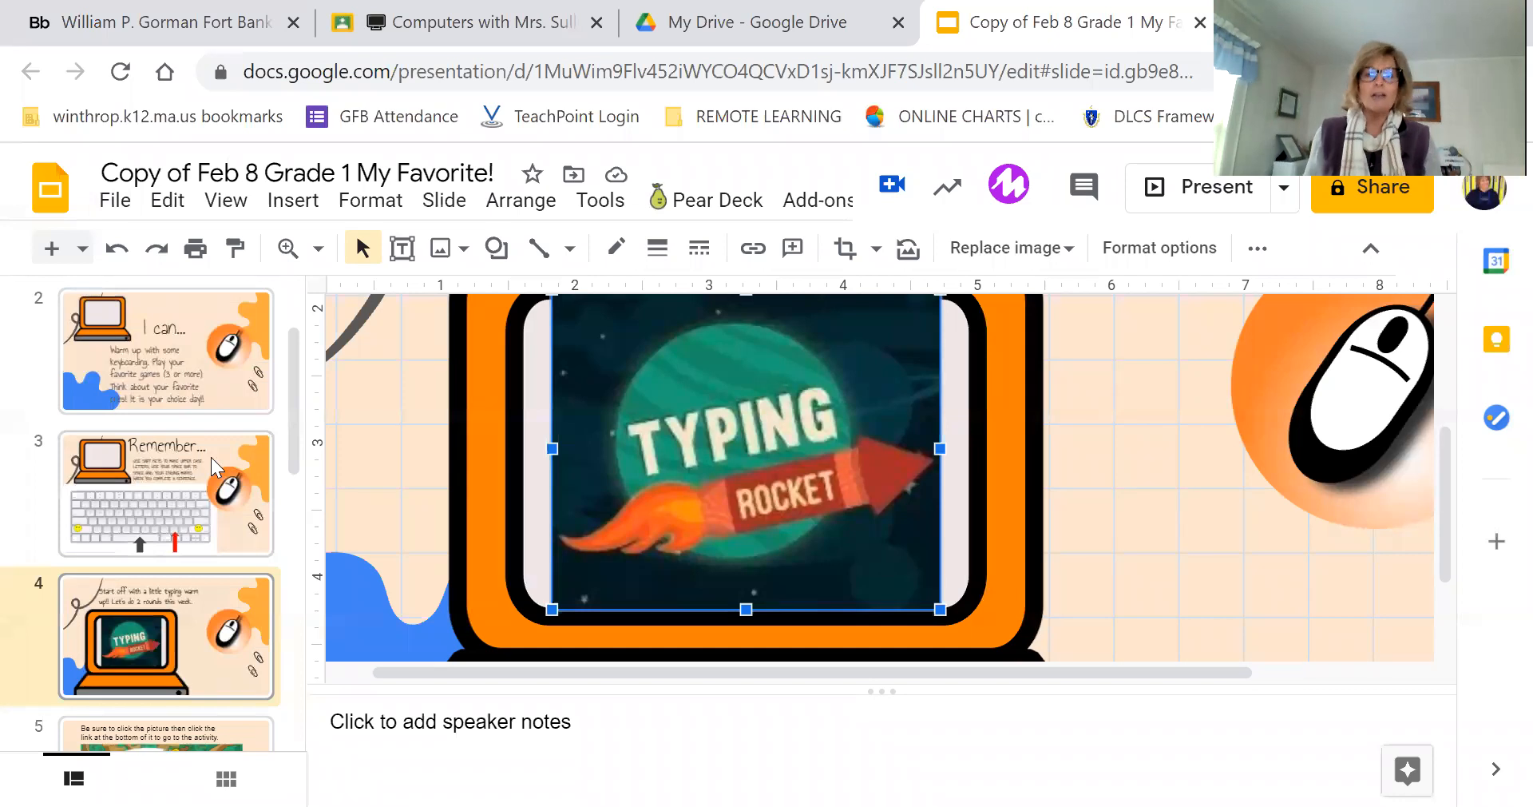
{"action": "mouse_move", "coordinate": [250, 607]}
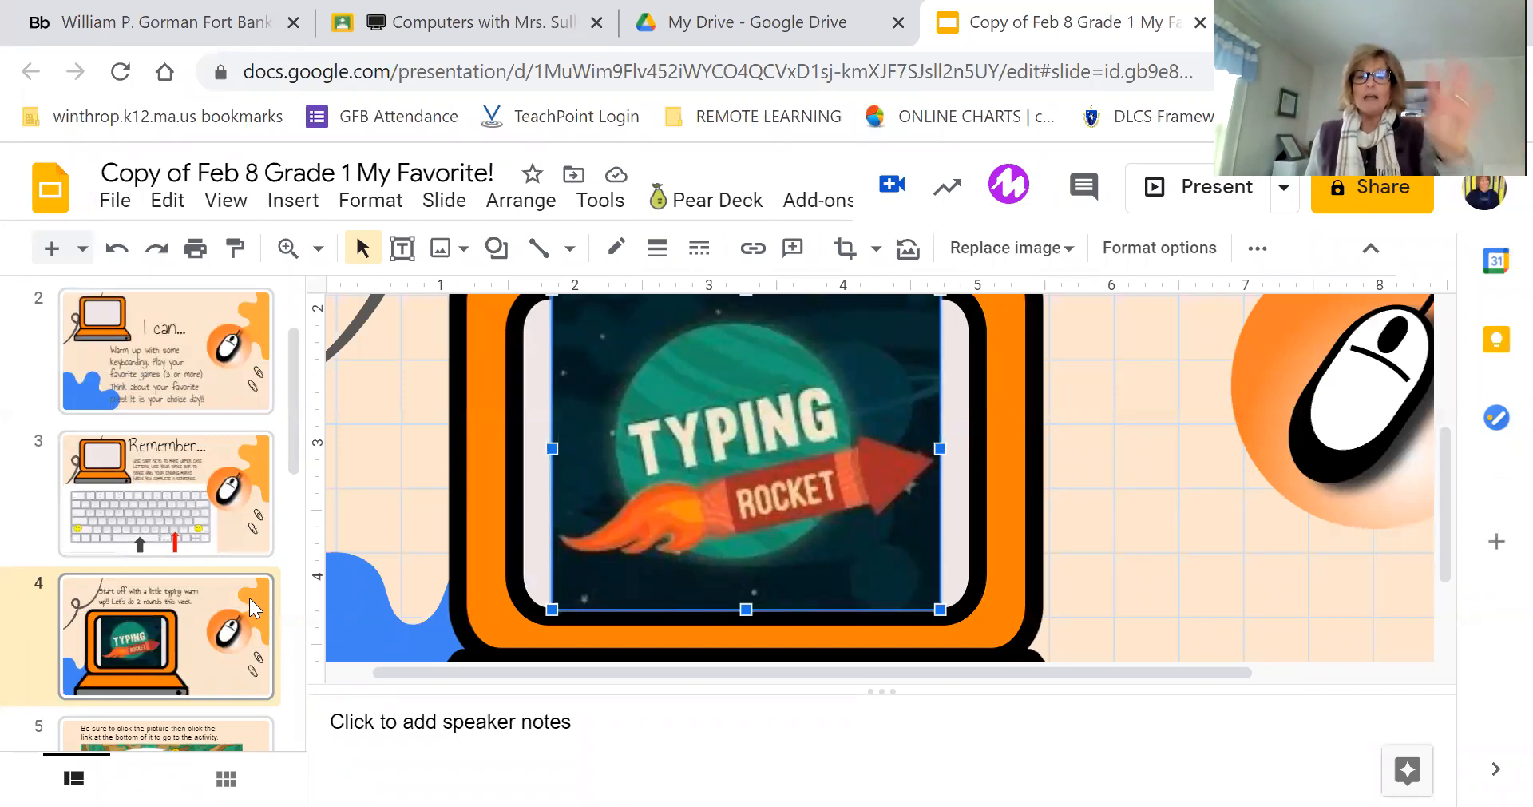
{"action": "scroll", "scroll_direction": "down", "scroll_amount": 3}
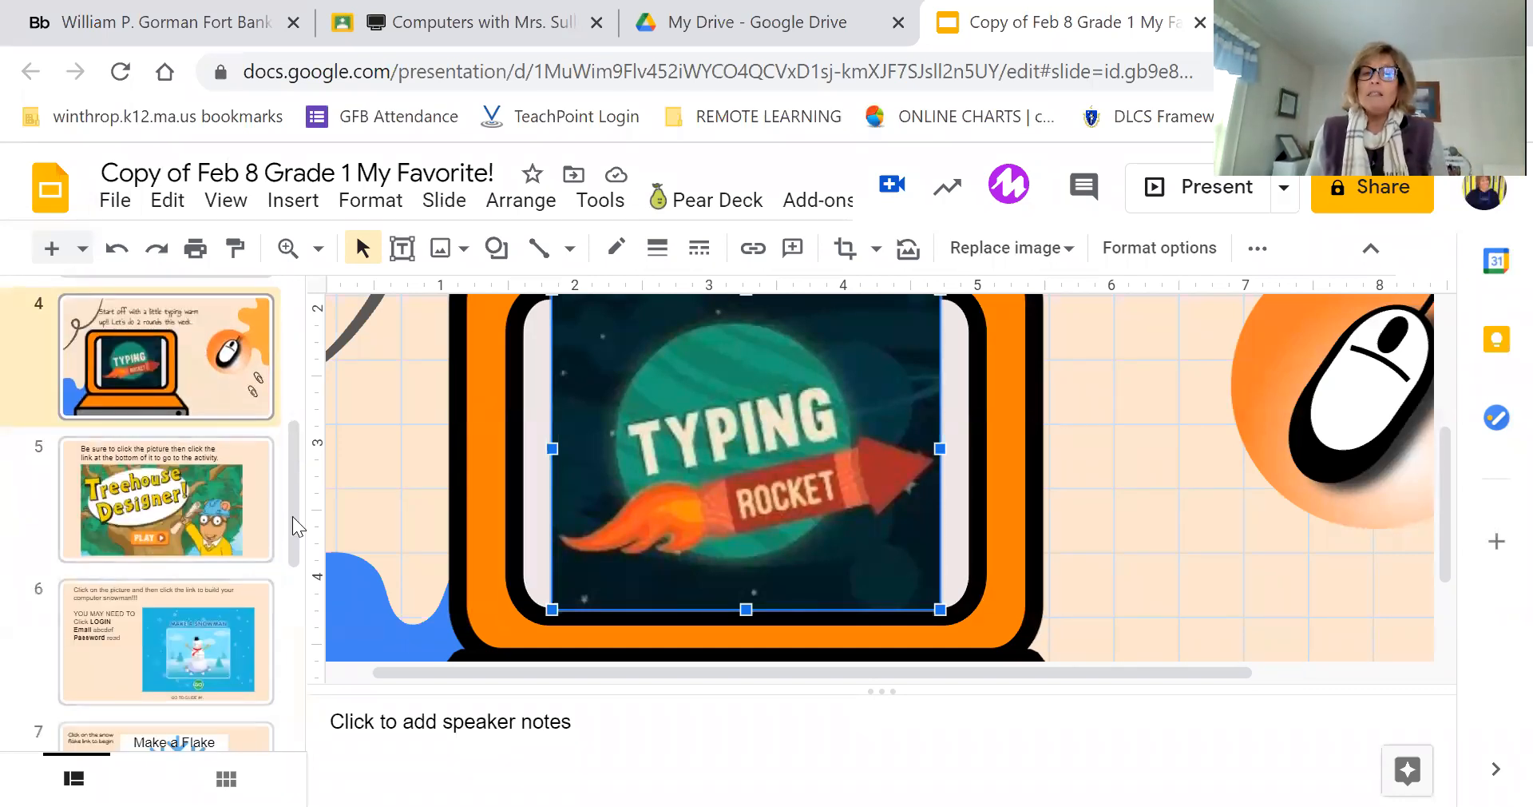
{"action": "left_click", "coordinate": [166, 498]}
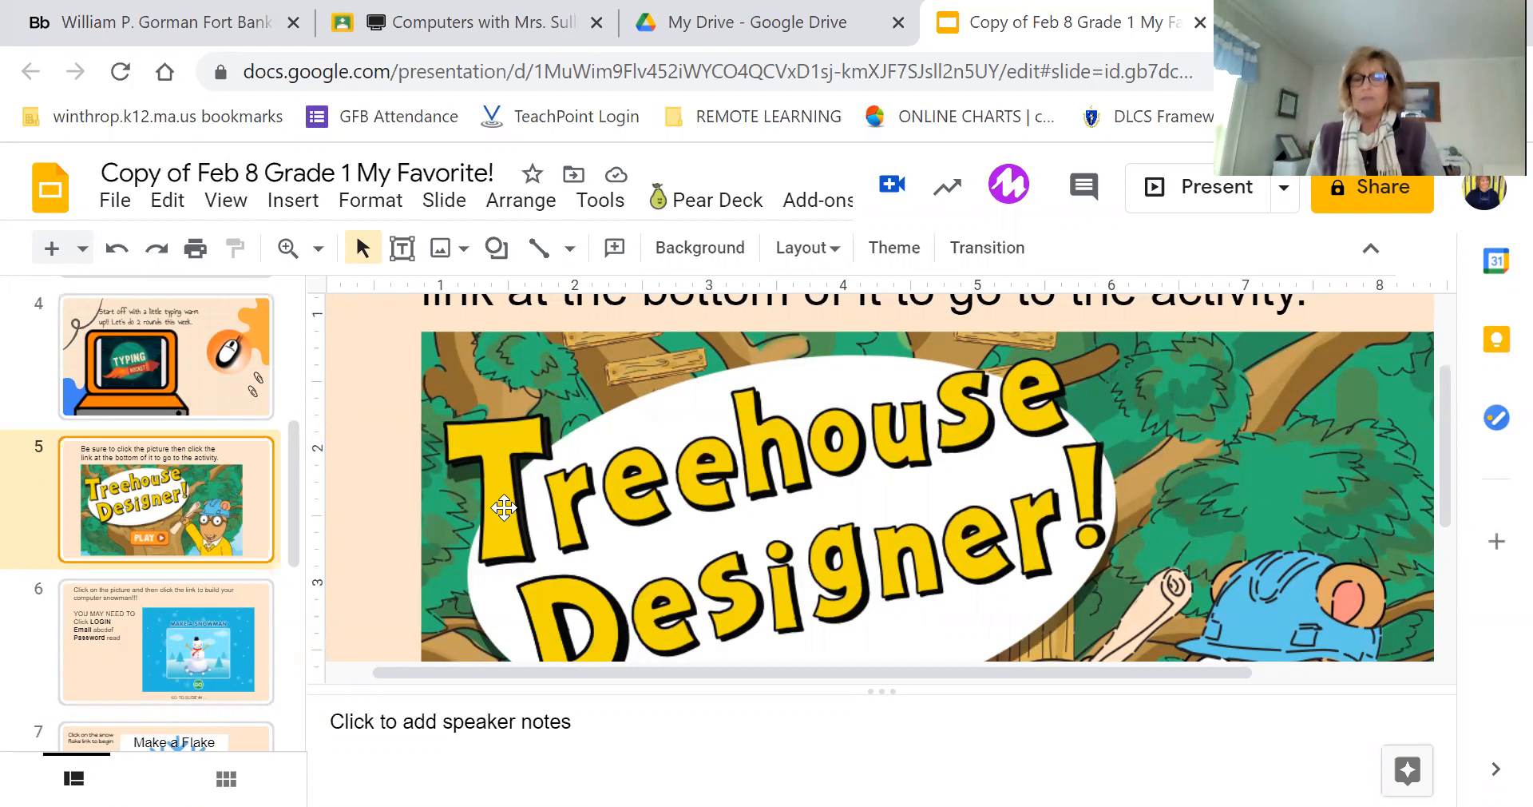
Review the Treehouse Designer slide's ARTHUR link and move on to the Make a Snowman slide.
{"action": "scroll", "scroll_direction": "down", "scroll_amount": 3}
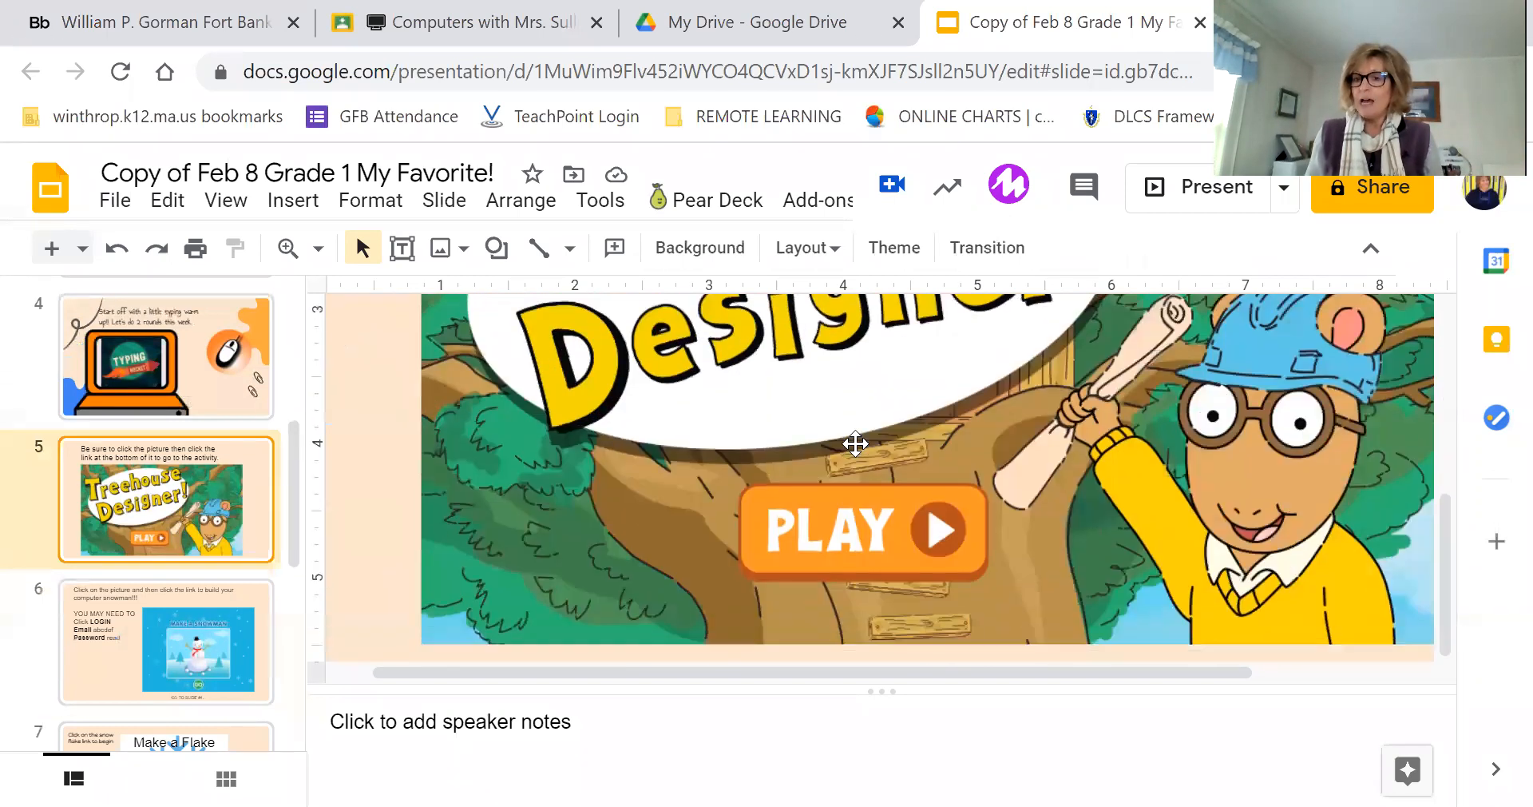
{"action": "mouse_move", "coordinate": [864, 492]}
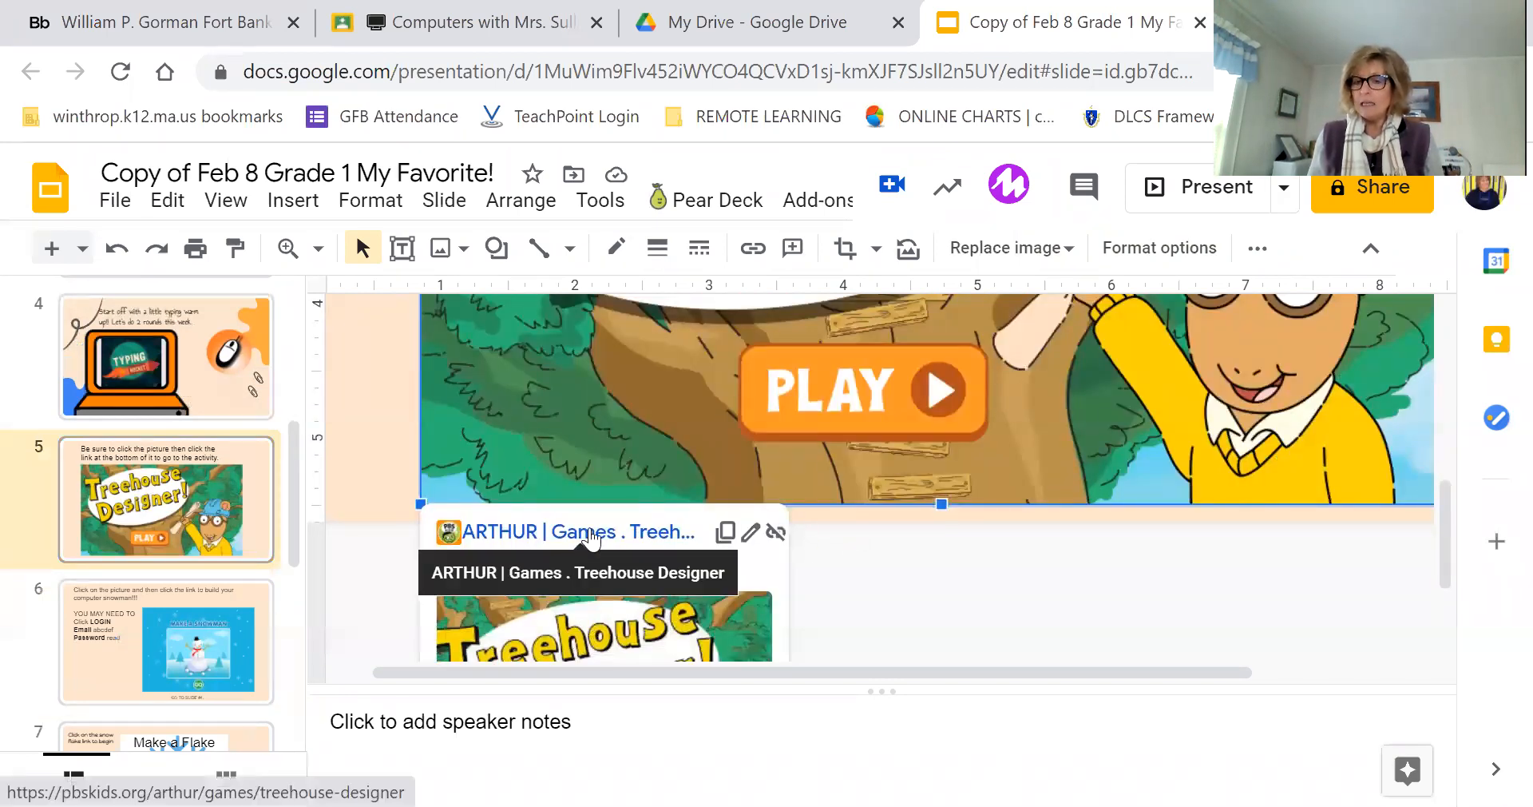
{"action": "mouse_move", "coordinate": [607, 530]}
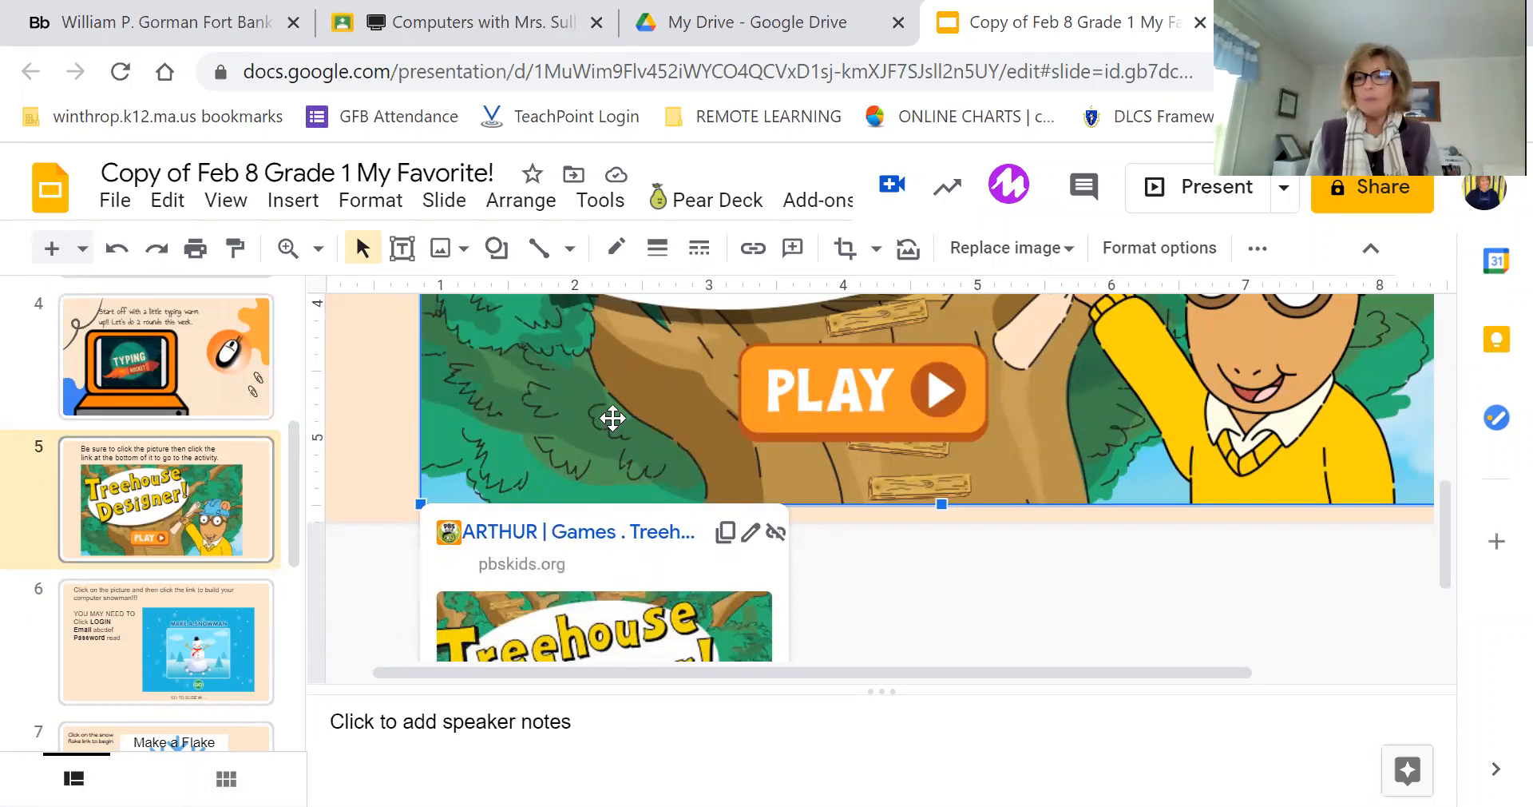
{"action": "mouse_move", "coordinate": [607, 386]}
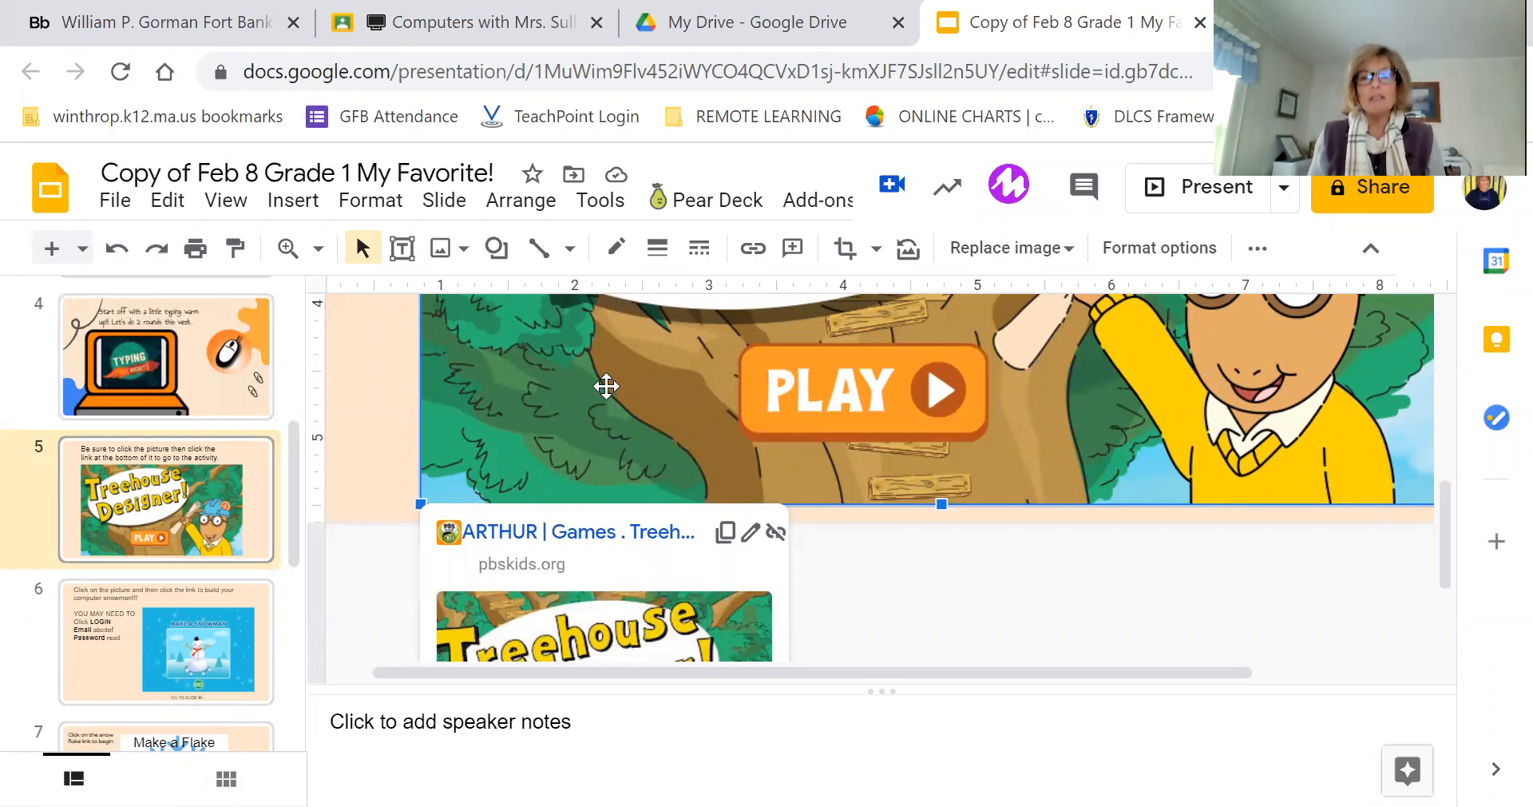
{"action": "mouse_move", "coordinate": [581, 531]}
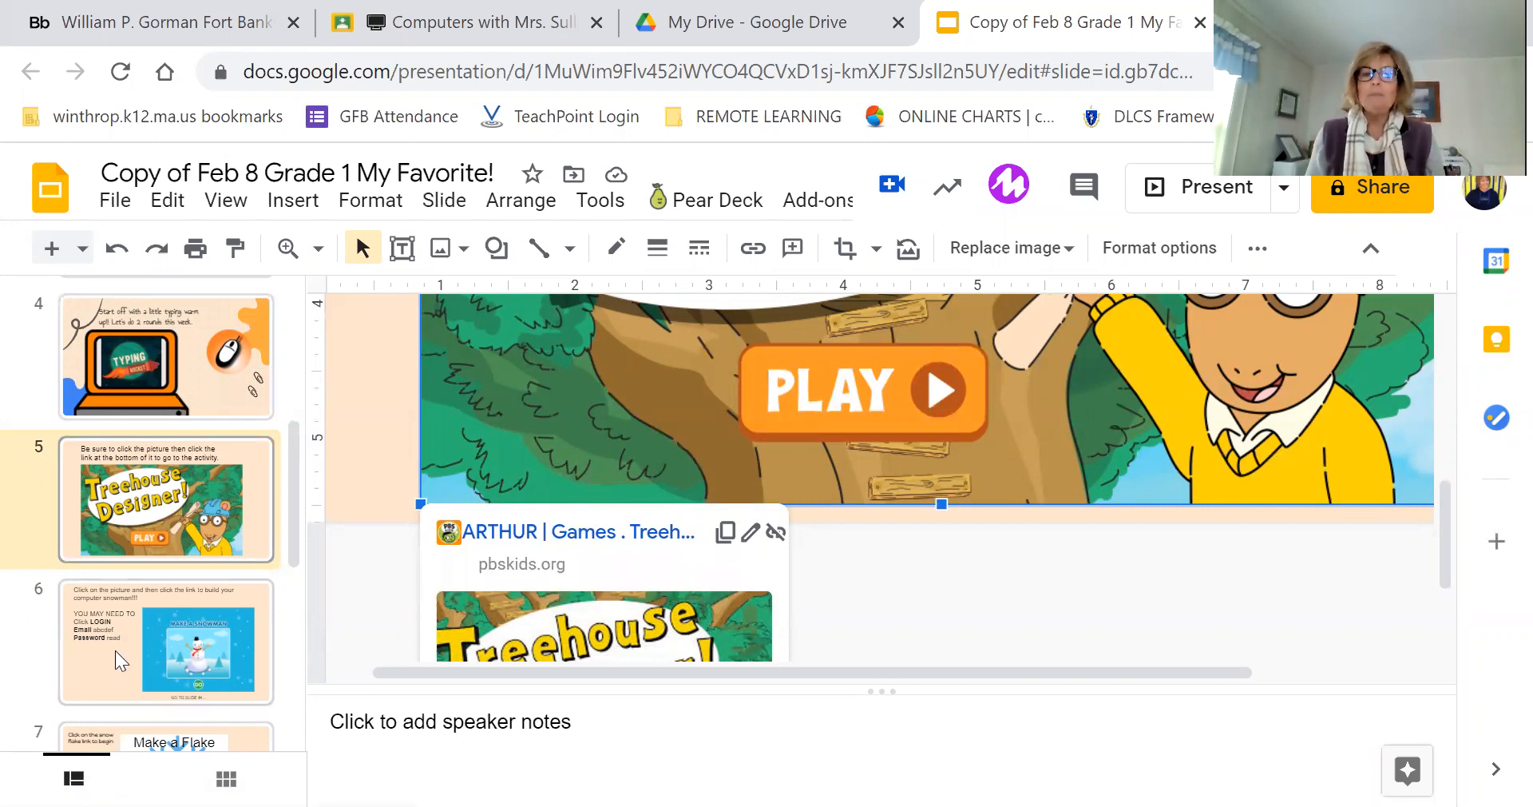
{"action": "left_click", "coordinate": [166, 640]}
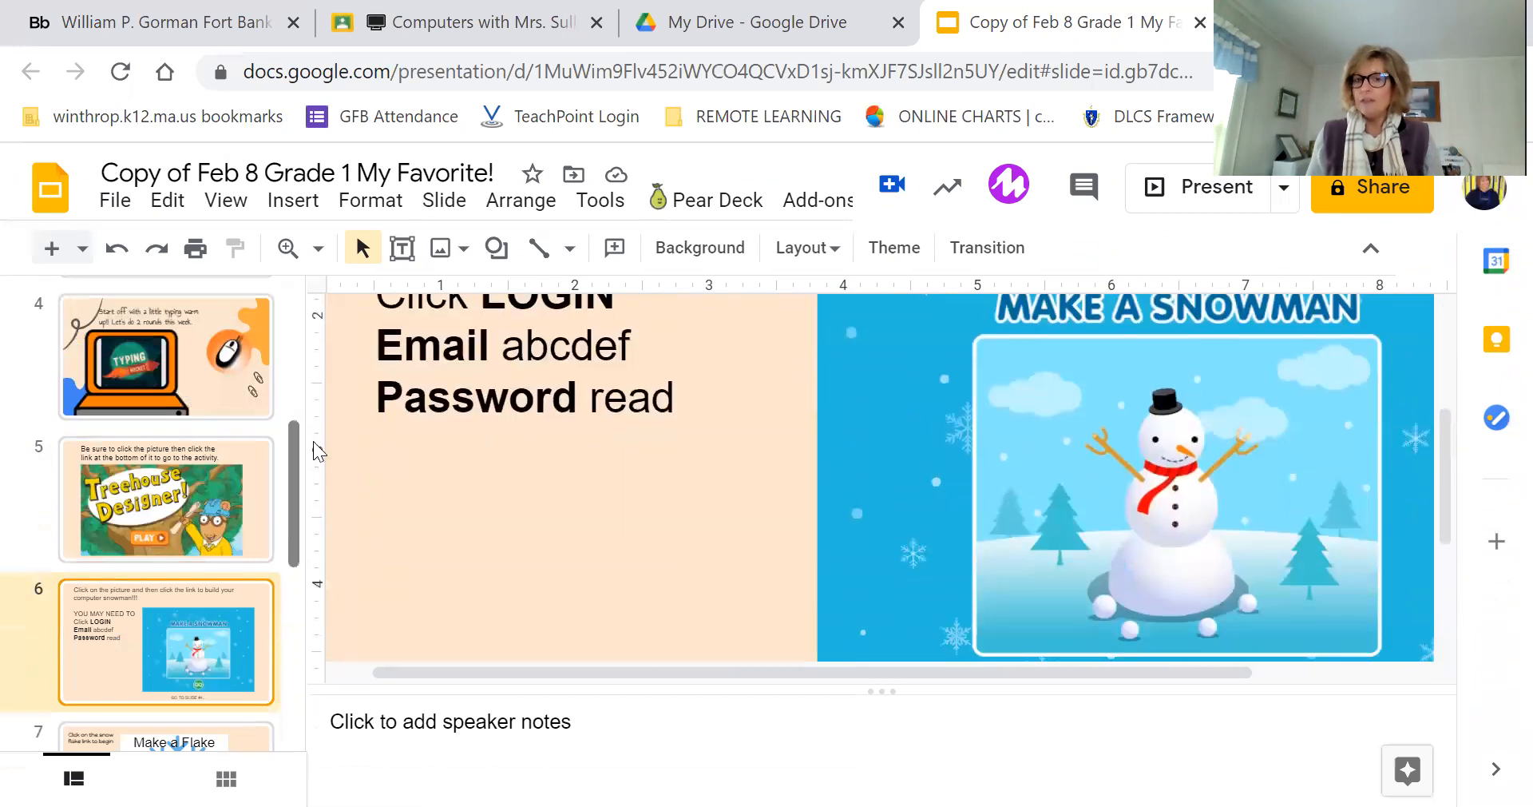
{"action": "mouse_move", "coordinate": [562, 397]}
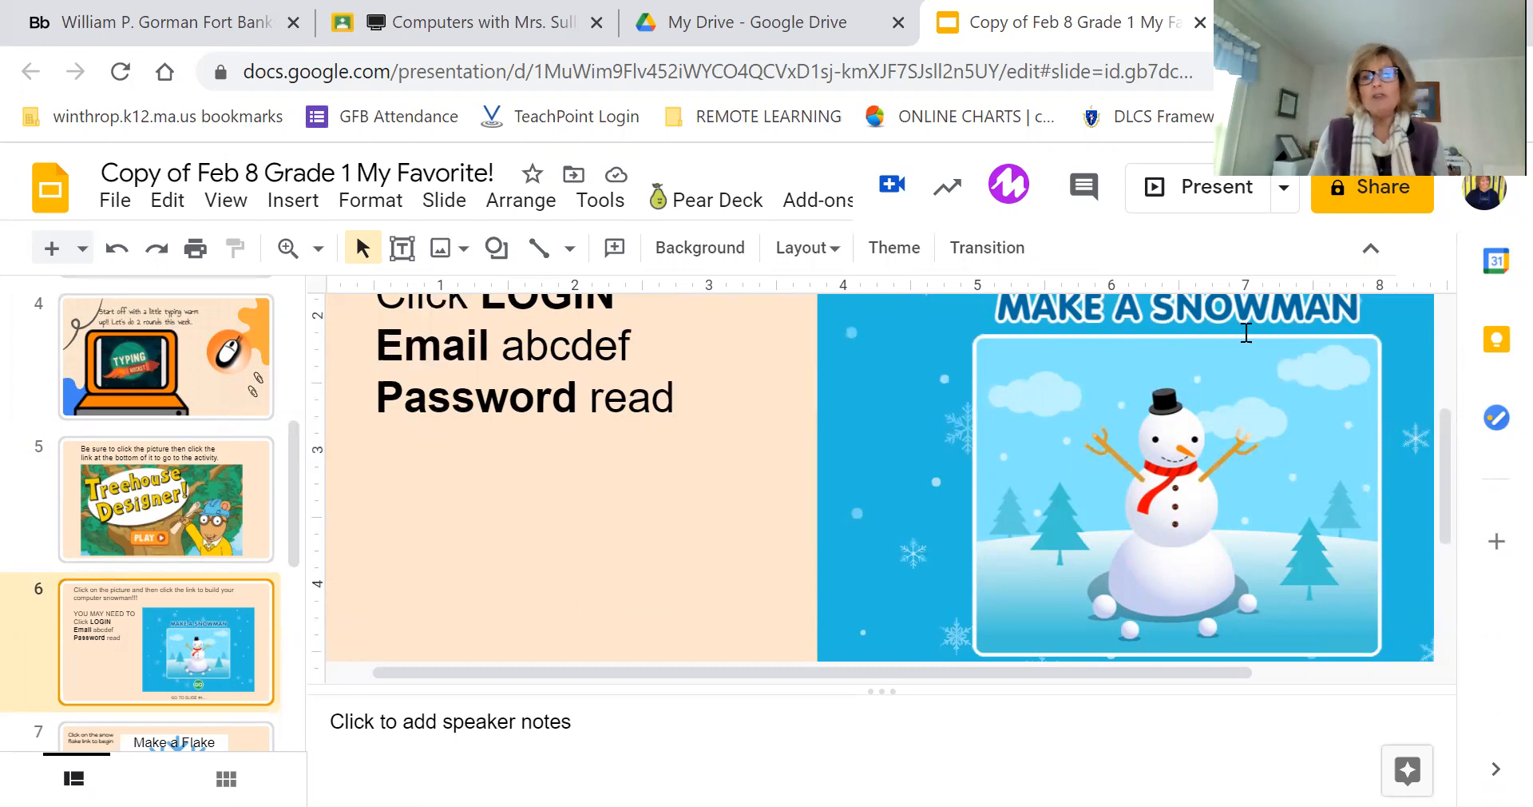
{"action": "mouse_move", "coordinate": [1057, 342]}
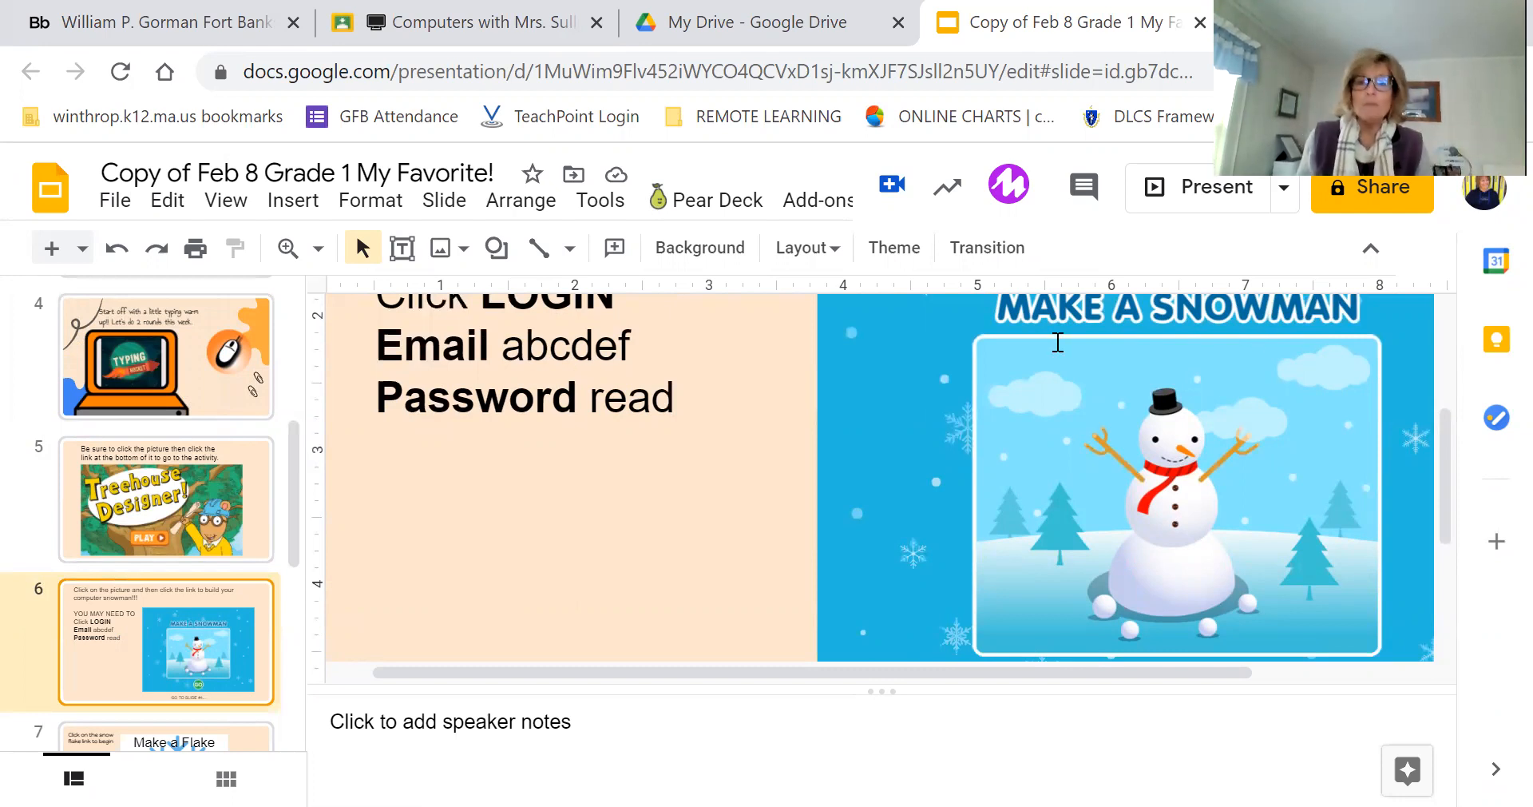
Move from the Make a Snowman slide to the Make a Flake slide.
{"action": "scroll", "scroll_direction": "down", "scroll_amount": 3}
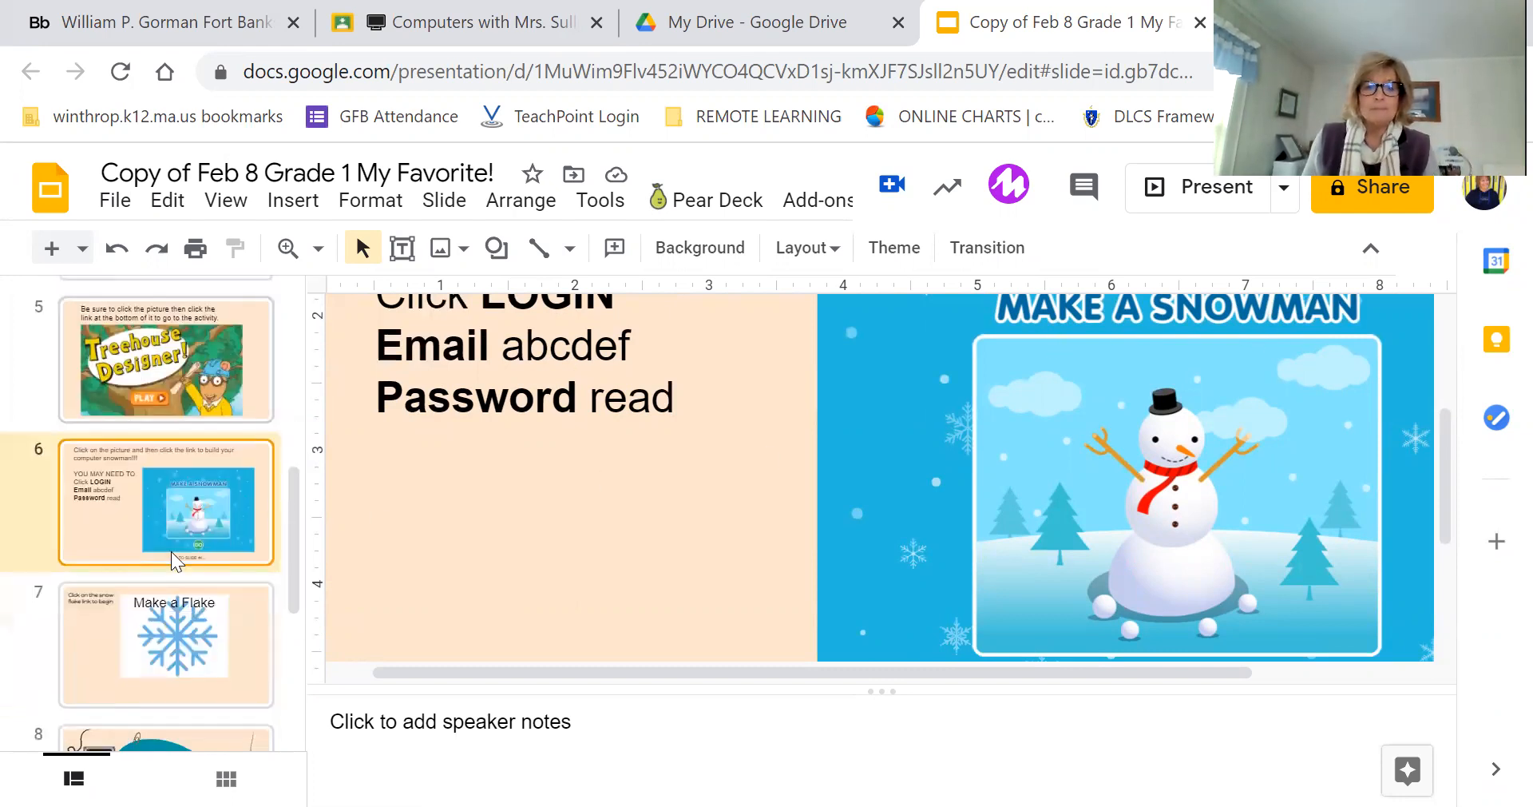
{"action": "left_click", "coordinate": [165, 644]}
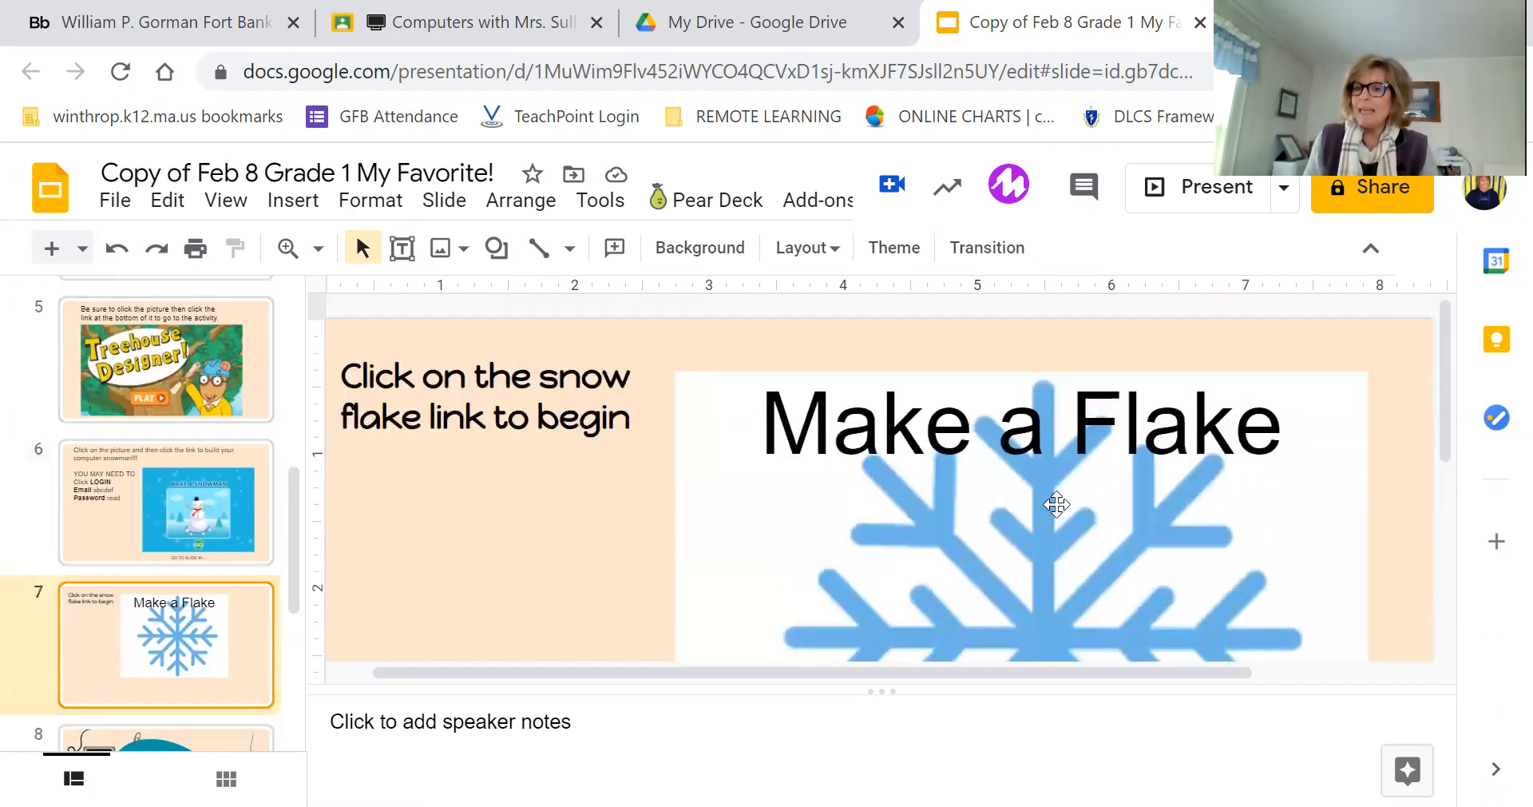
Follow the snowflake picture's link to open Paper Snowflake Maker in a new tab.
{"action": "left_click", "coordinate": [1056, 503]}
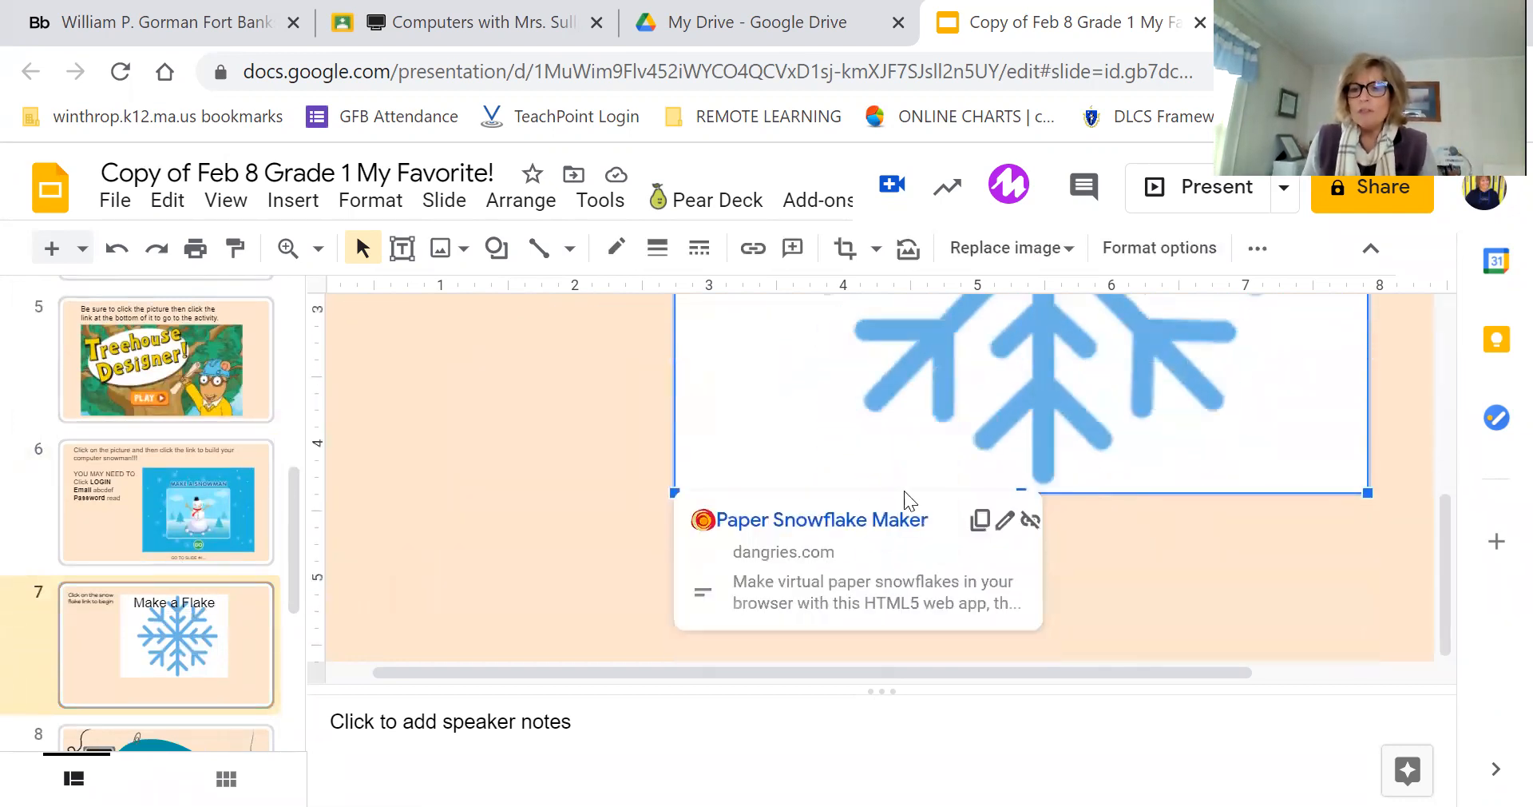
{"action": "left_click", "coordinate": [808, 519]}
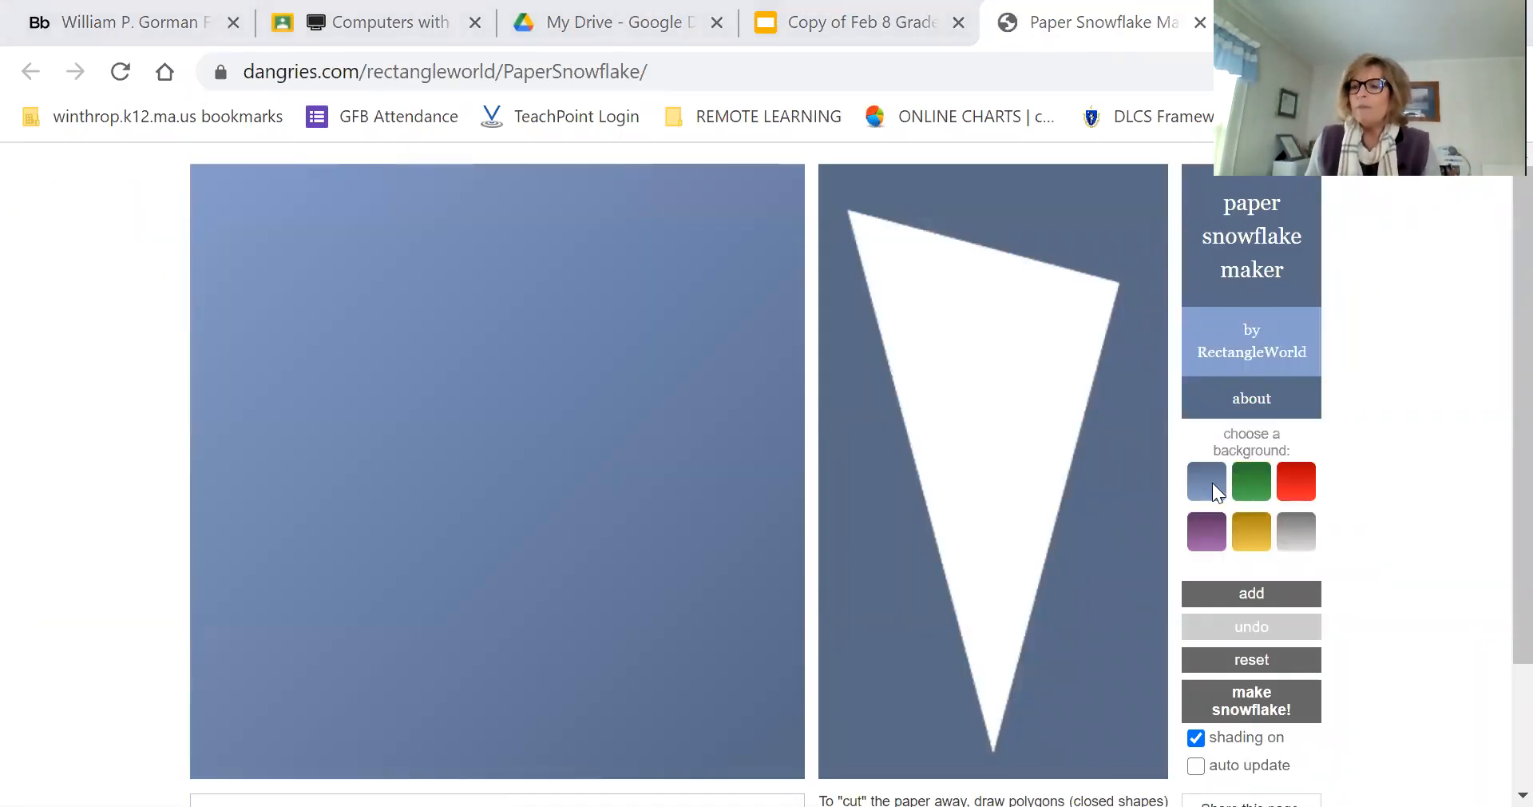
{"action": "mouse_move", "coordinate": [1290, 492]}
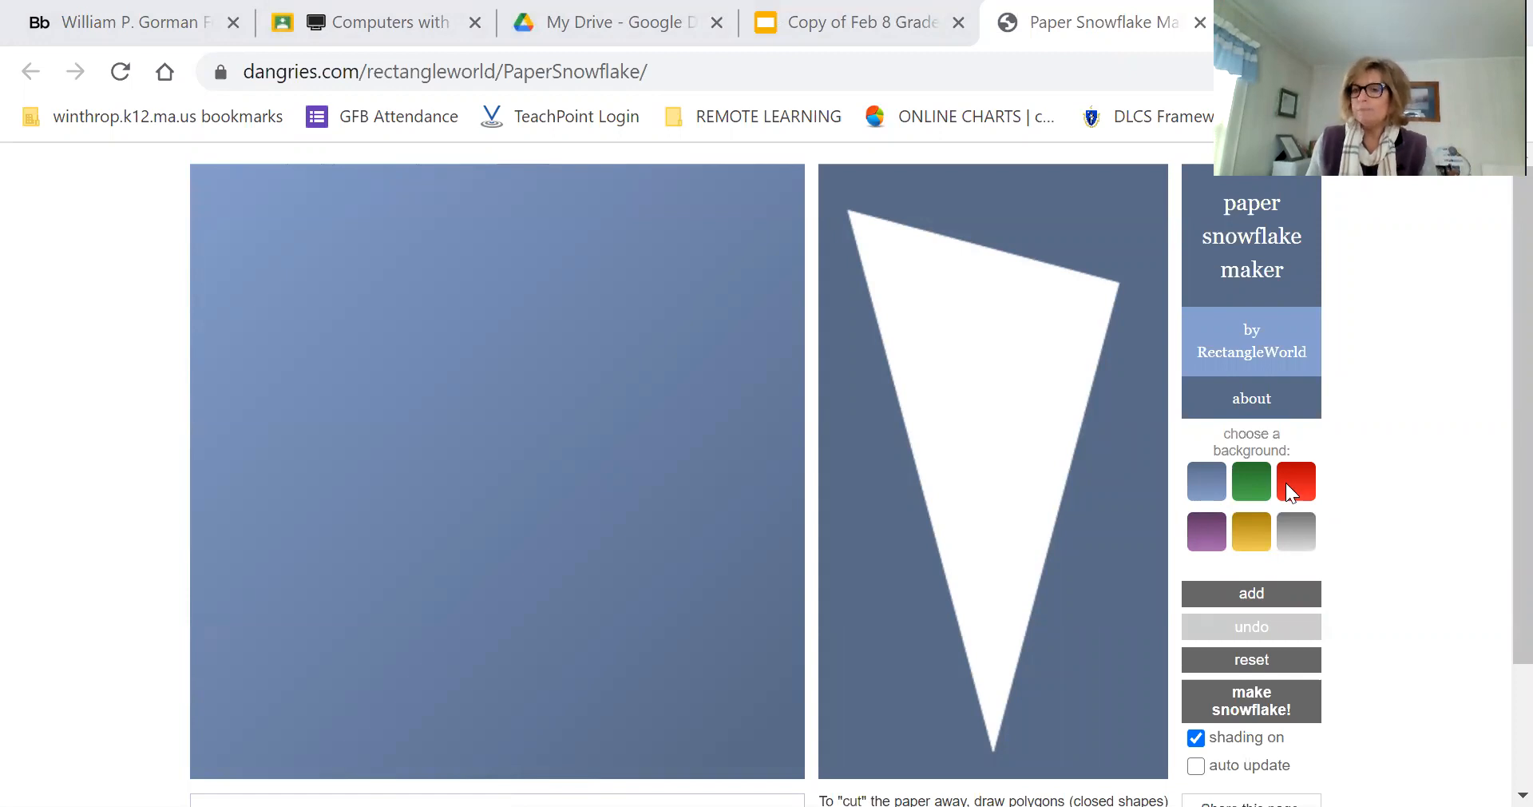
Set a red background, cut two jagged shapes from the paper wedge, and make the snowflake.
{"action": "left_click", "coordinate": [1297, 481]}
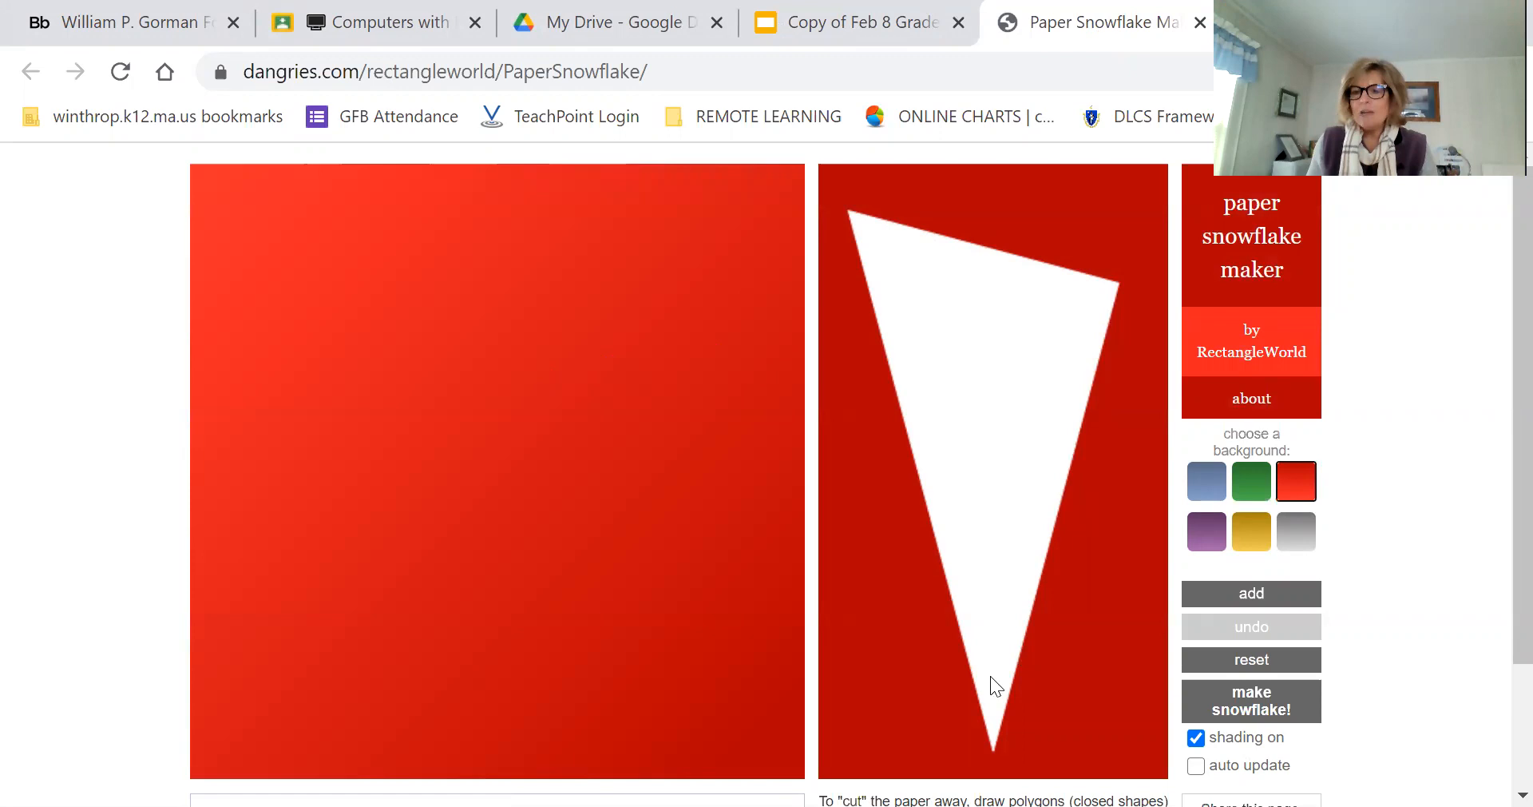
{"action": "mouse_move", "coordinate": [1123, 324]}
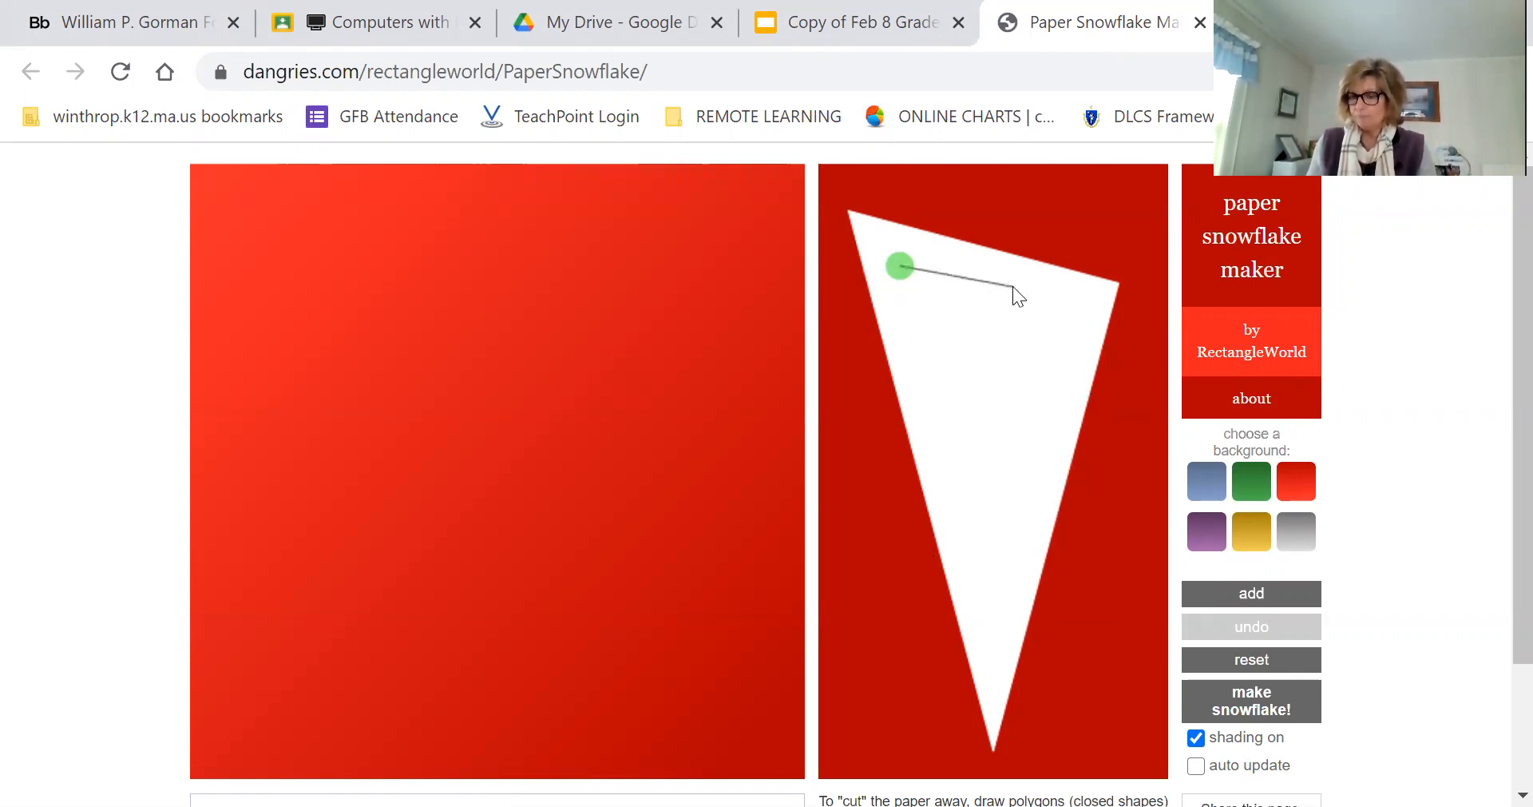
{"action": "mouse_move", "coordinate": [1075, 337]}
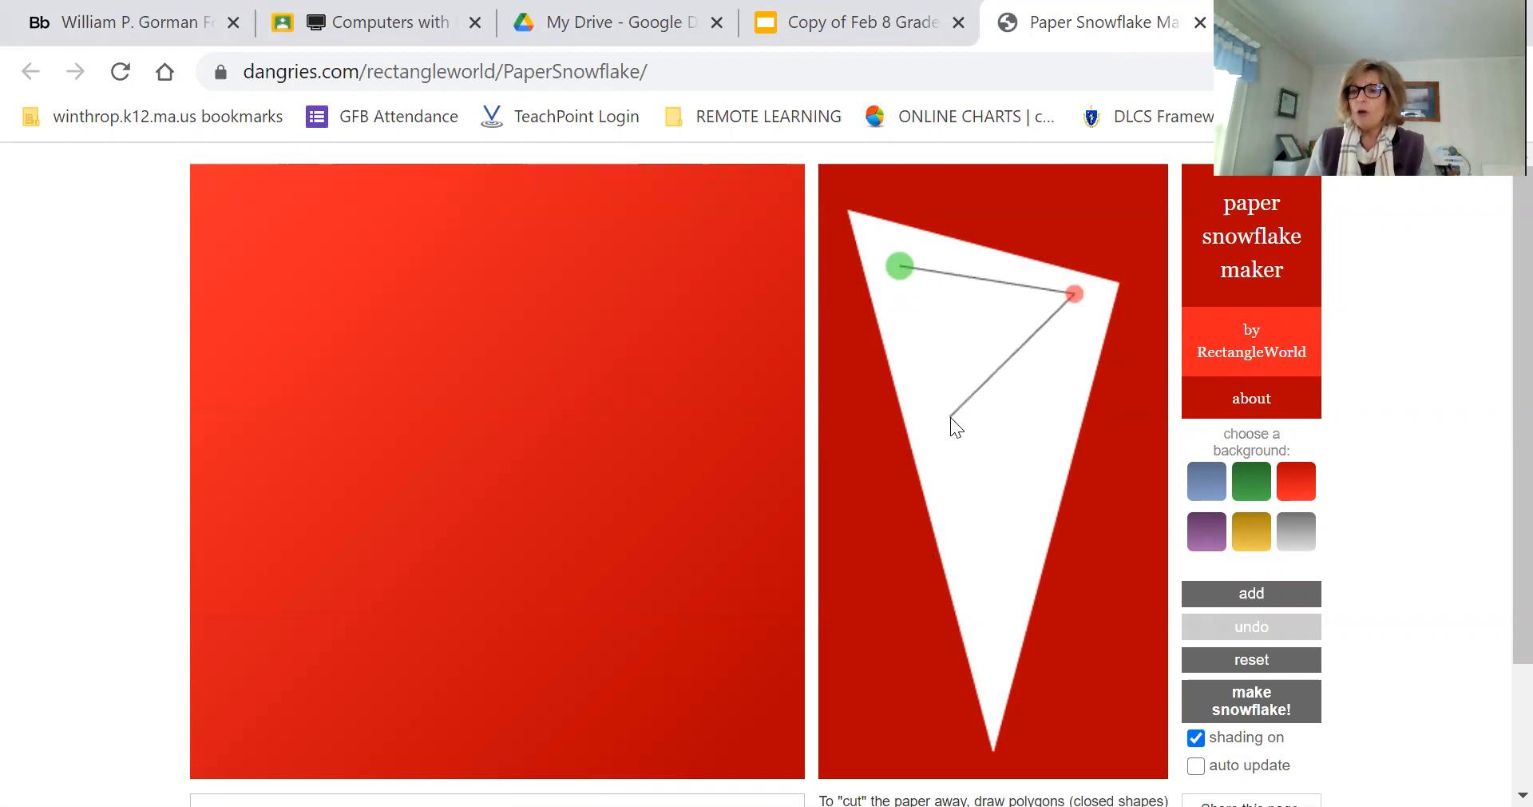
{"action": "left_click", "coordinate": [990, 317]}
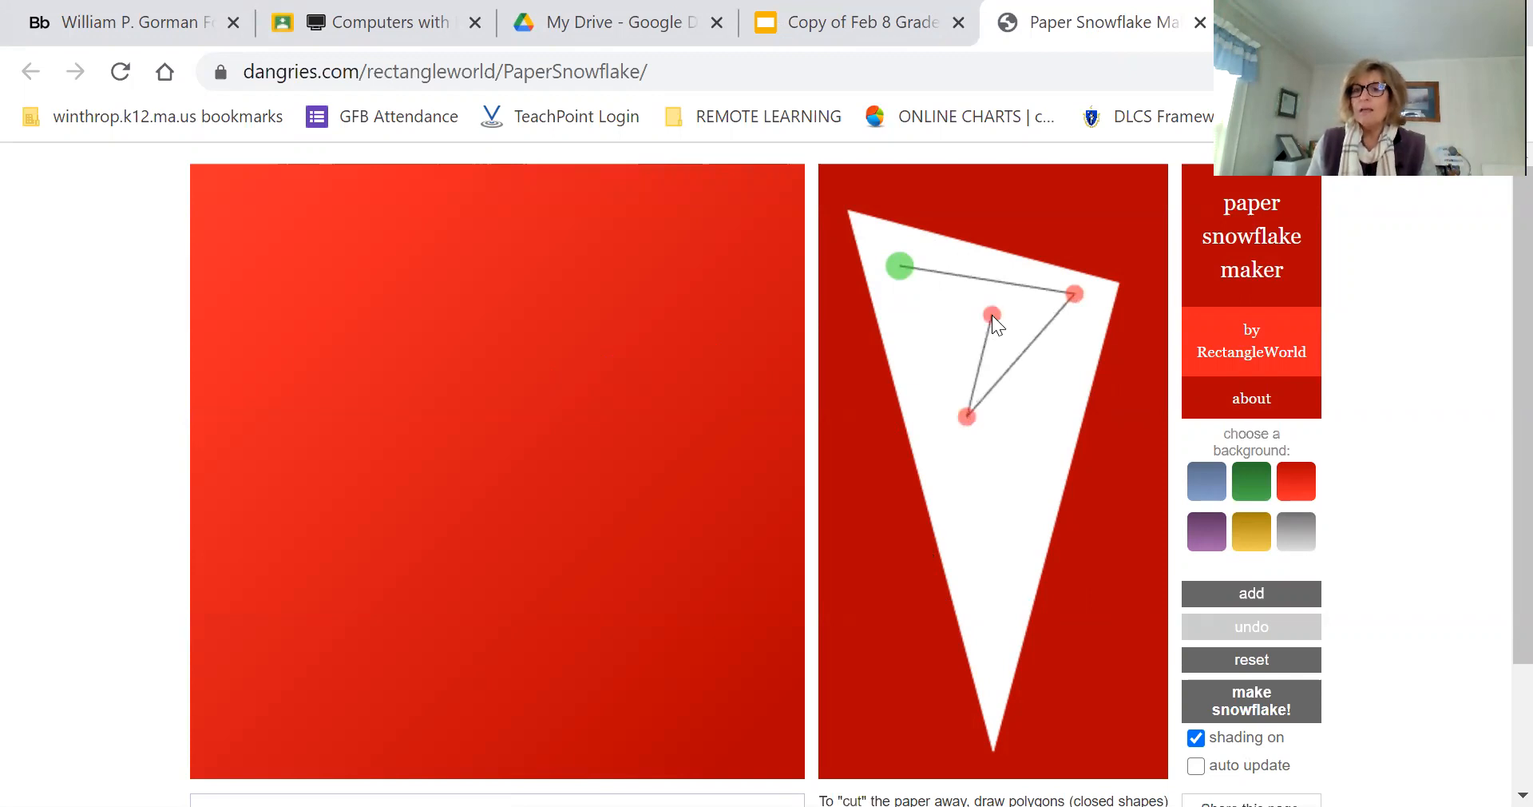
{"action": "left_click_drag", "start_coordinate": [990, 316], "coordinate": [898, 332]}
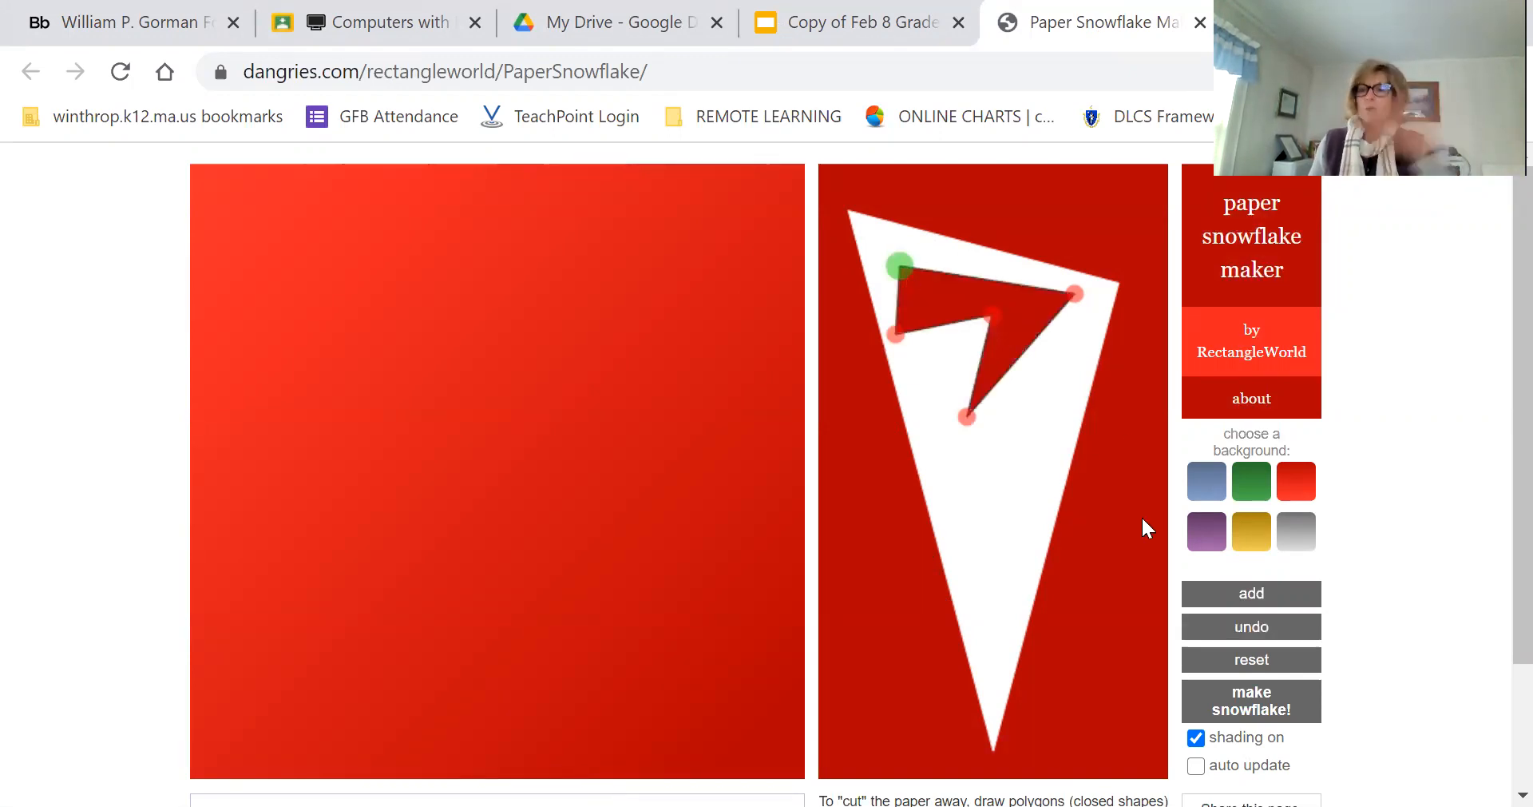
{"action": "mouse_move", "coordinate": [960, 477]}
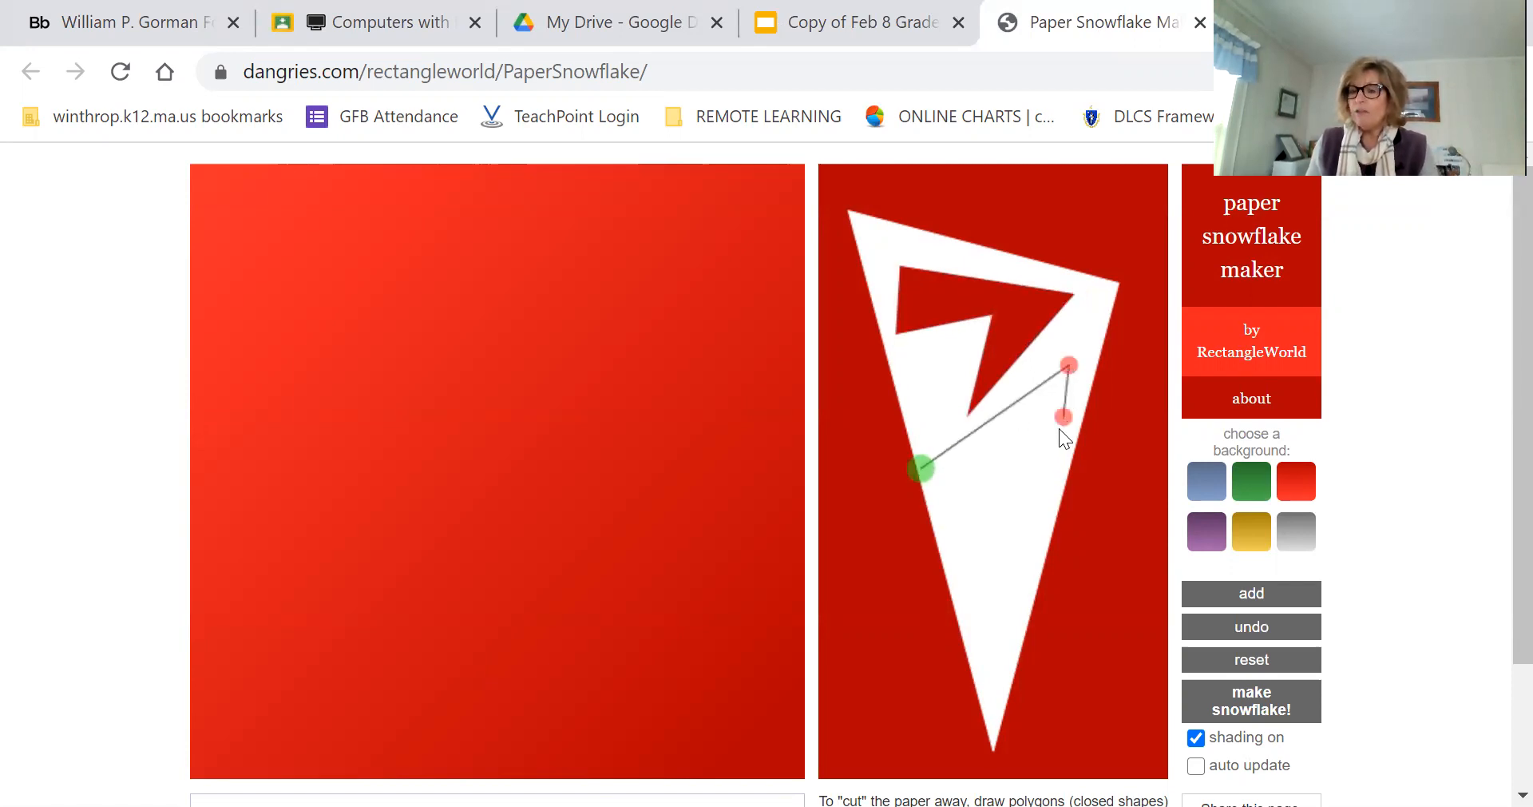
{"action": "left_click", "coordinate": [1000, 574]}
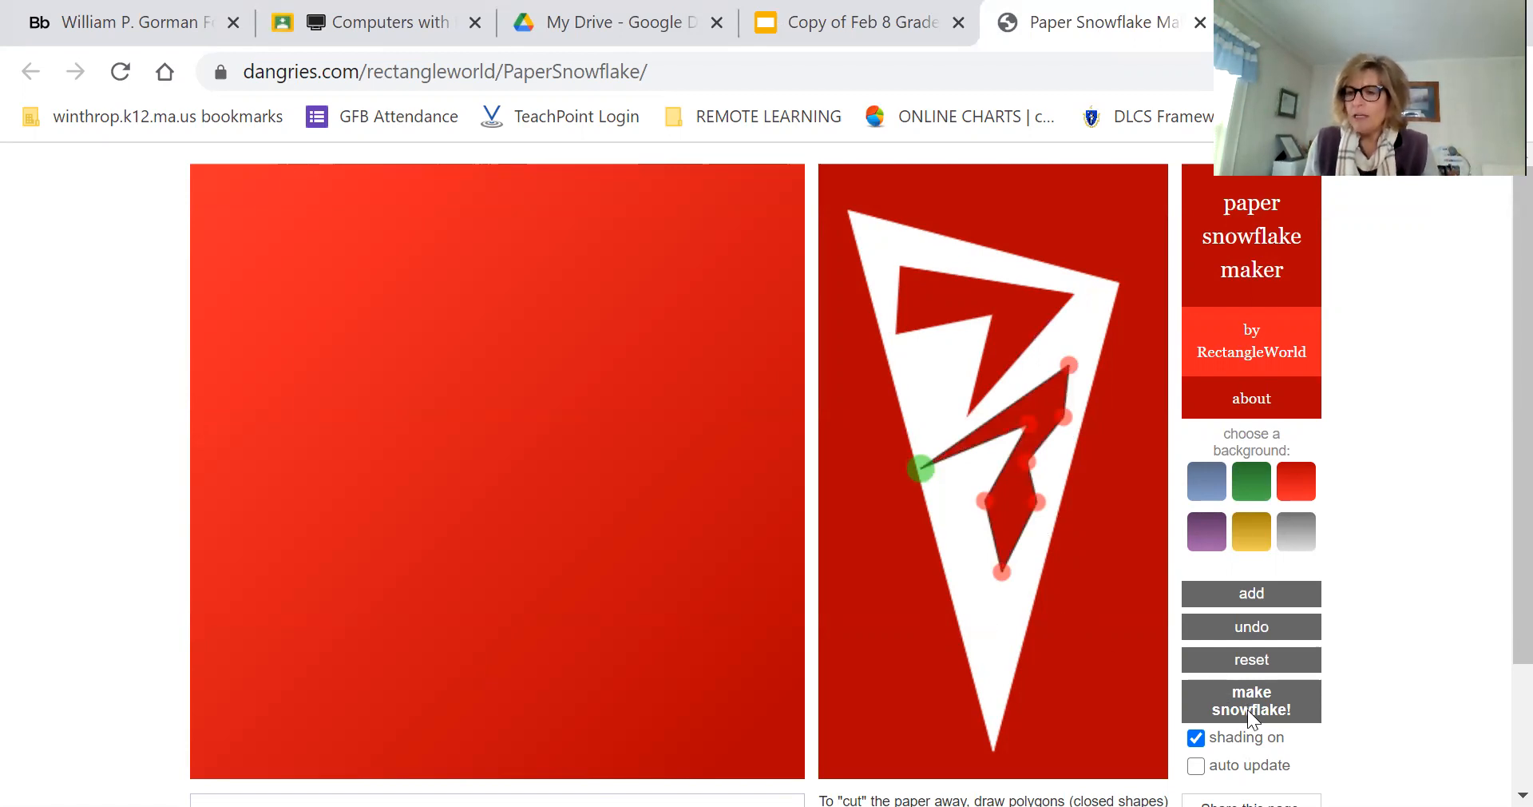
{"action": "left_click", "coordinate": [1251, 699]}
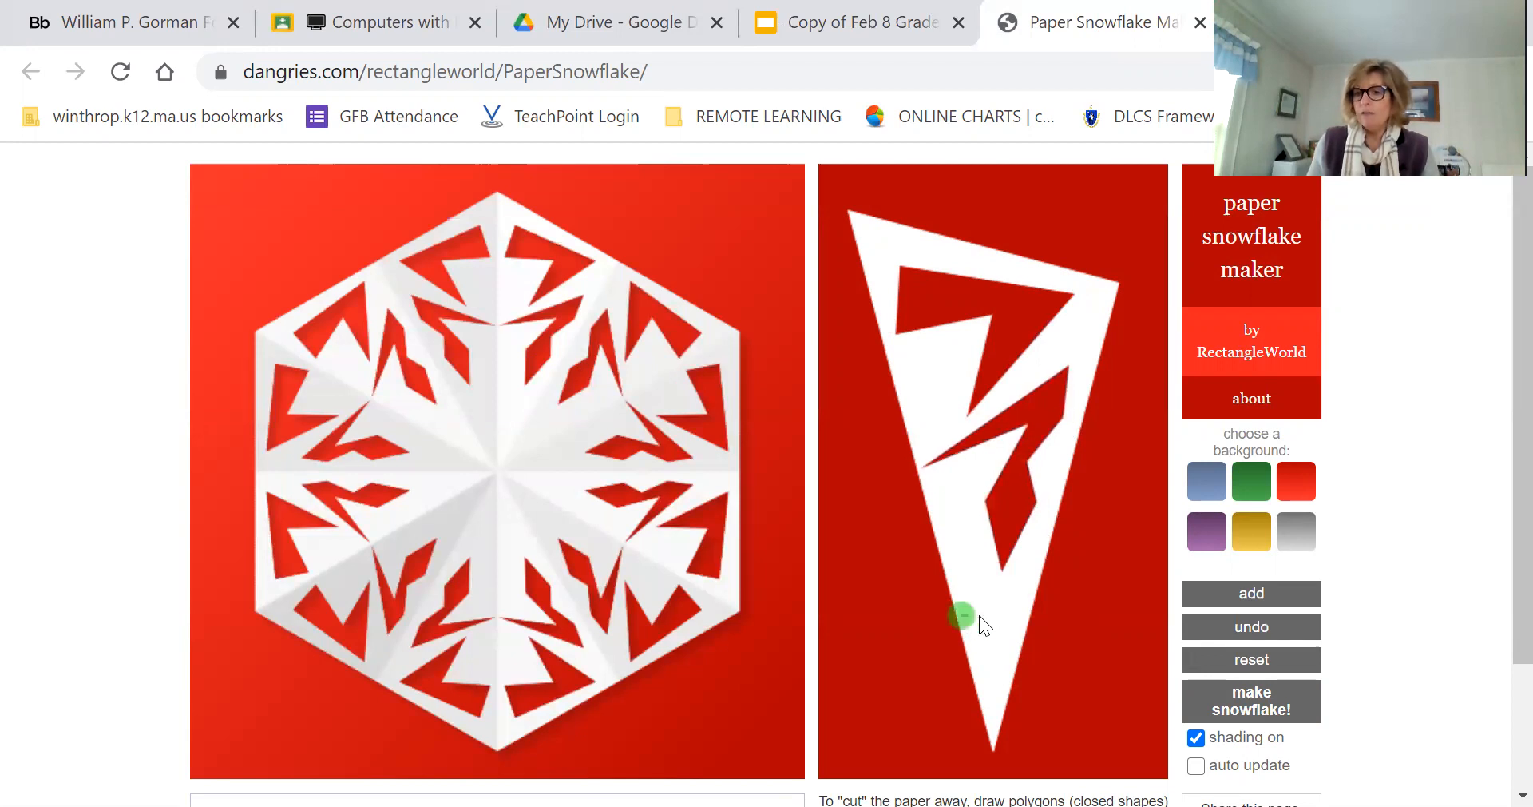
Cut a third shape near the paper's tip for a patterned centre, then close the game tab.
{"action": "left_click", "coordinate": [964, 616]}
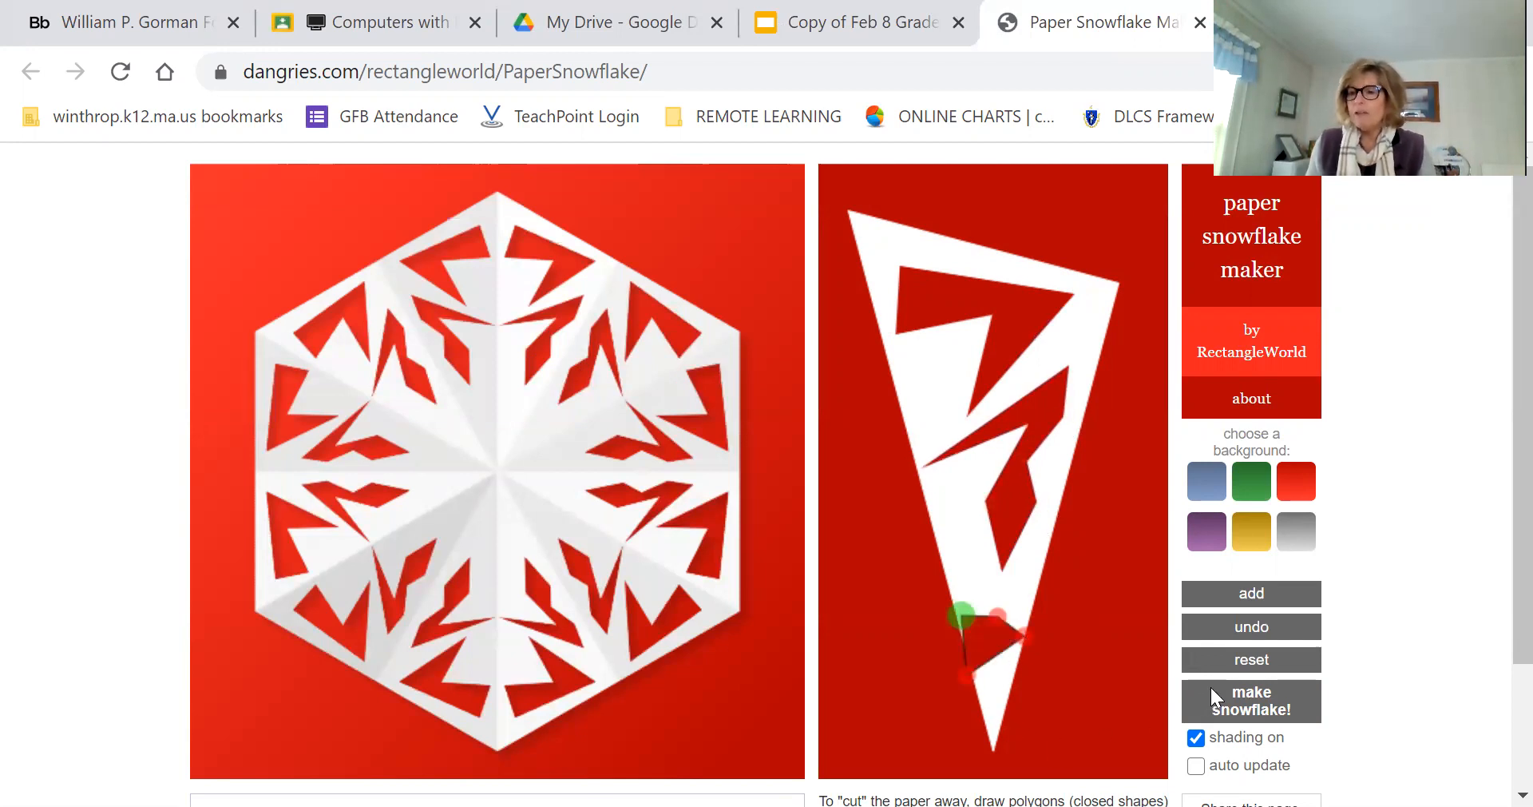
{"action": "mouse_move", "coordinate": [1031, 655]}
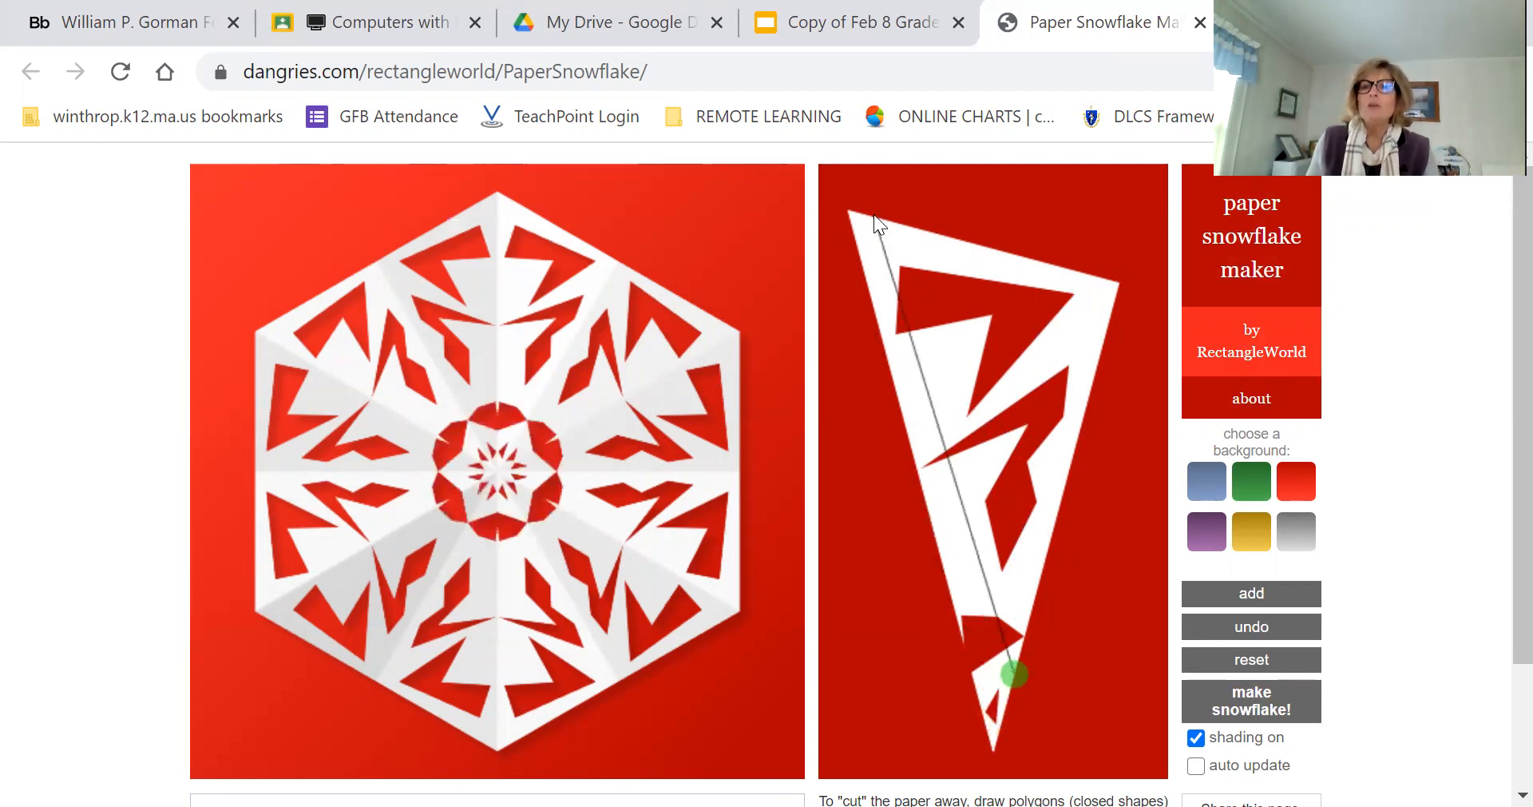
{"action": "mouse_move", "coordinate": [995, 146]}
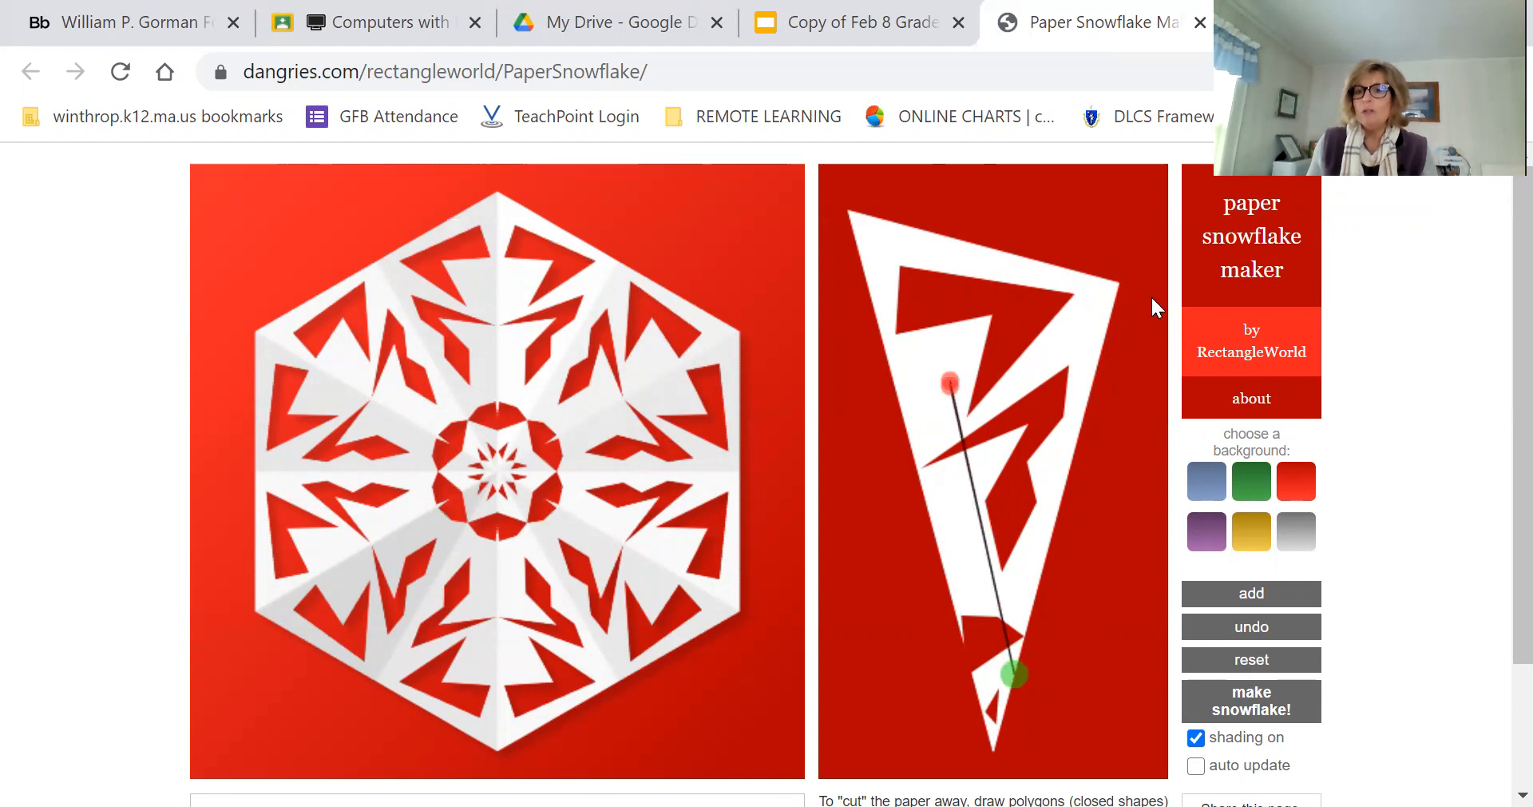
{"action": "mouse_move", "coordinate": [1027, 134]}
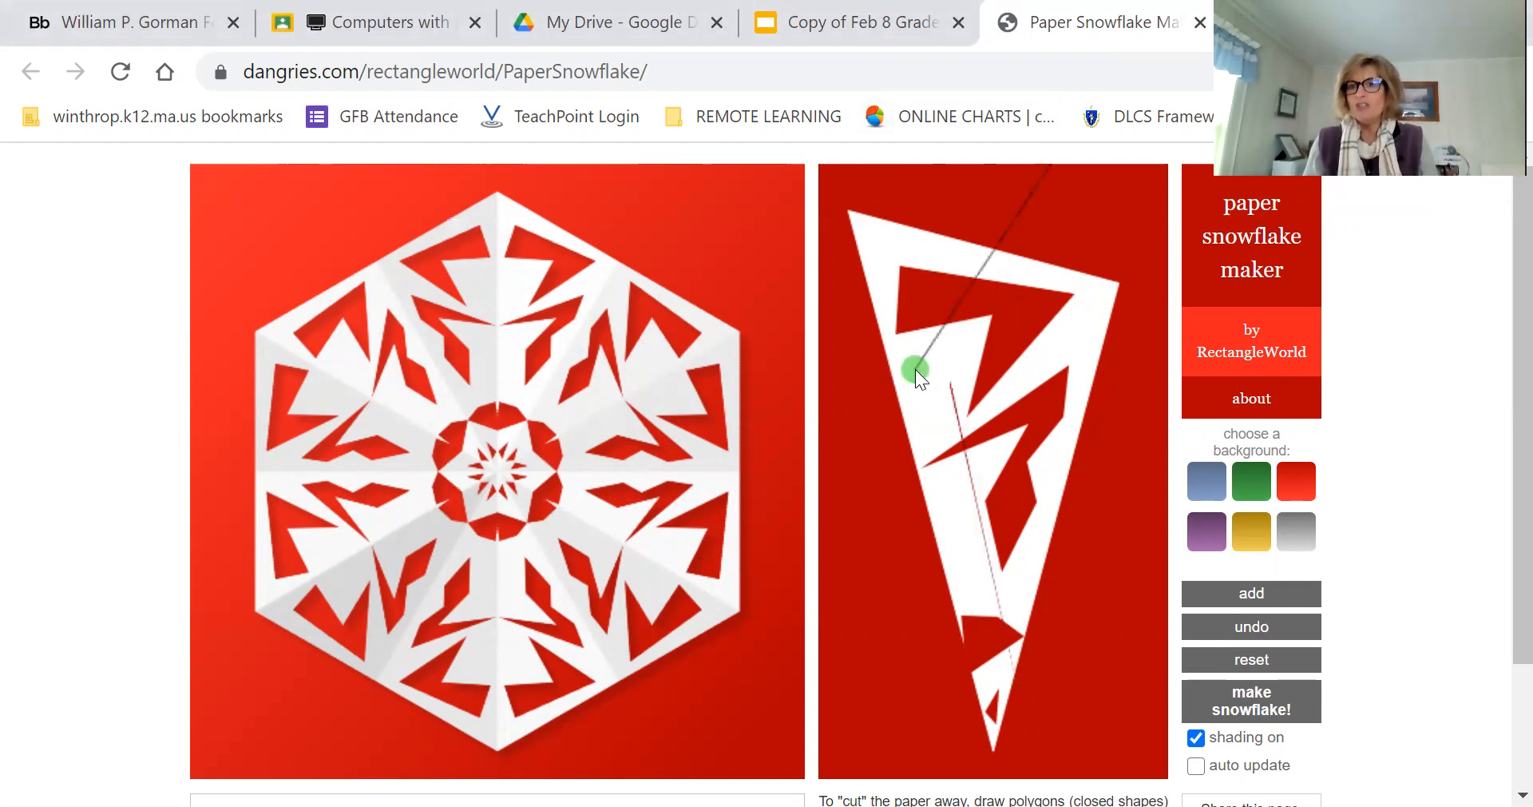
{"action": "mouse_move", "coordinate": [1202, 24]}
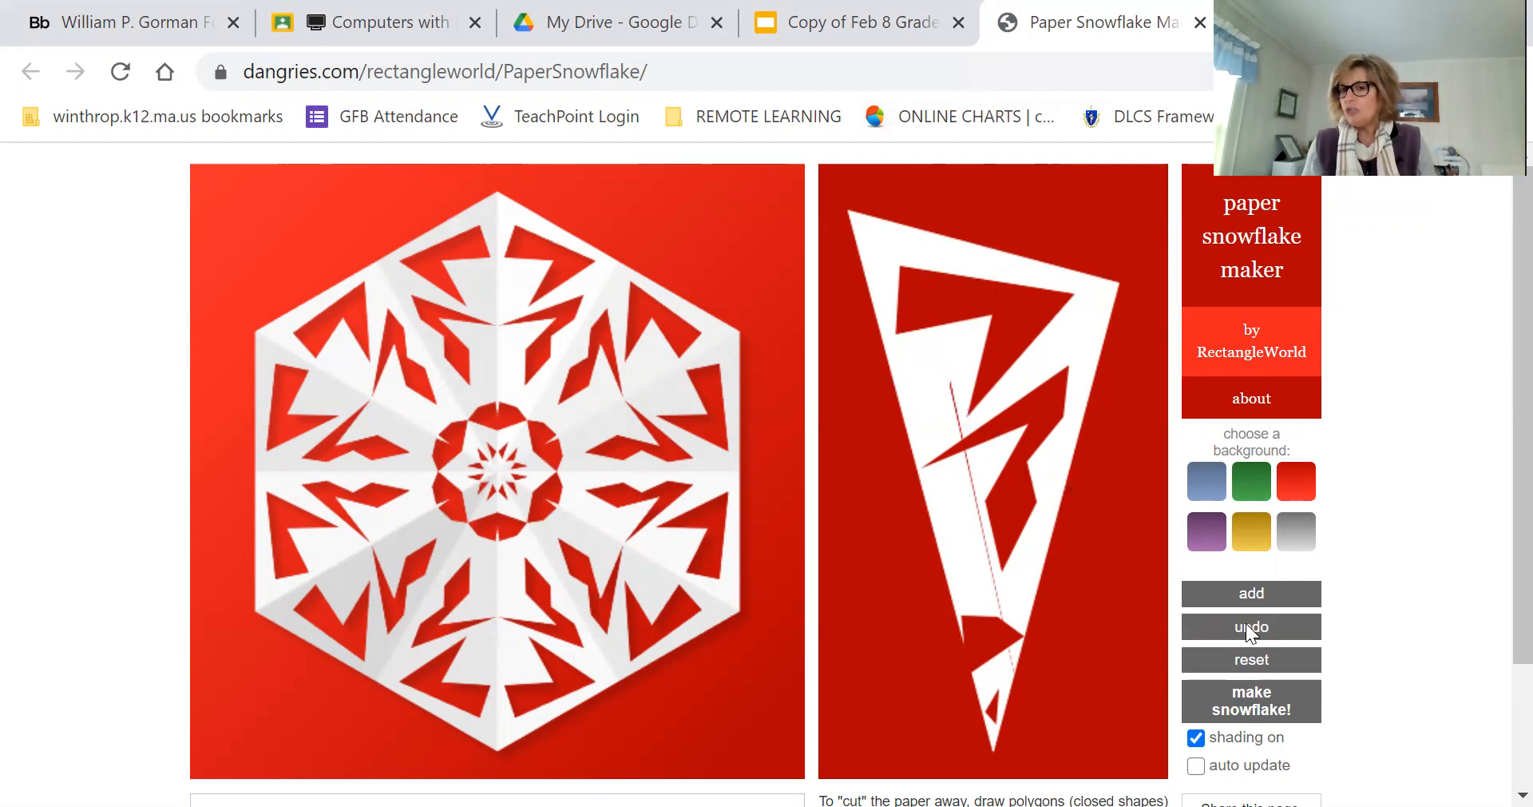
{"action": "mouse_move", "coordinate": [1268, 738]}
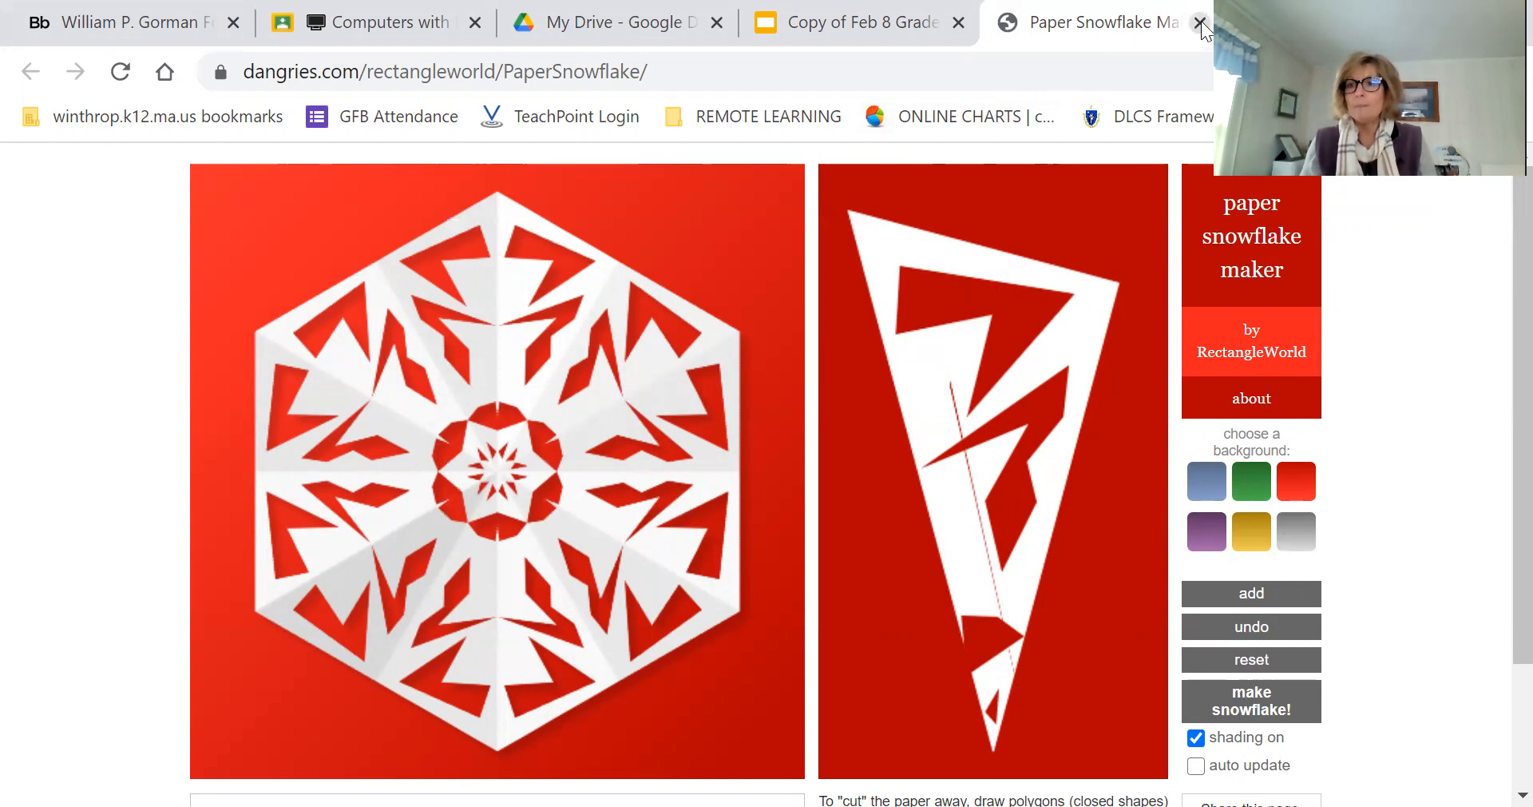
{"action": "left_click", "coordinate": [1201, 21]}
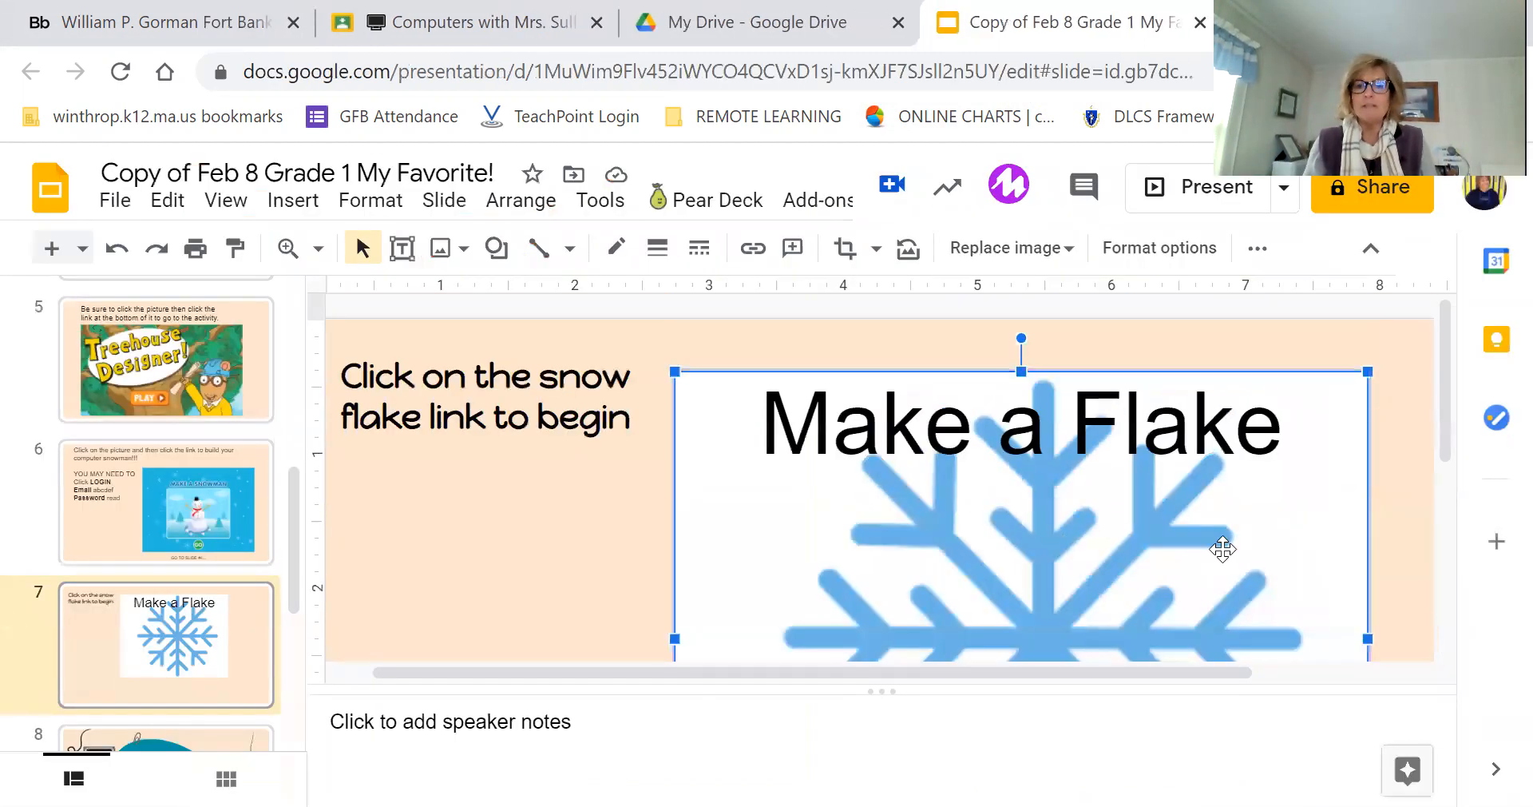
Scroll down through the All About Me slide toward slide 9, Take A Trip.
{"action": "scroll", "scroll_direction": "down", "scroll_amount": 3}
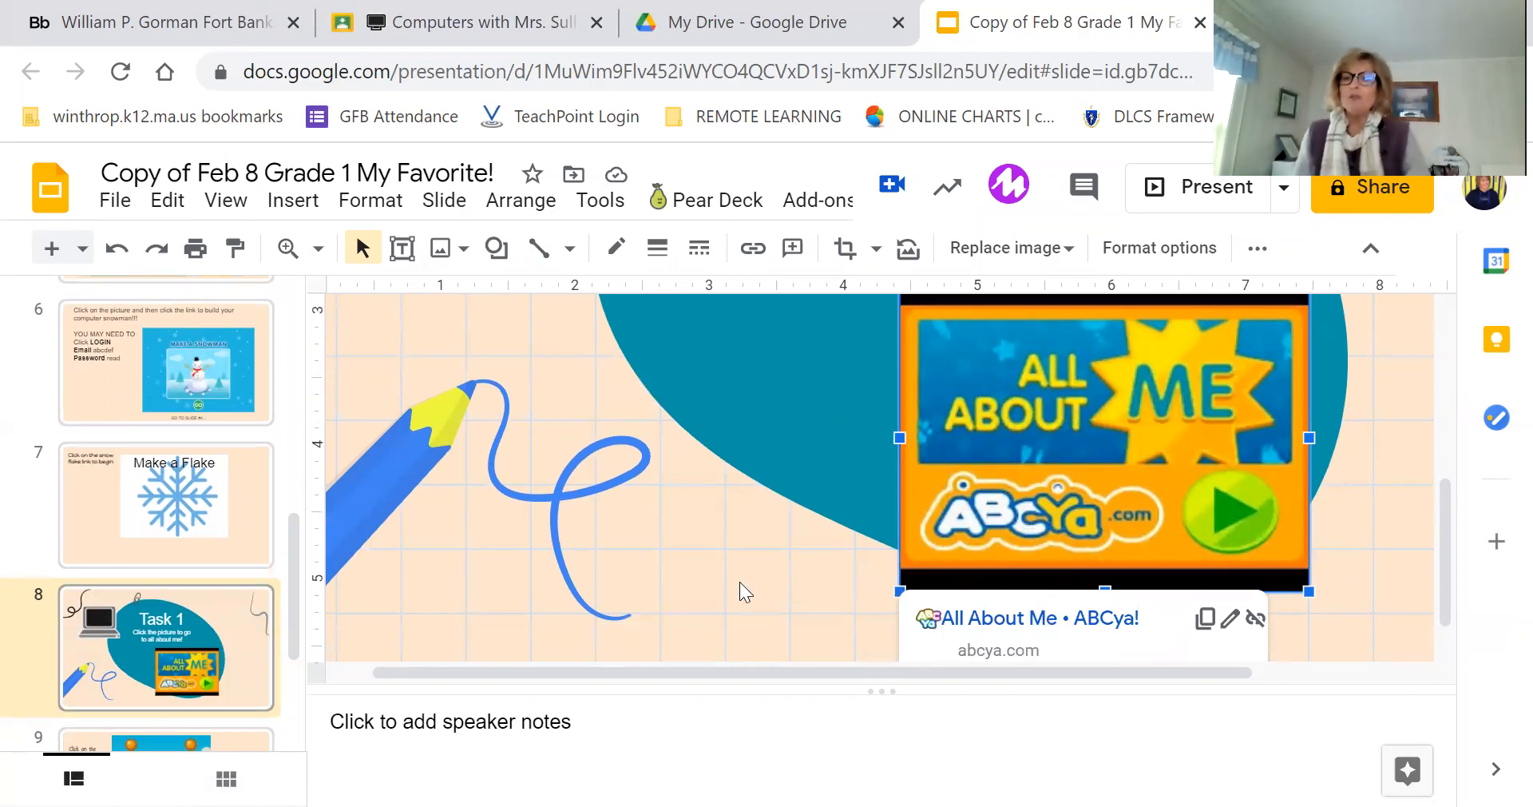
{"action": "mouse_move", "coordinate": [323, 557]}
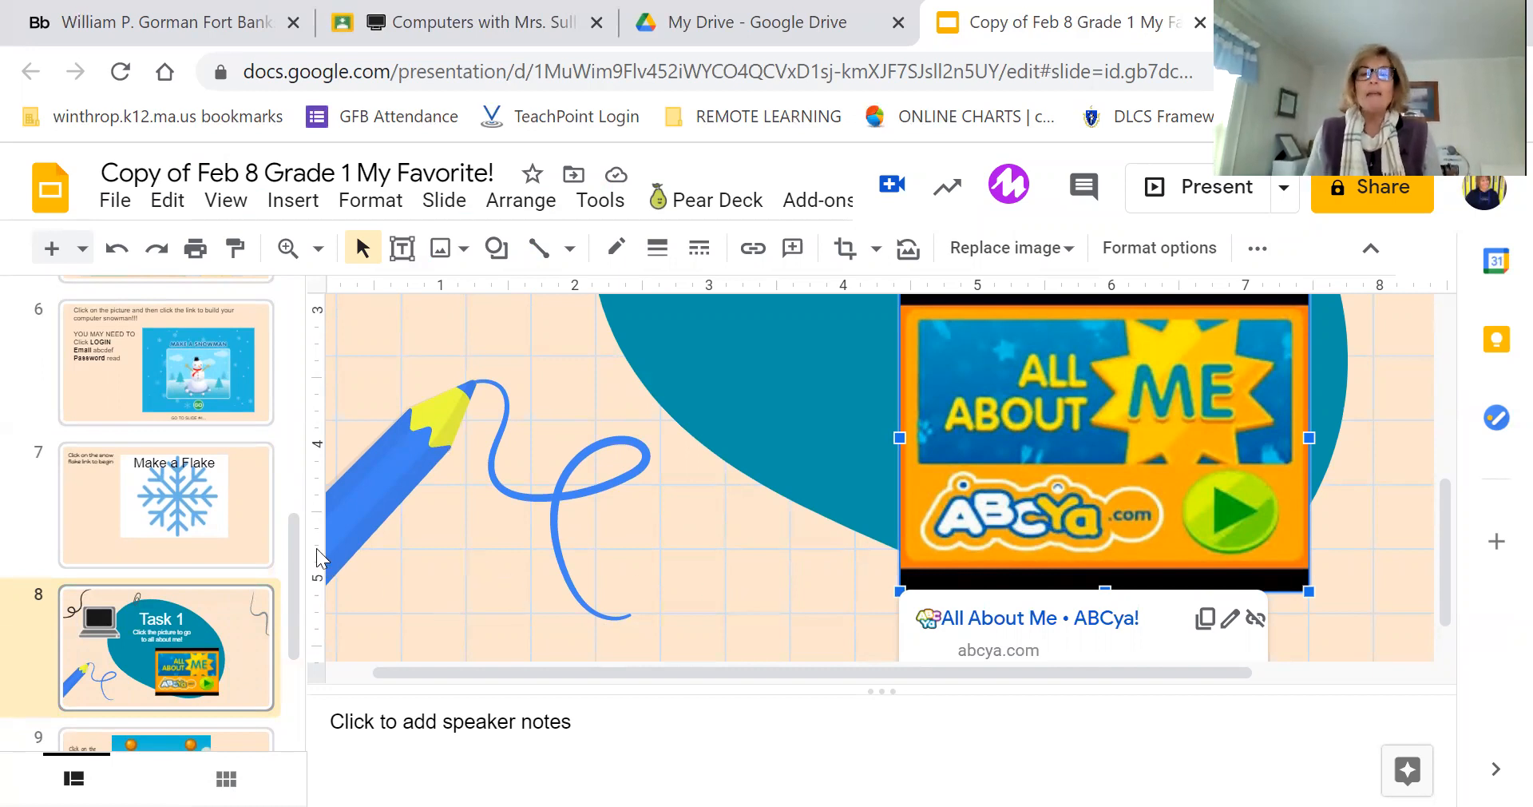
{"action": "mouse_move", "coordinate": [290, 532]}
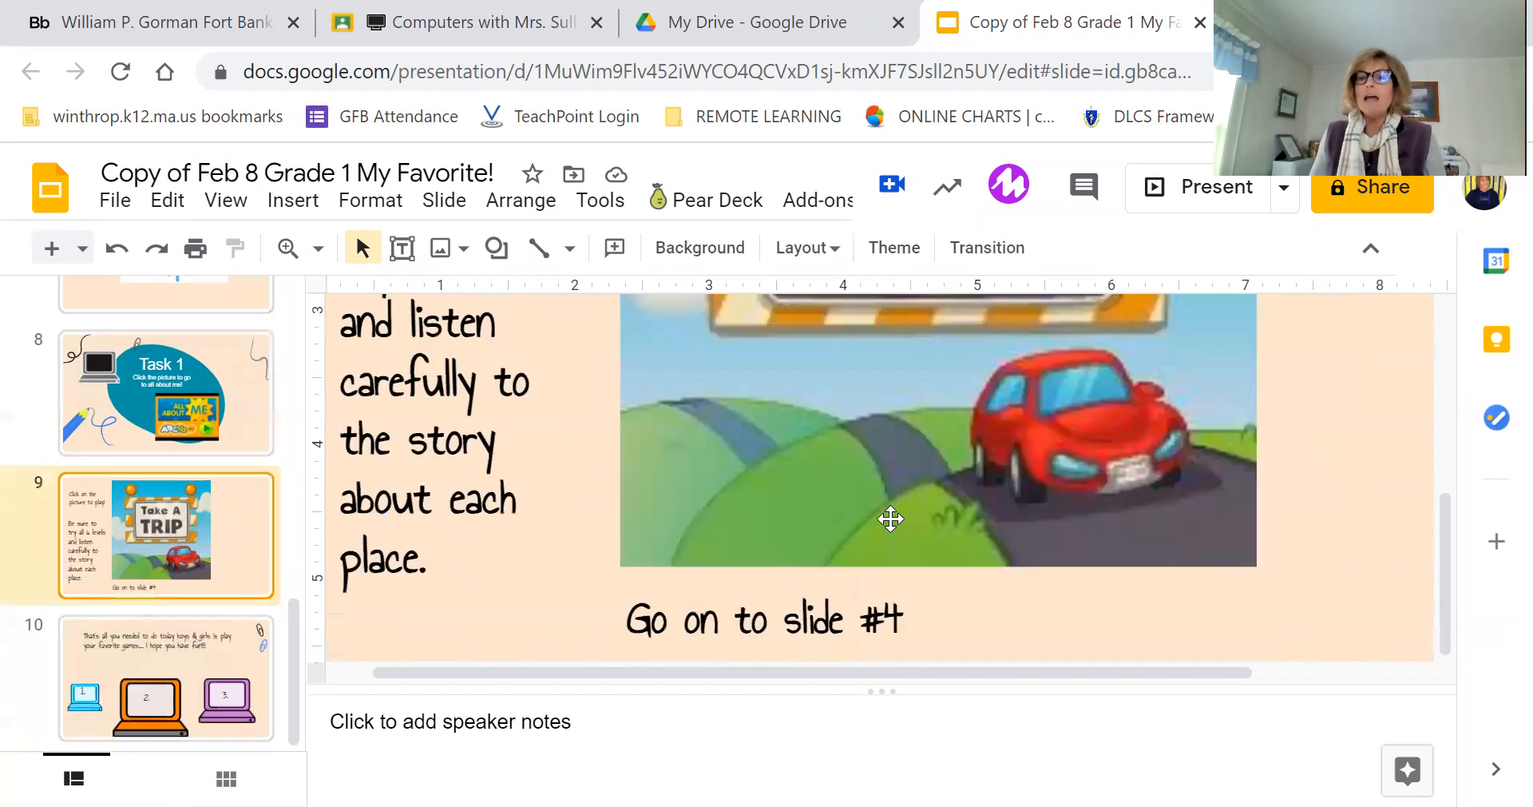
Scroll through the Take A Trip slide, then jump to slide 10 with the goodbye message.
{"action": "scroll", "scroll_direction": "up", "scroll_amount": 3}
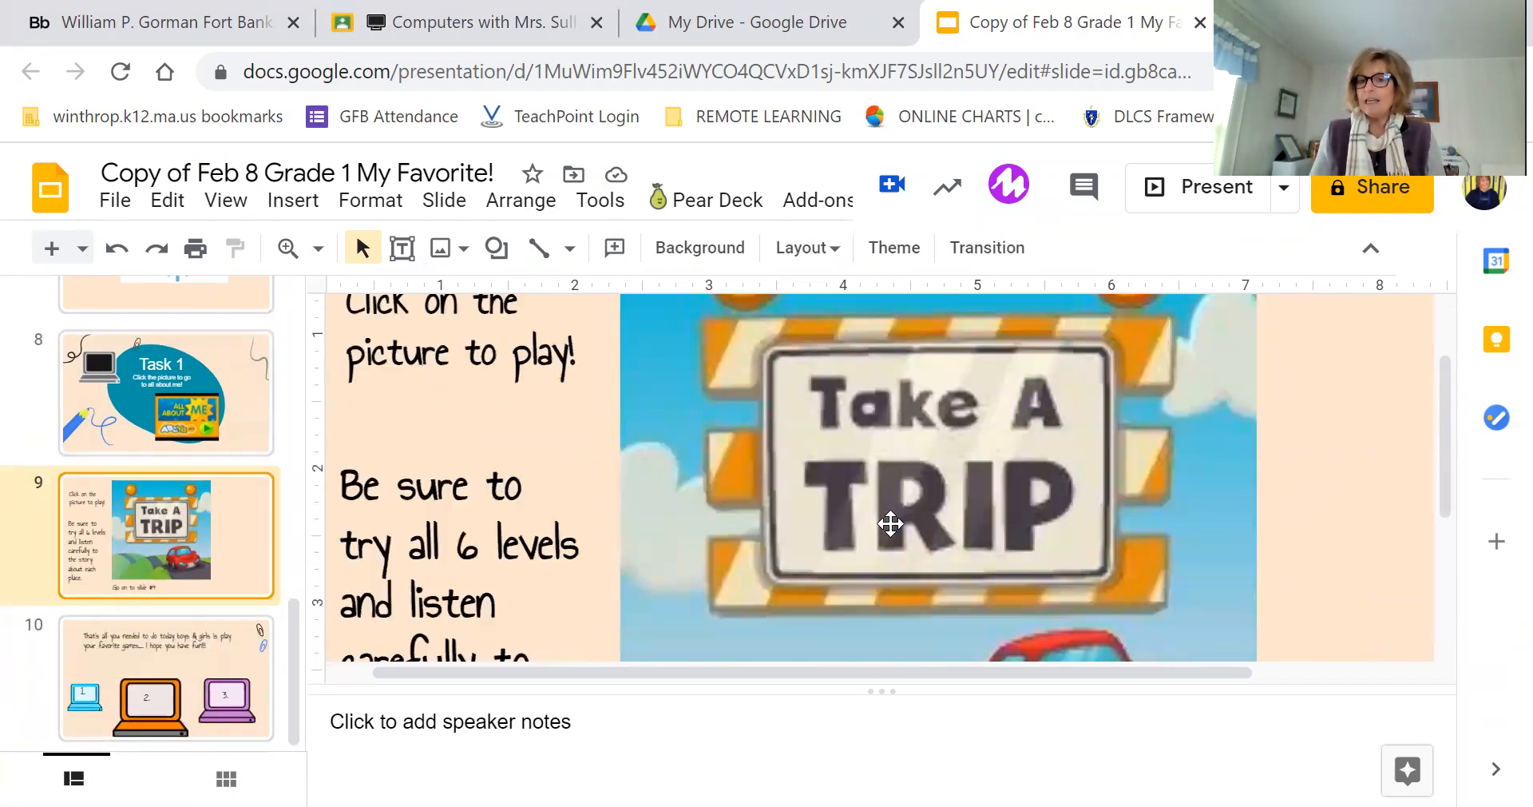
{"action": "scroll", "scroll_direction": "down", "scroll_amount": 3}
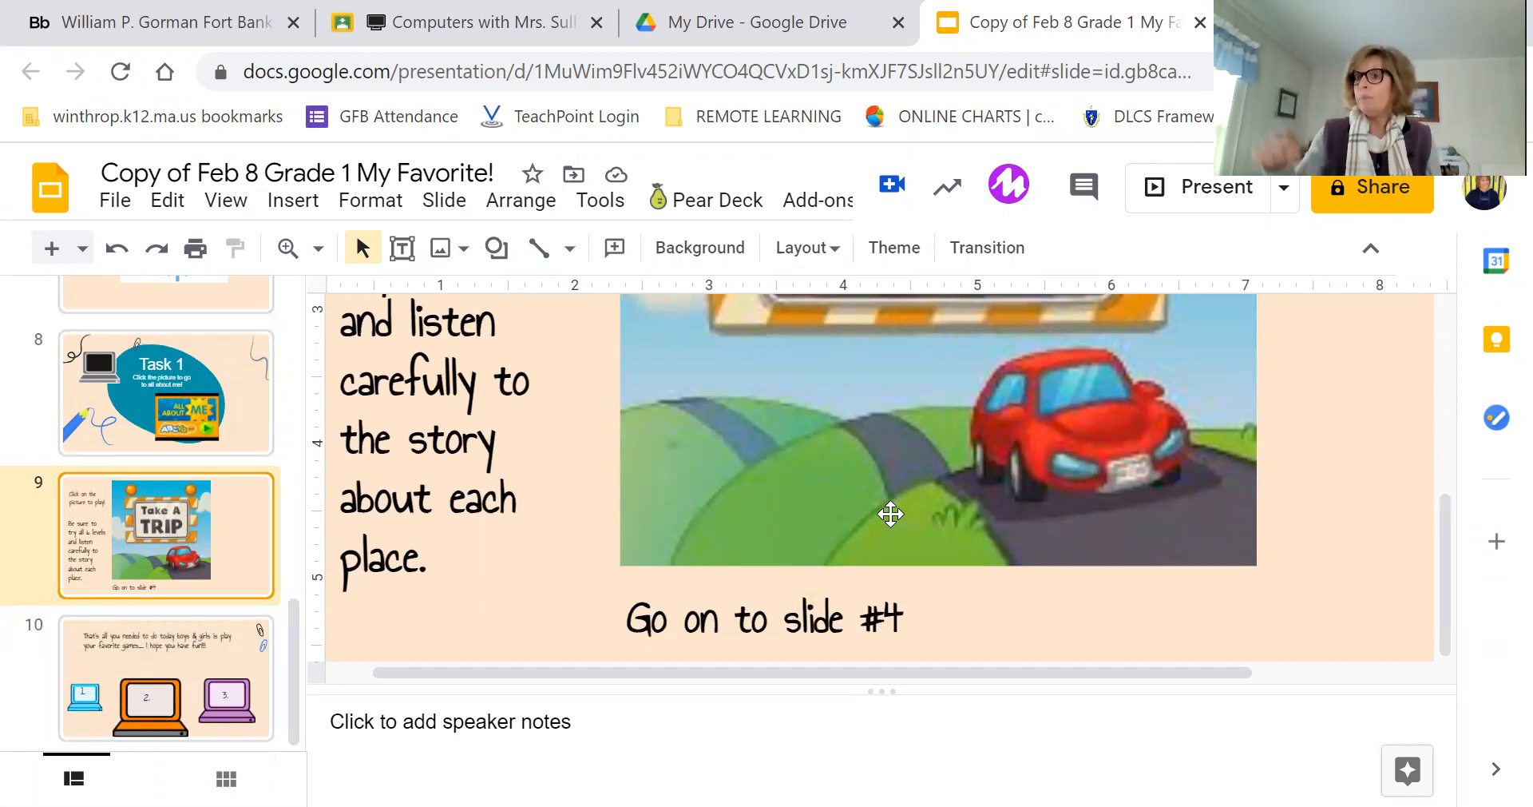
{"action": "mouse_move", "coordinate": [607, 489]}
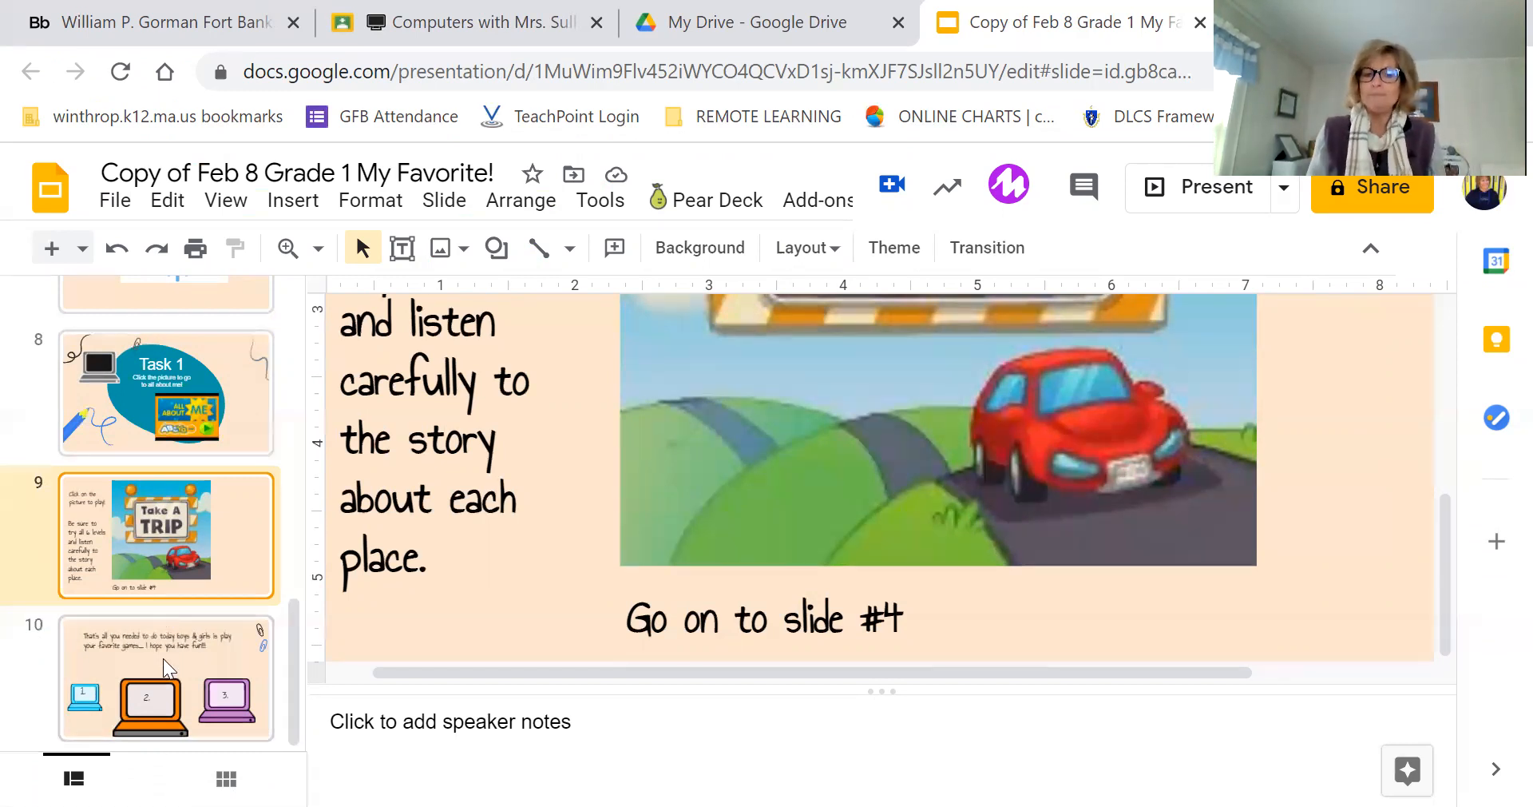
{"action": "left_click", "coordinate": [166, 677]}
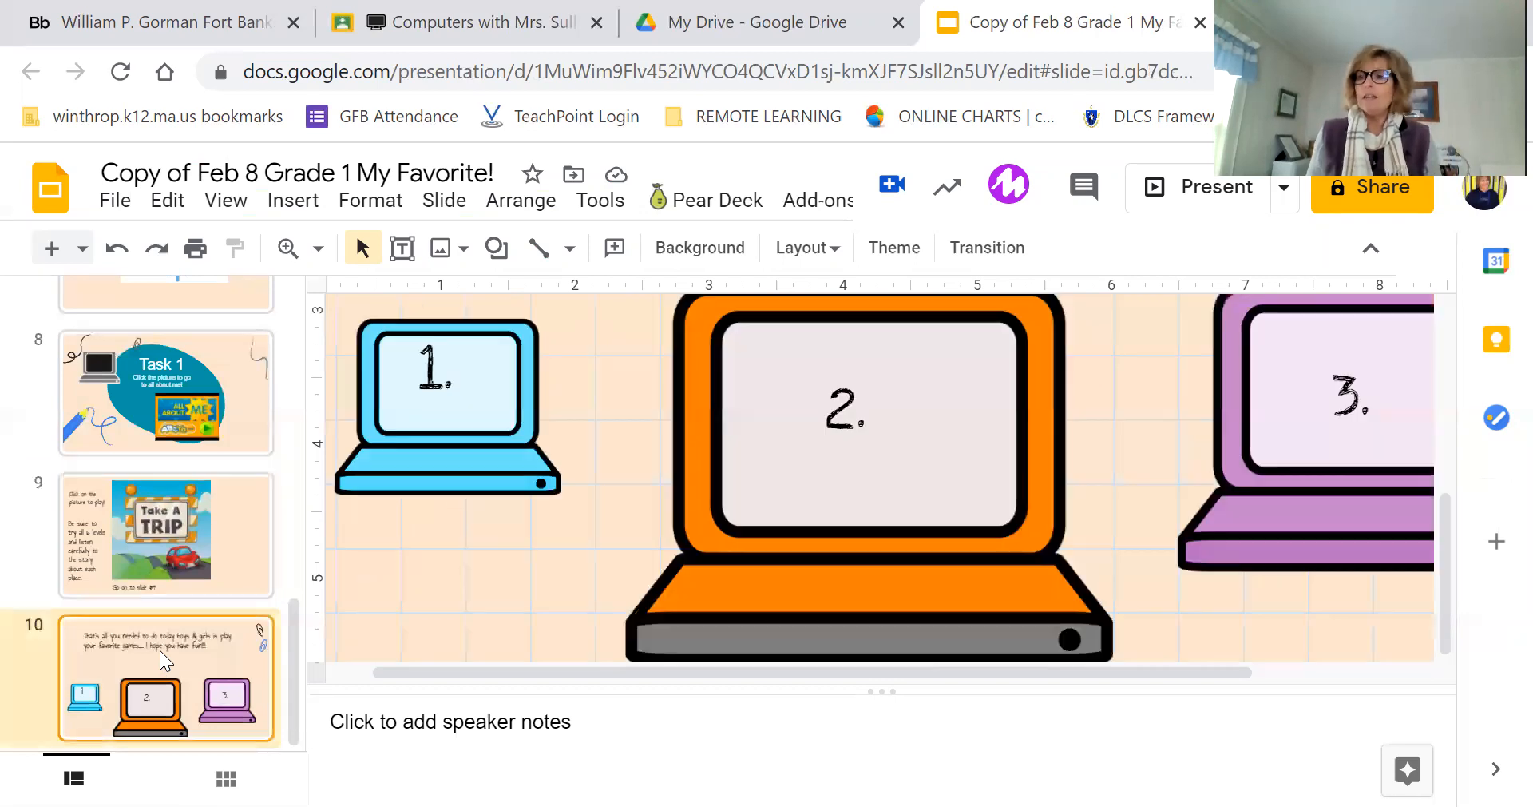
{"action": "mouse_move", "coordinate": [437, 300]}
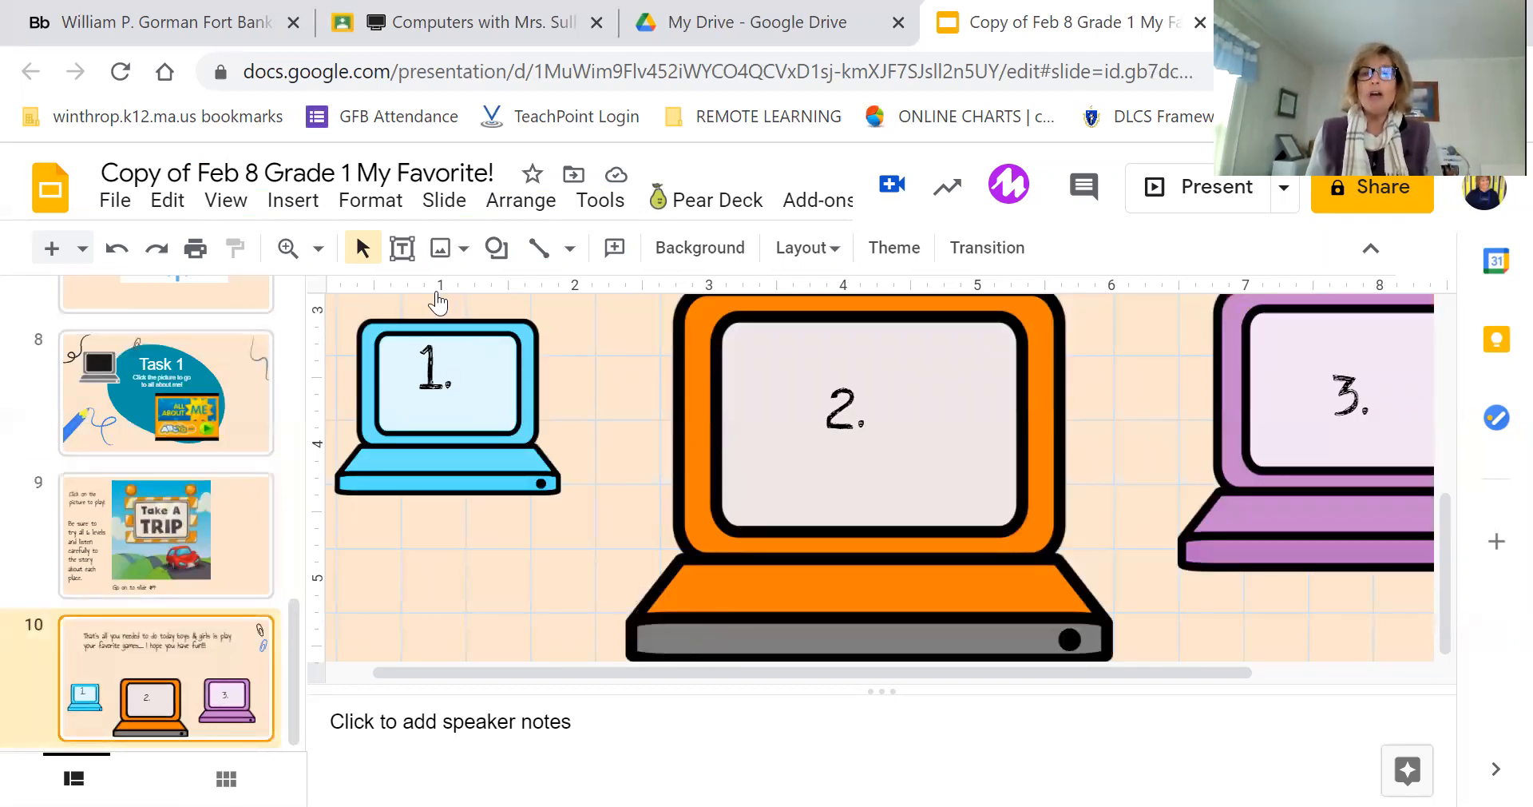
Set the zoom to Fit, revisit the Take A Trip slide, and return to the final slide fully visible.
{"action": "left_click", "coordinate": [316, 247]}
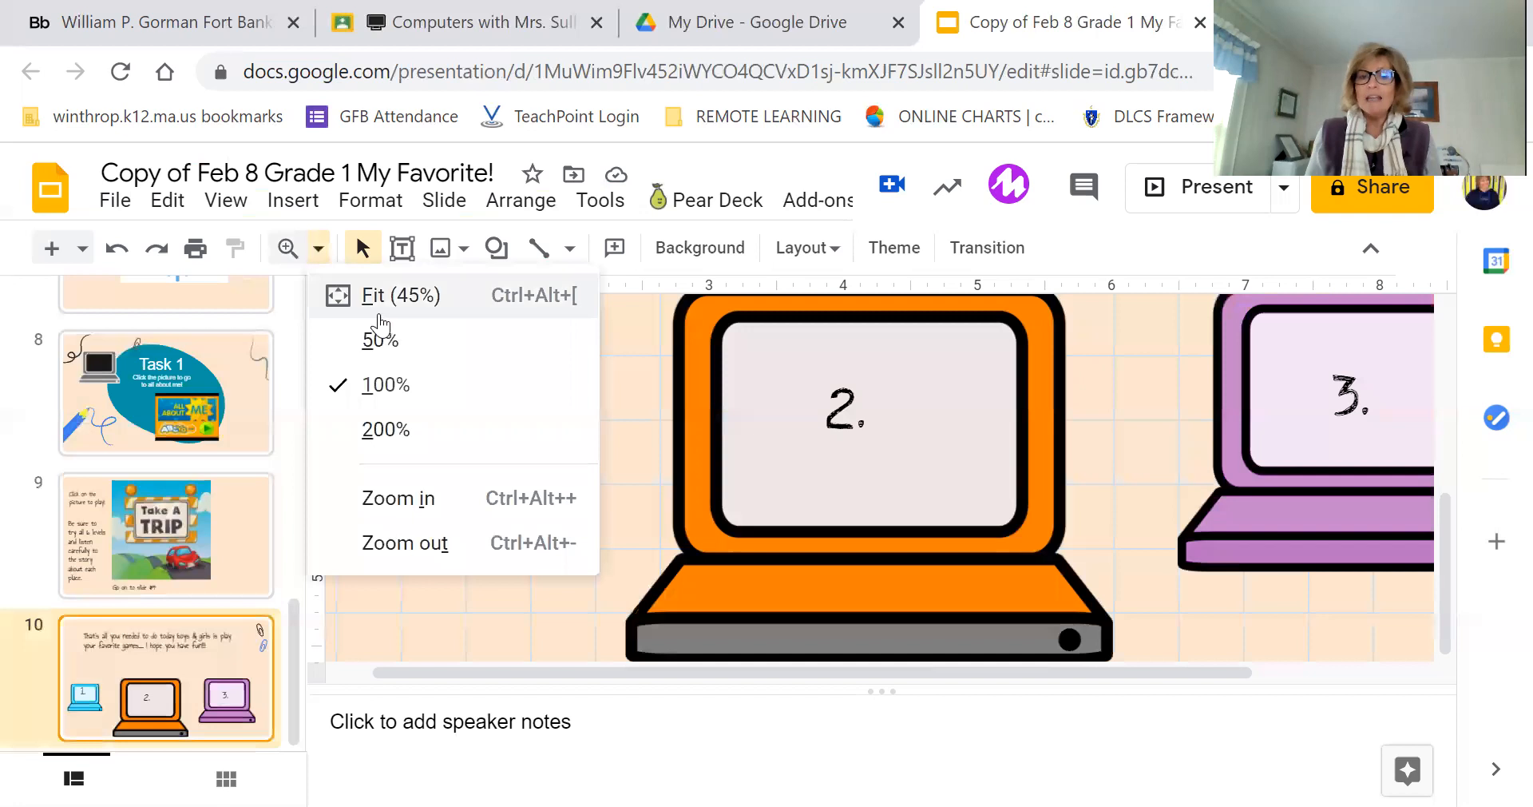
{"action": "left_click", "coordinate": [399, 294]}
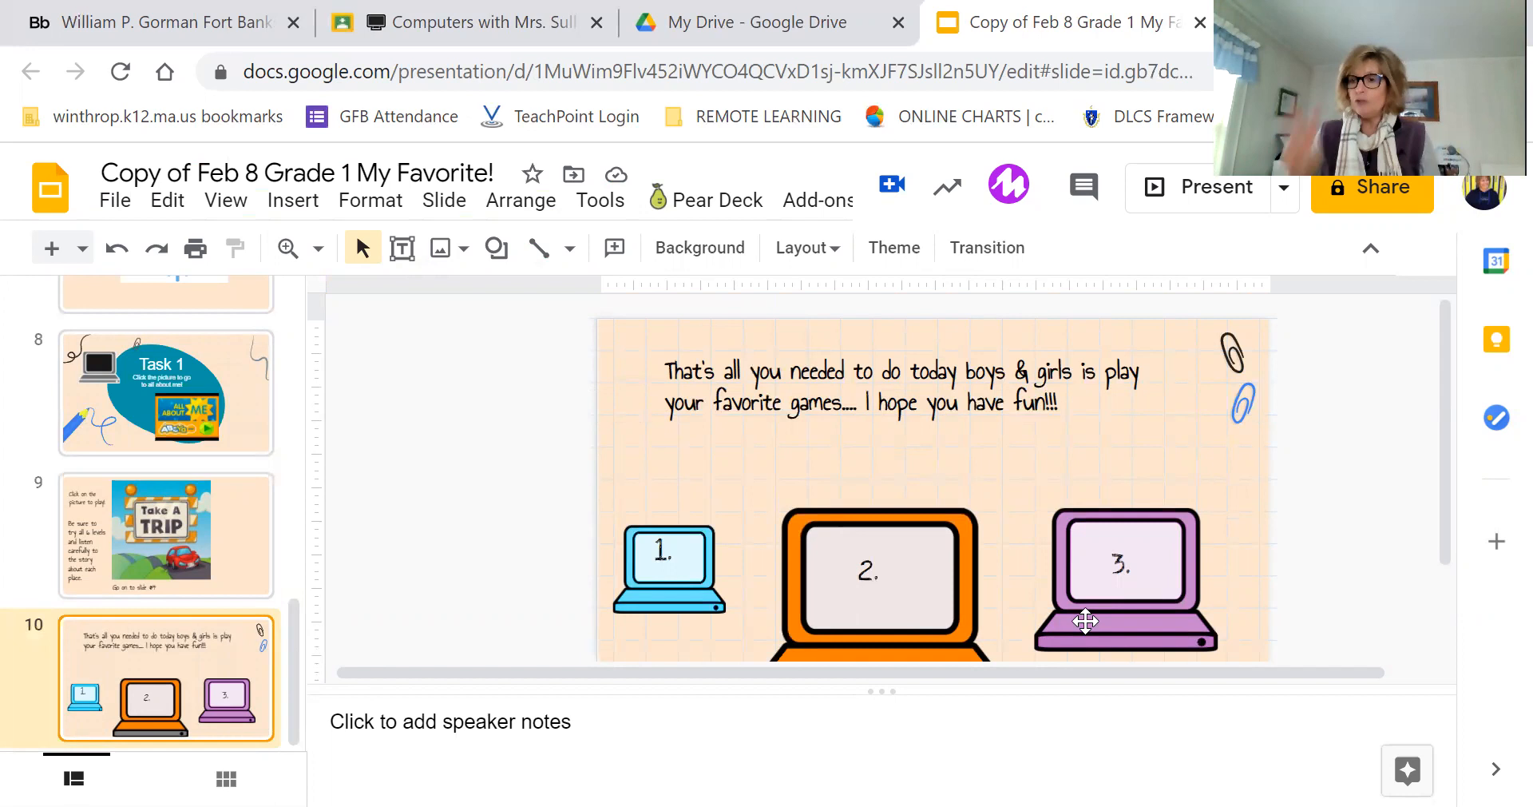
{"action": "mouse_move", "coordinate": [624, 536]}
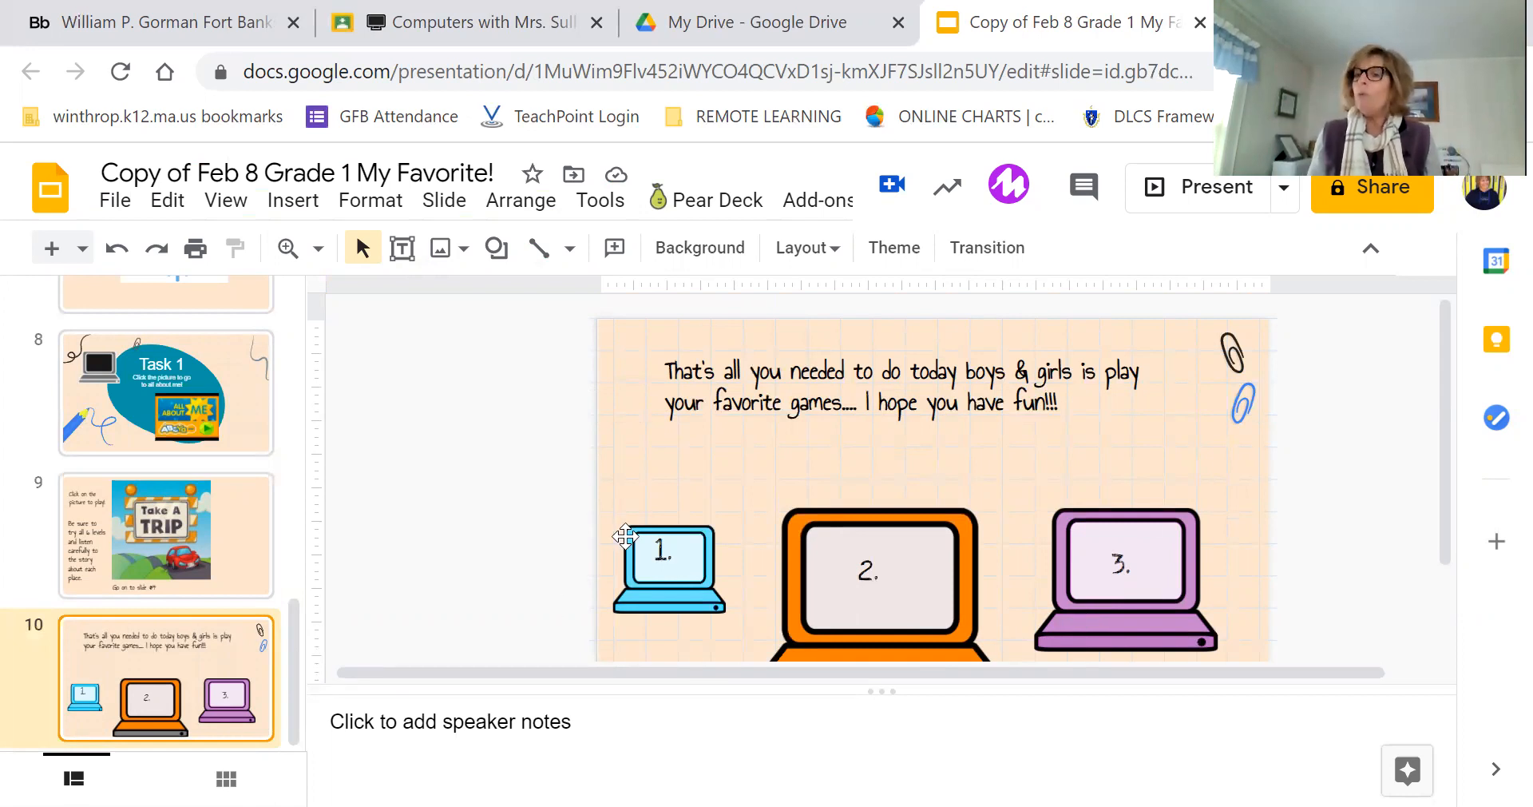
{"action": "mouse_move", "coordinate": [1032, 498]}
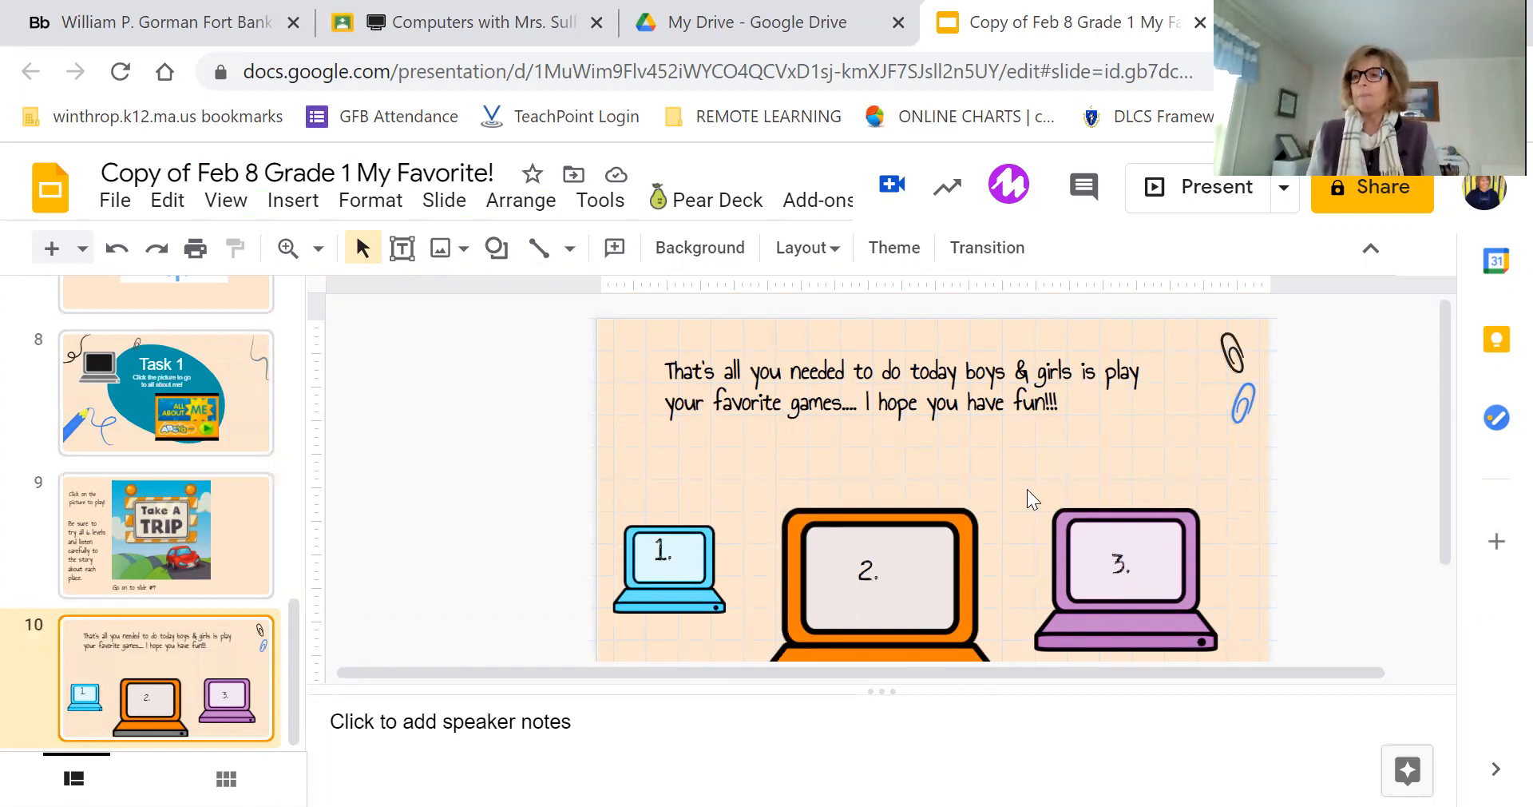
{"action": "left_click", "coordinate": [165, 535]}
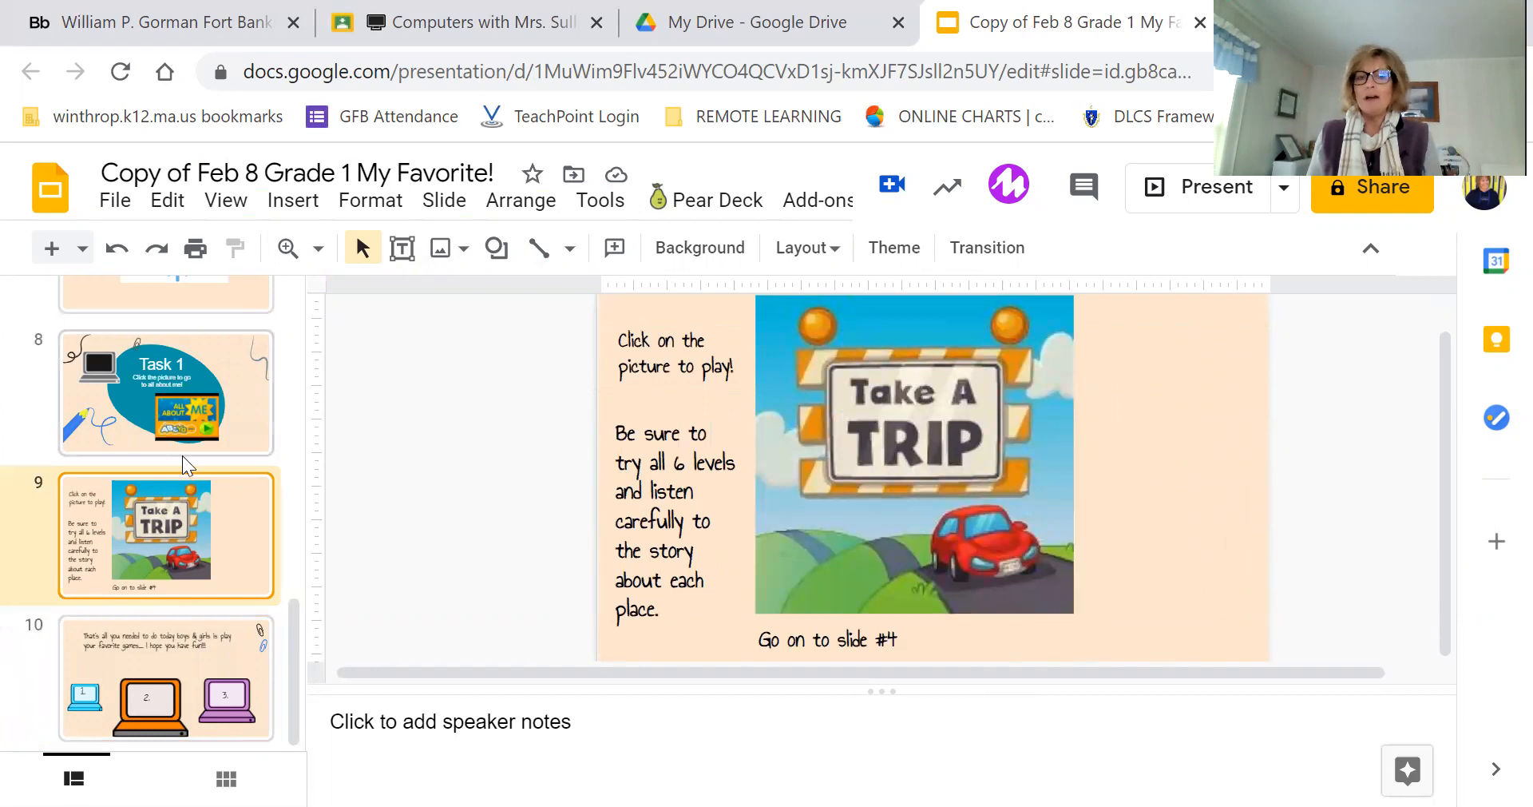
{"action": "left_click", "coordinate": [167, 677]}
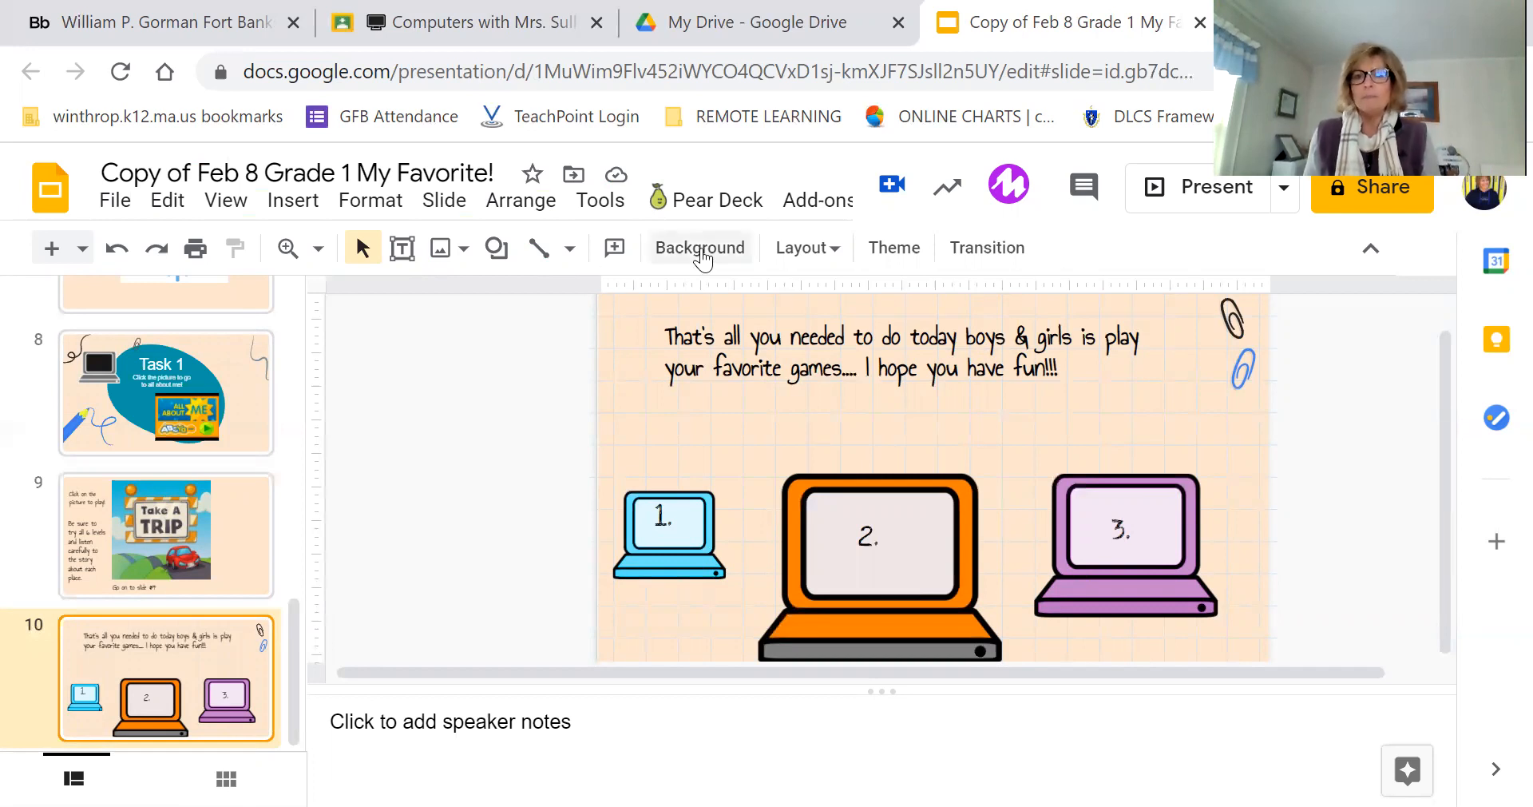
{"action": "mouse_move", "coordinate": [420, 460]}
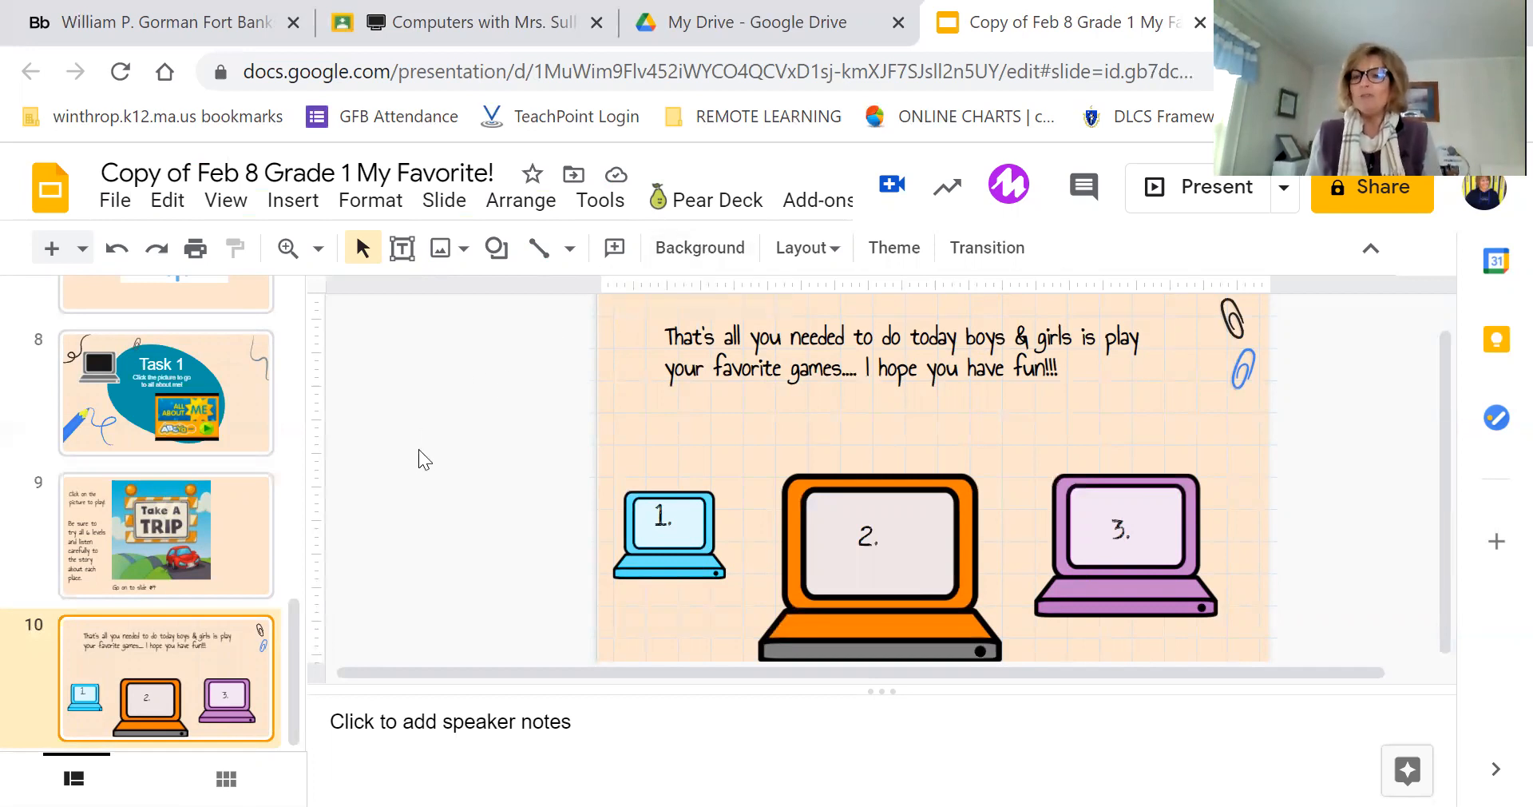
{"action": "mouse_move", "coordinate": [808, 499]}
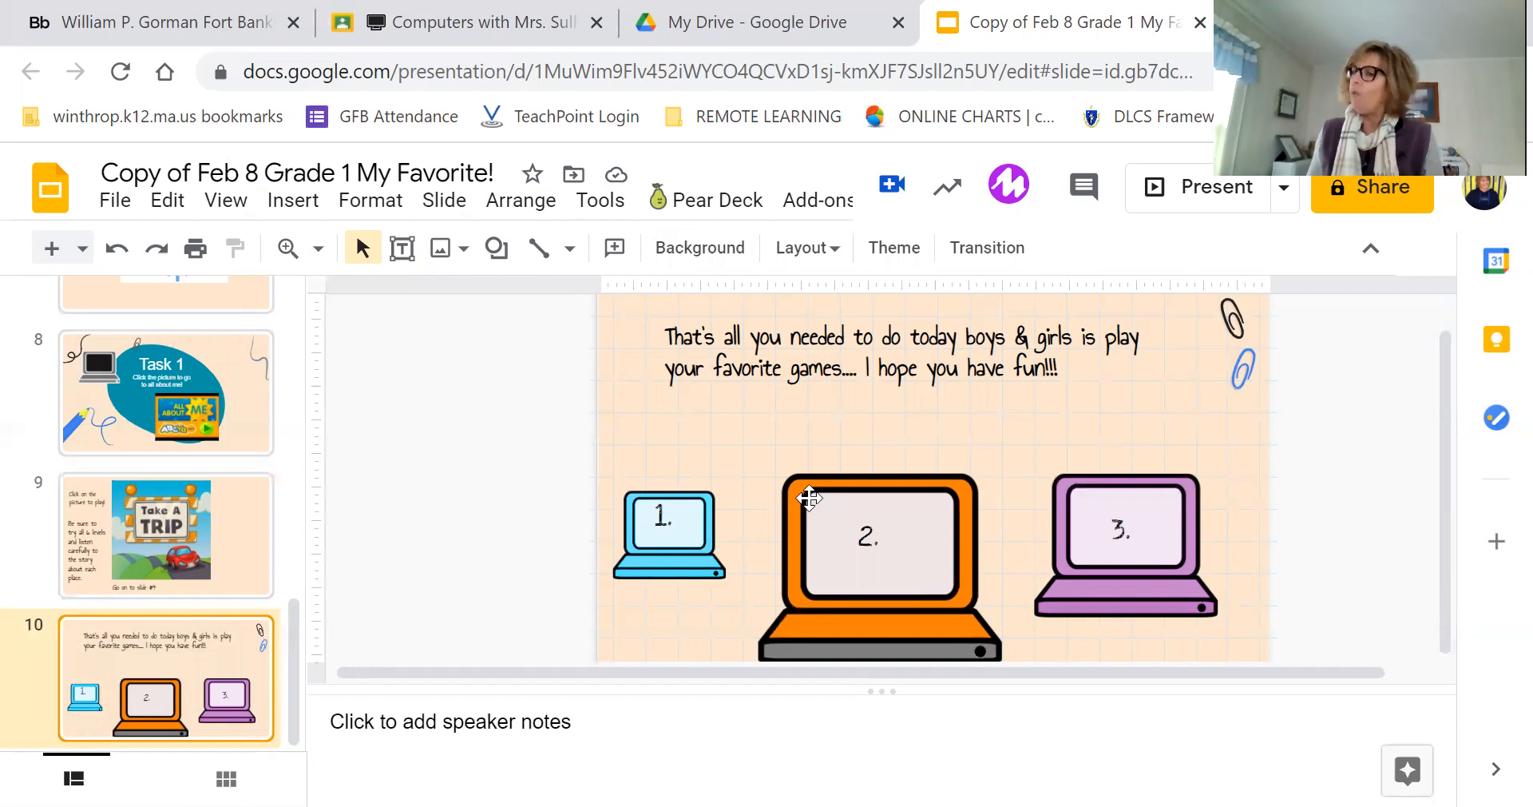